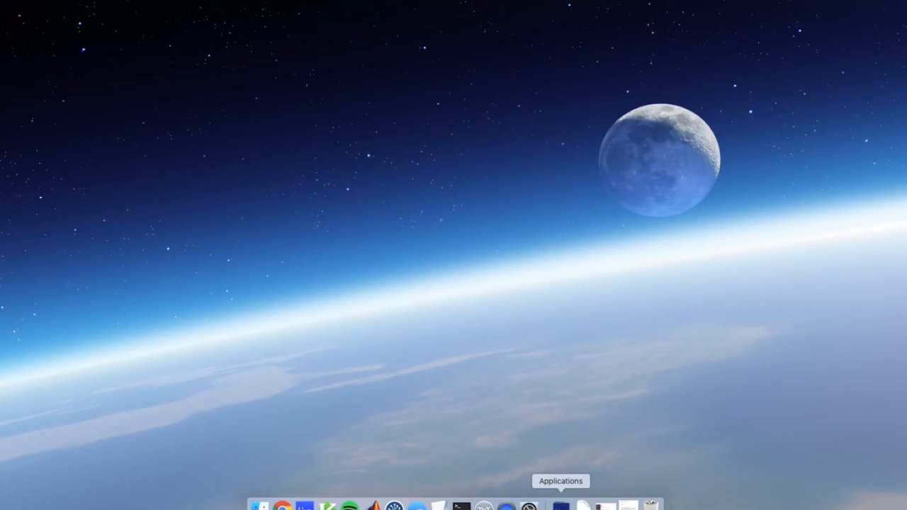
Step: Launch GNU Octave from the Dock, with a blank untitled script in the editor
left_click(561, 504)
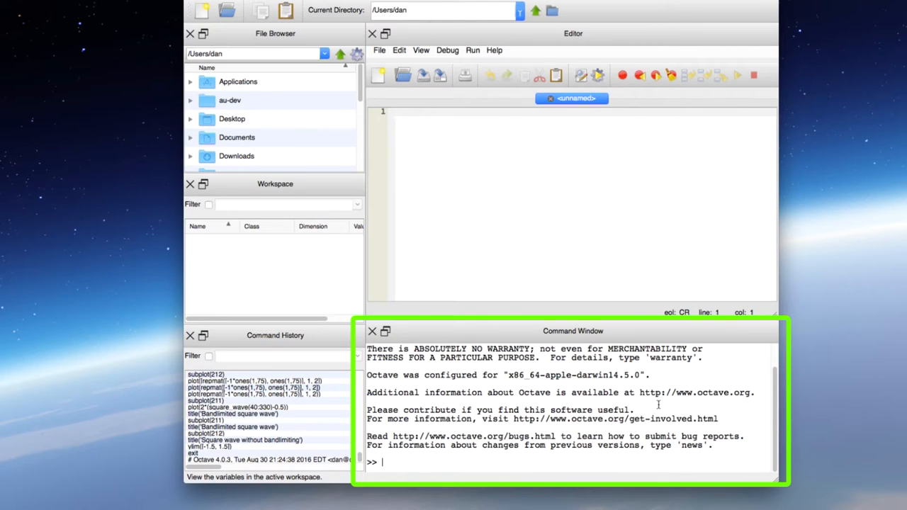
mouse_move(759, 175)
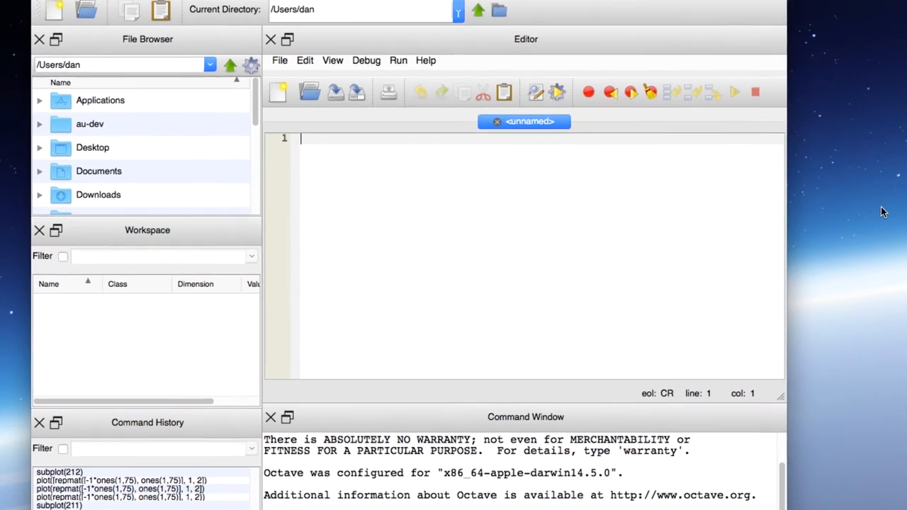
Step: Write '% Single cycle of a sine wave' and 'waveform = sin(2*pi*linspace(0,1,40));'
type("% Single cycle of a s")
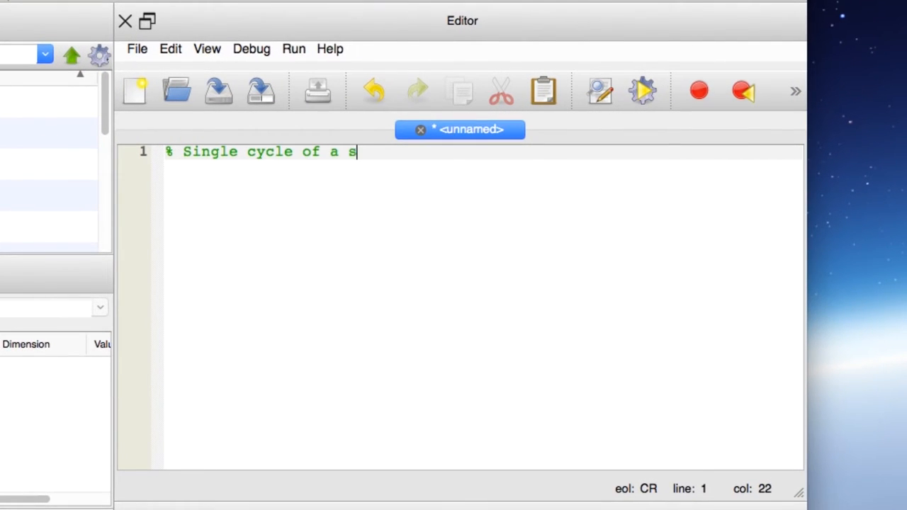
type("ine wave")
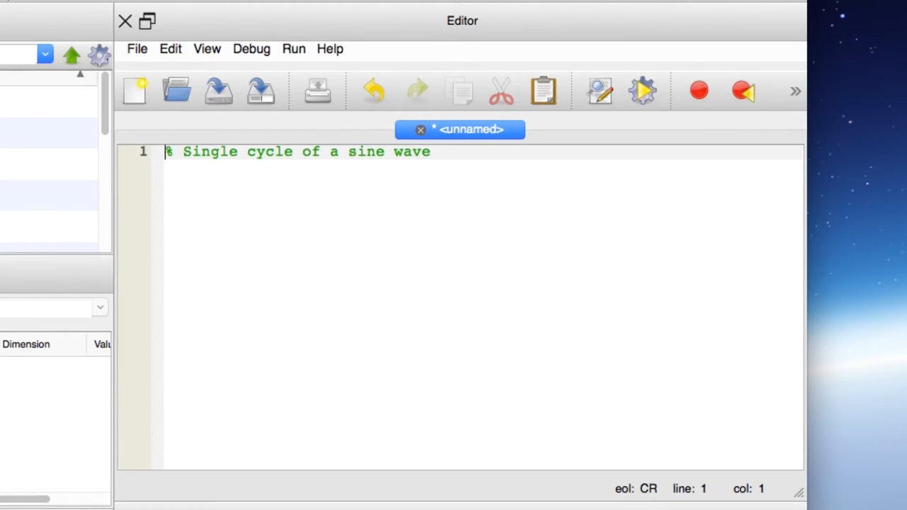
left_click(429, 152)
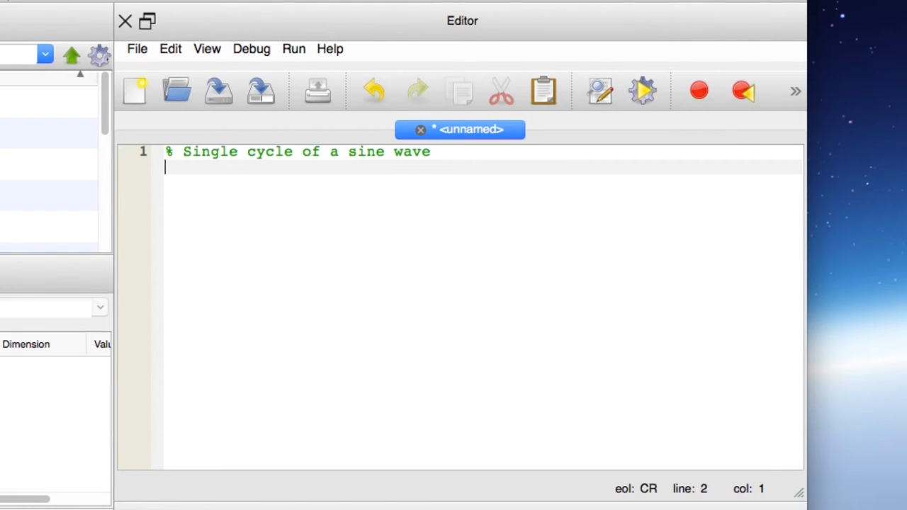
type("waveform =")
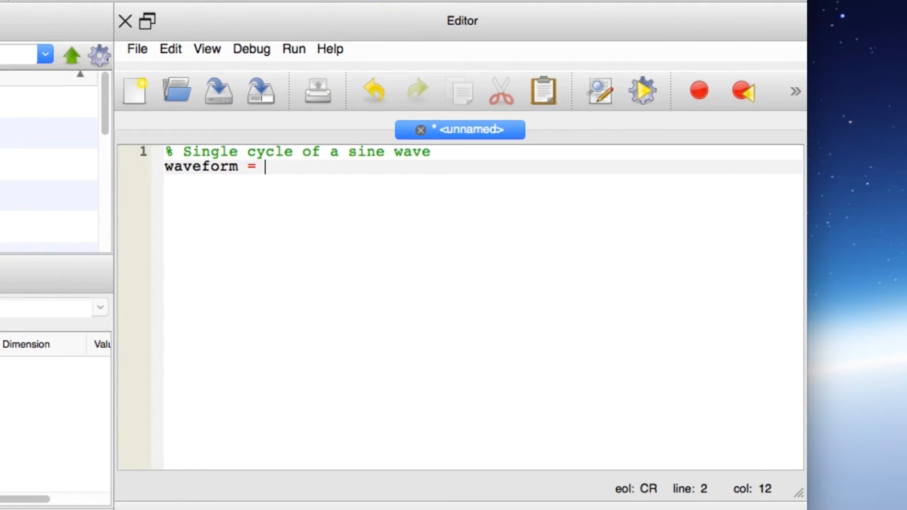
type("sin(")
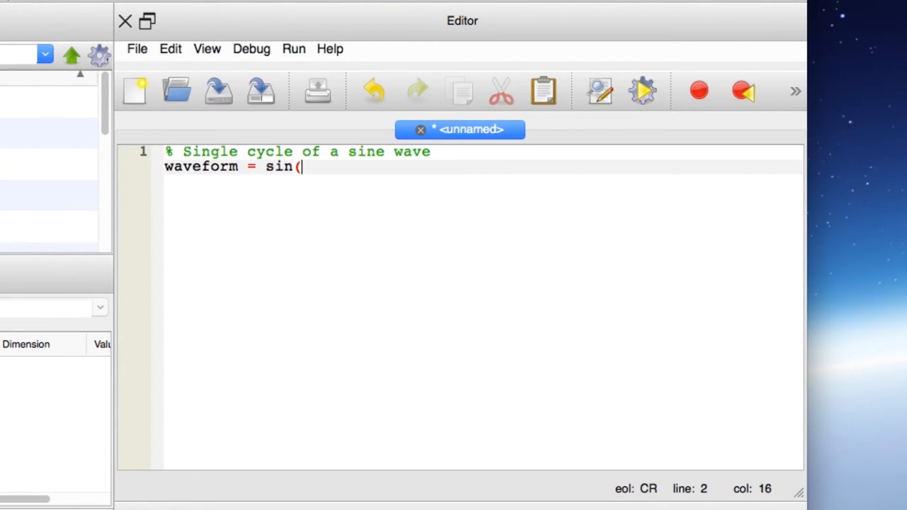
type("2*pi*l")
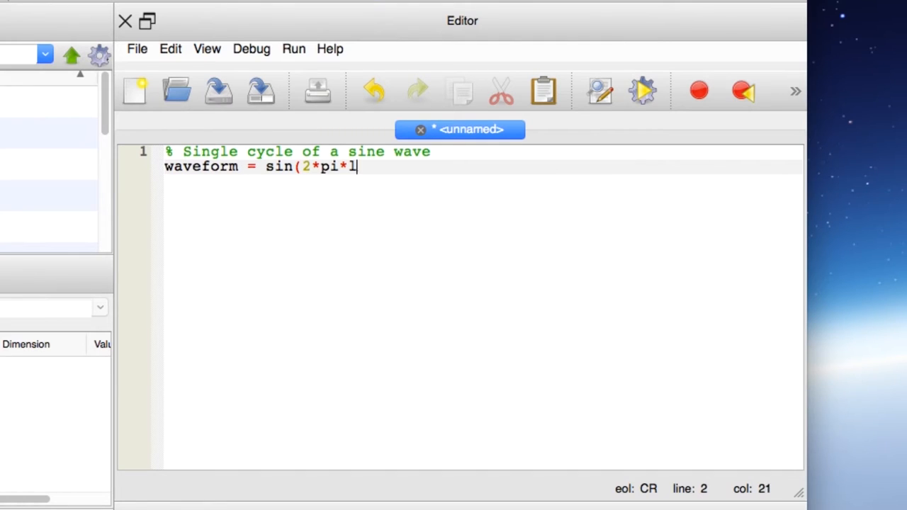
type("inspace(0")
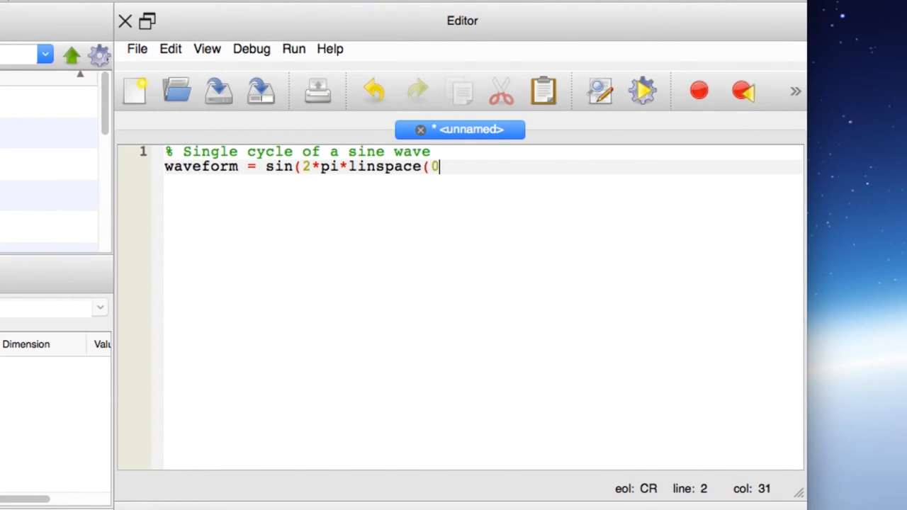
type(",1,40")
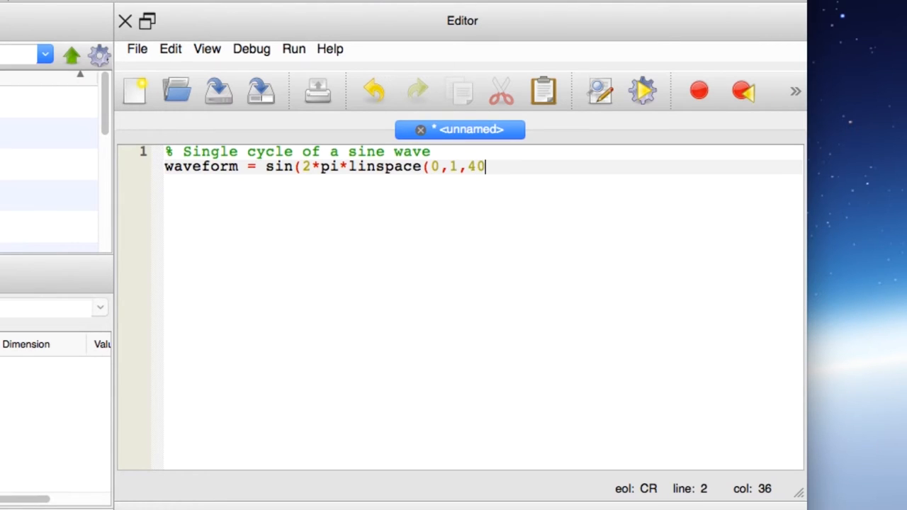
type("))")
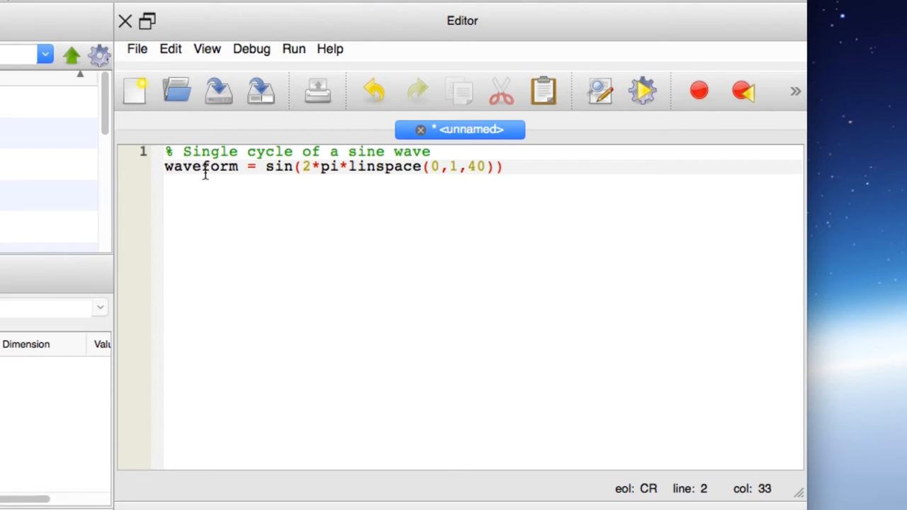
left_click(168, 166)
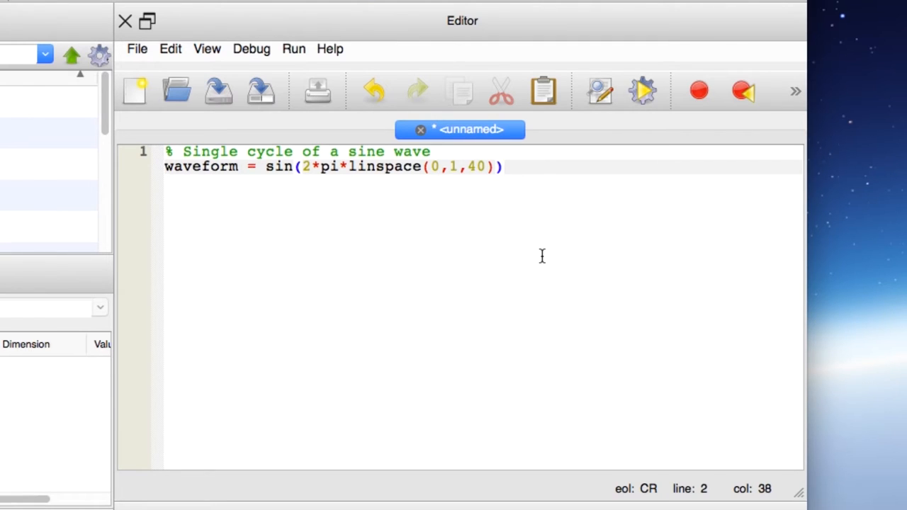
type(";")
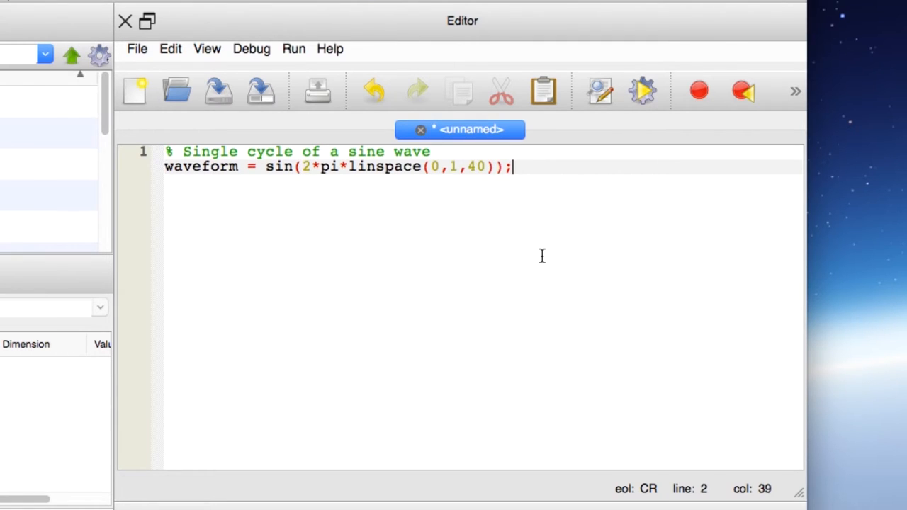
key("enter")
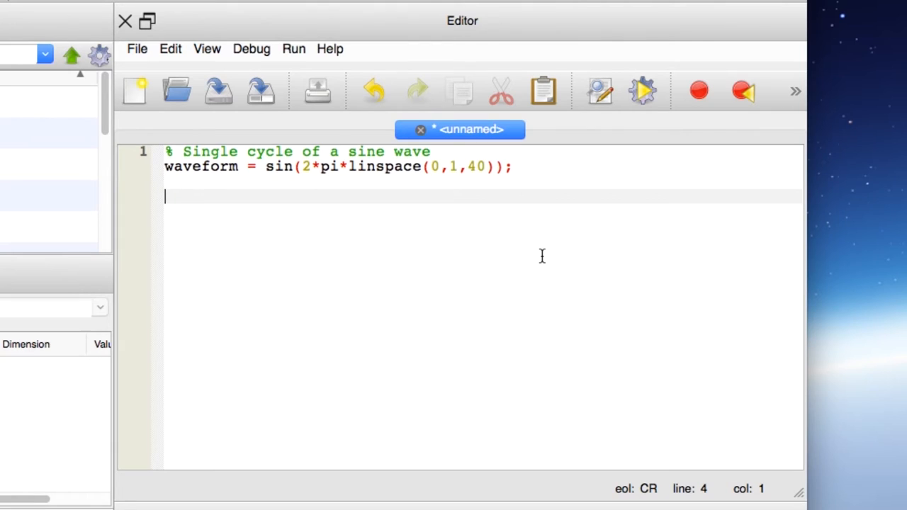
Step: Add the comment '% Plot the "continuous" version', then figure and plot(waveform)
type("%")
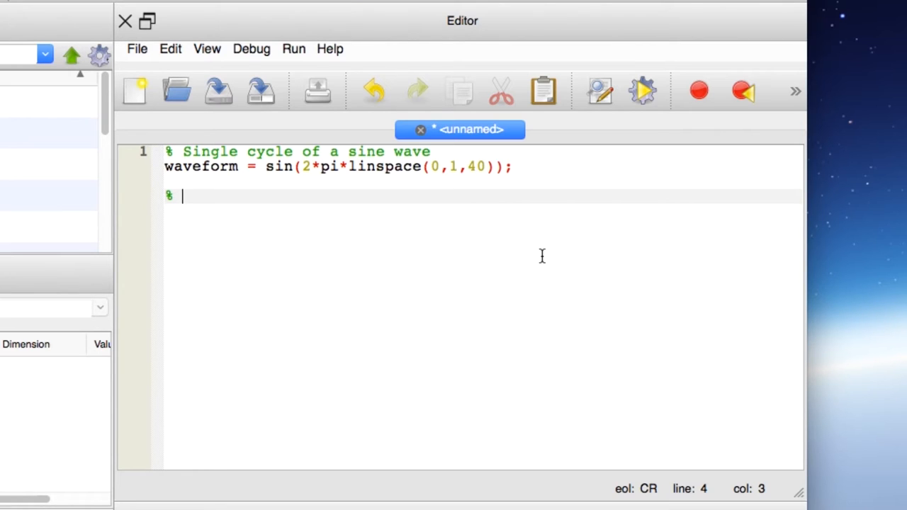
type("P")
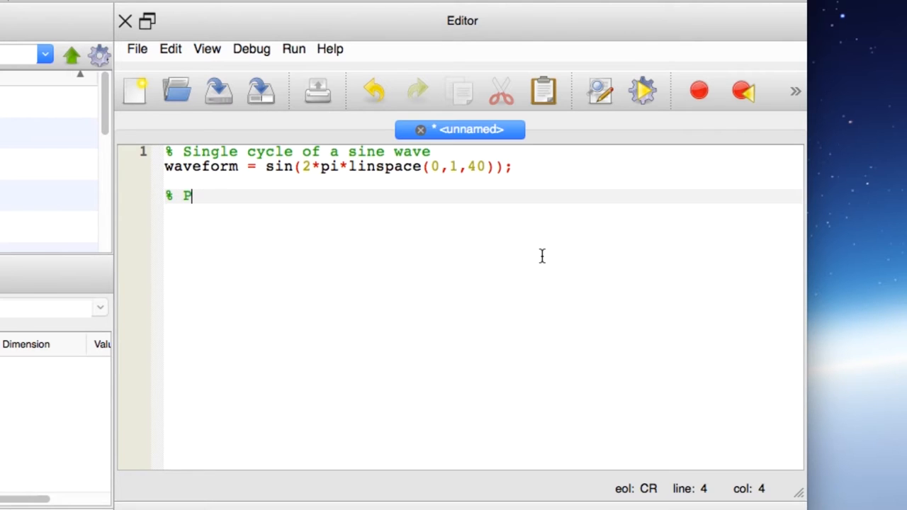
type("lot the \"conti")
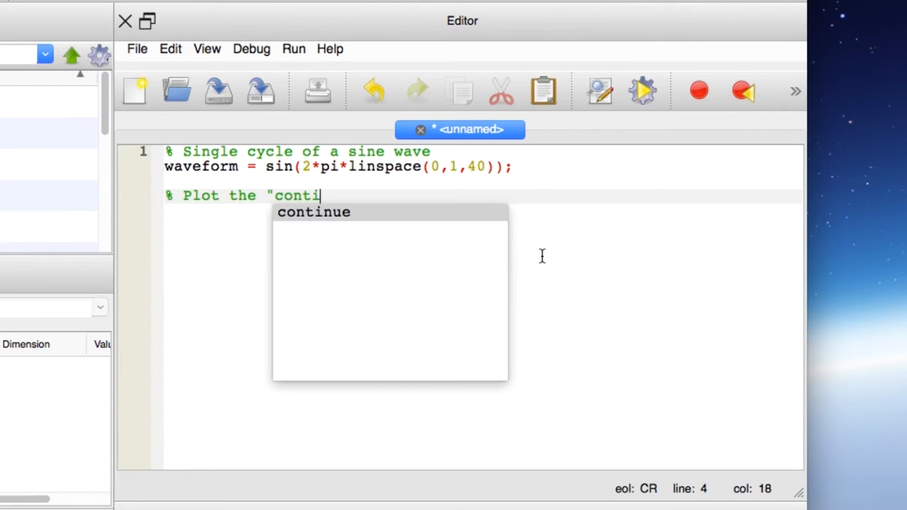
type("nuous\" version")
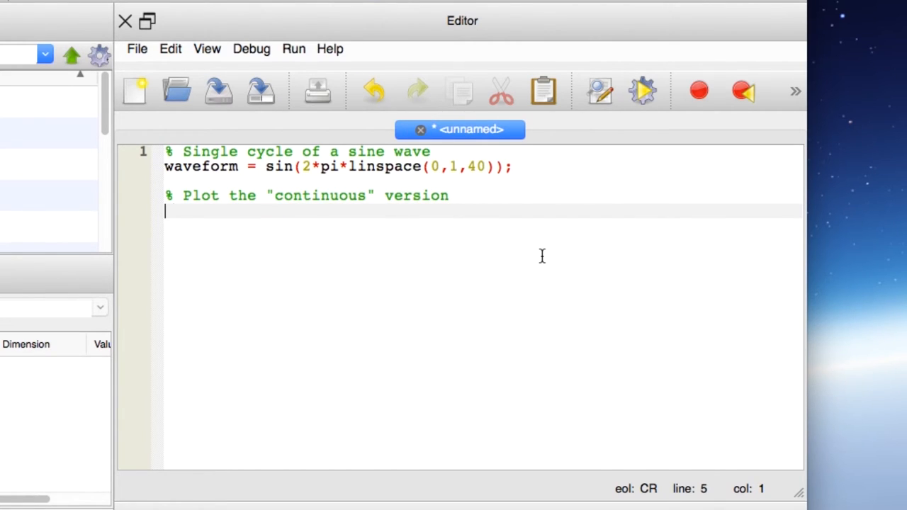
type("figure")
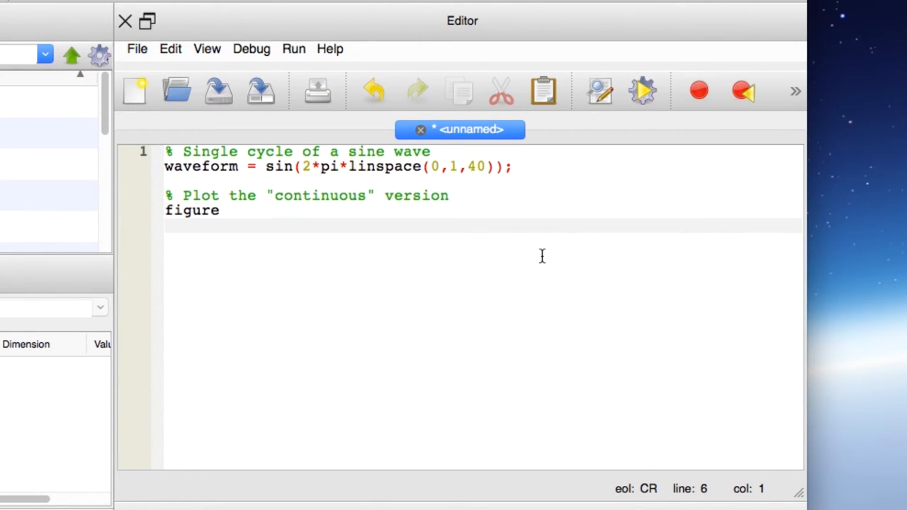
type("plot(waveform")
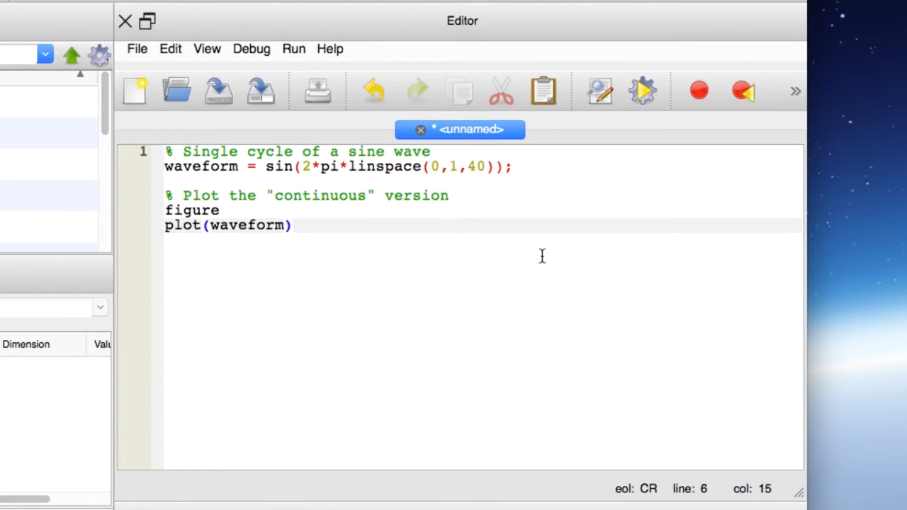
Step: Title the plot 'continuous waveform' and label the x-axis 'time (samples)'
type("title('\"con")
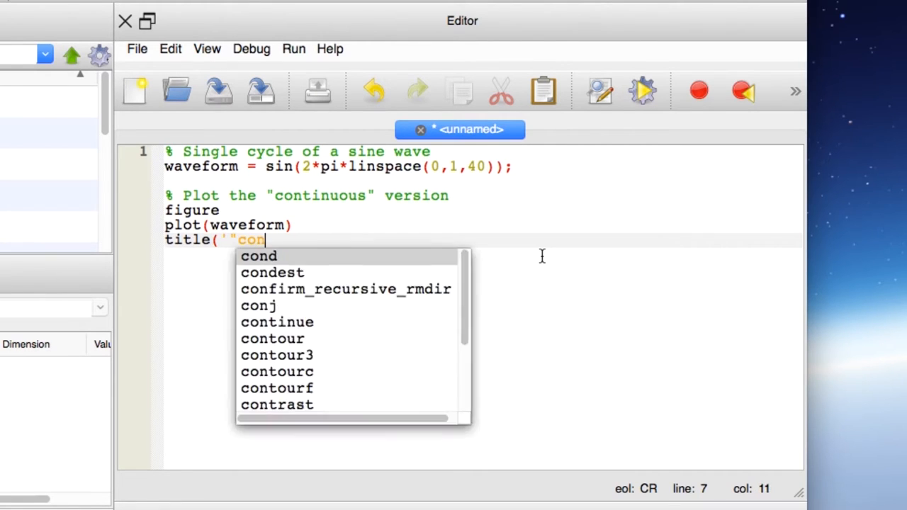
type("tinuous")
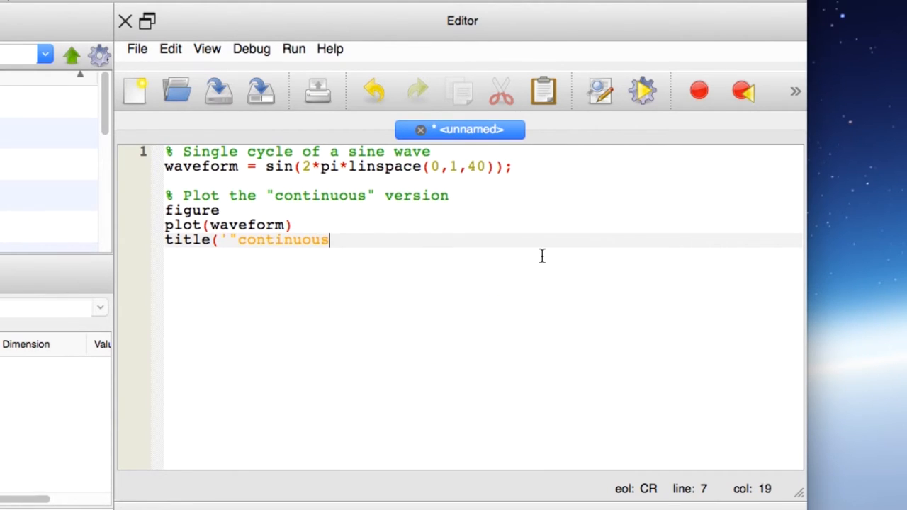
type("\" waveform'")
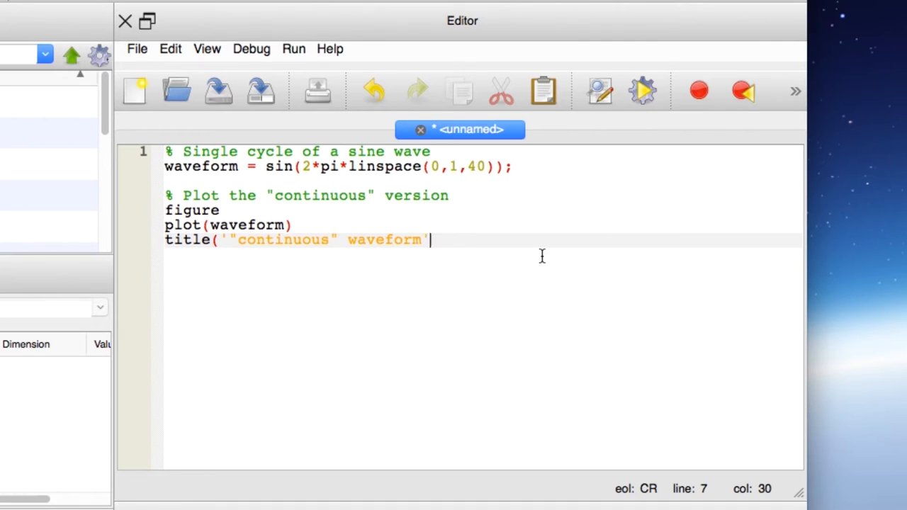
type(")")
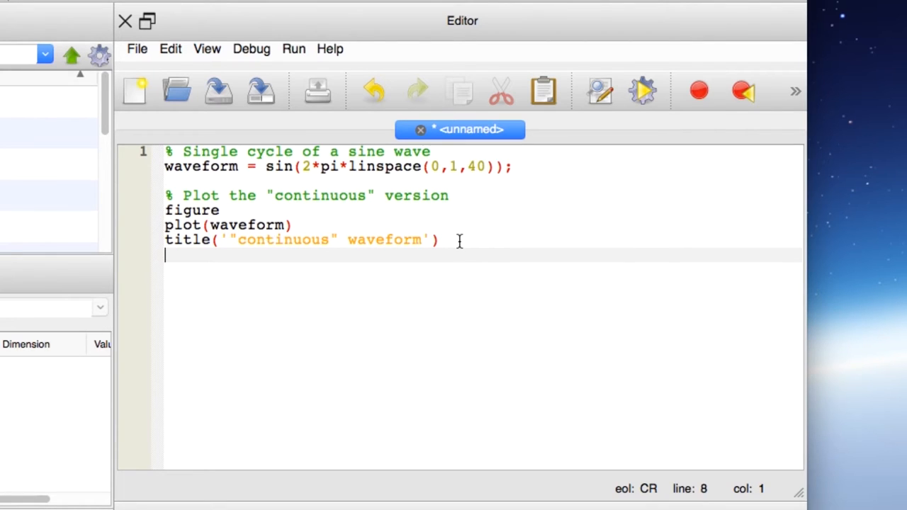
type("xlabel(")
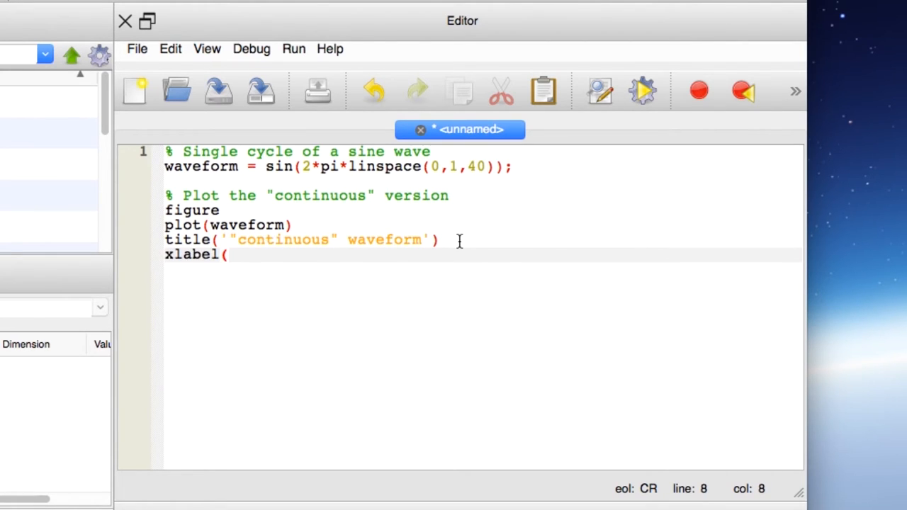
type("'")
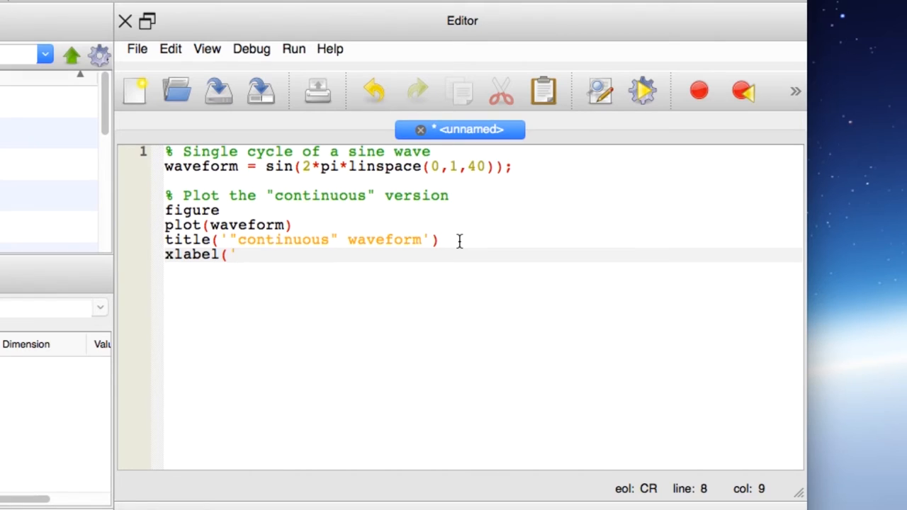
type("time (samples)'")
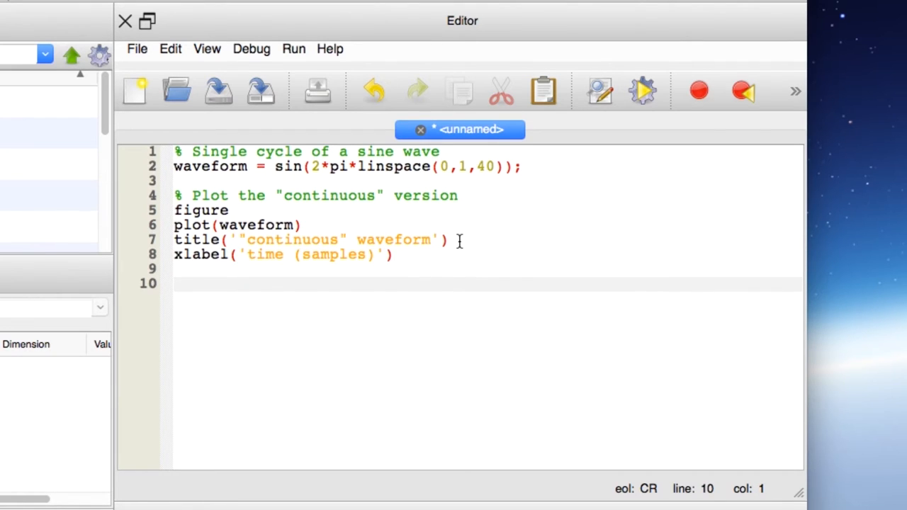
Step: Add the comment '% Plot the discrete (or sampled) version'
type("% Plot the ds")
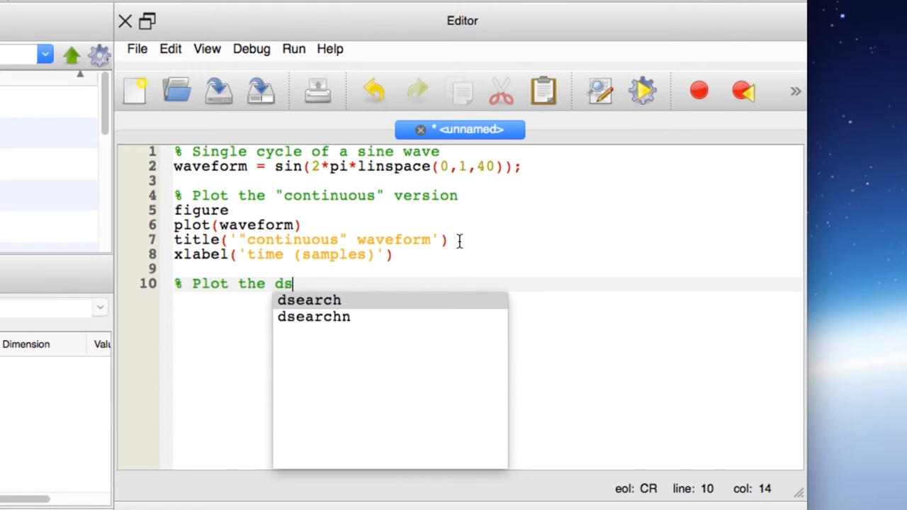
type("iscrete (o")
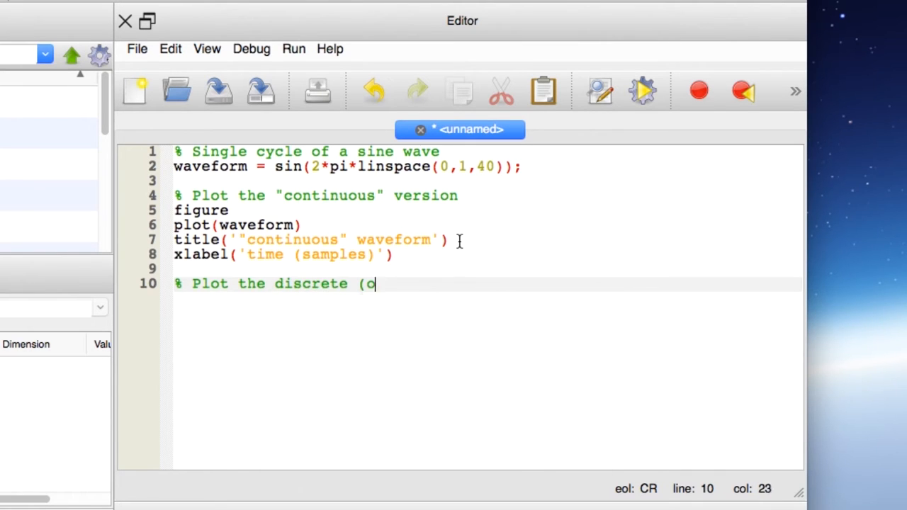
type("r sampled) version")
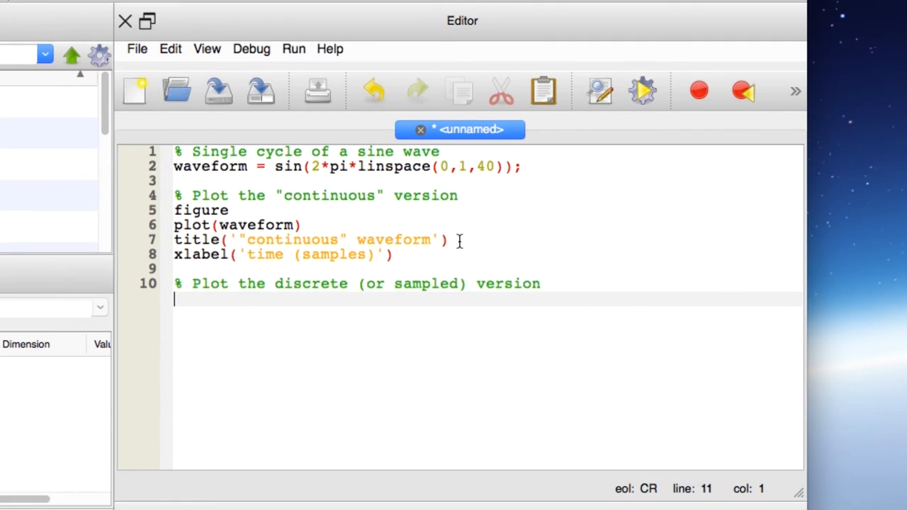
Step: Copy the continuous plot code below the comment and rework its title into 'sampled waveform'
double_click(298, 239)
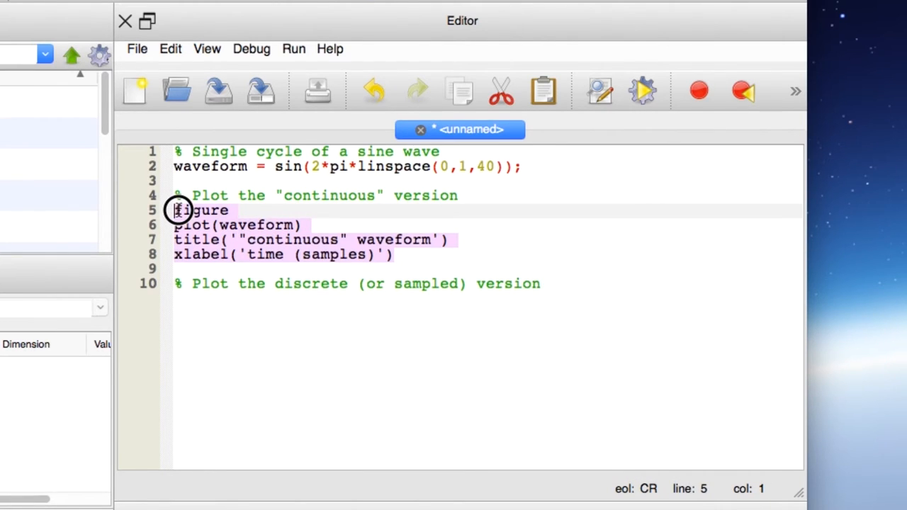
right_click(177, 210)
type("stem(waveform)")
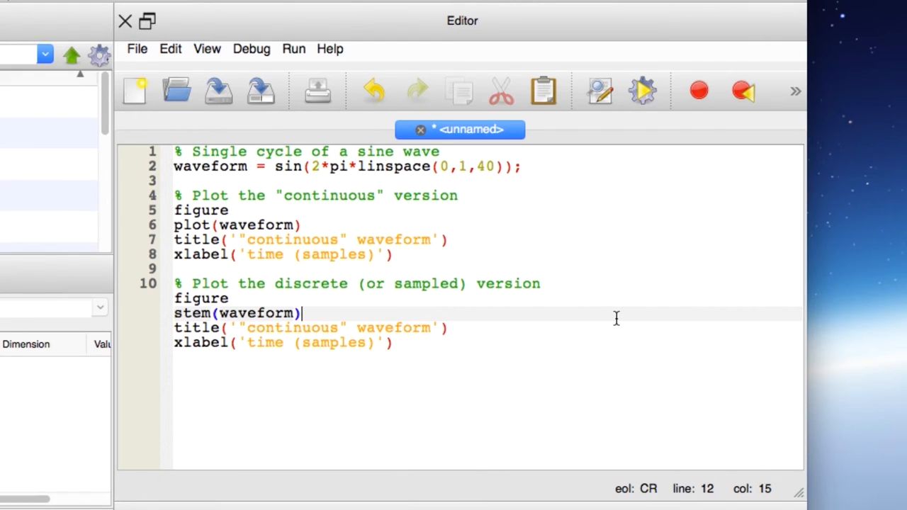
double_click(292, 327)
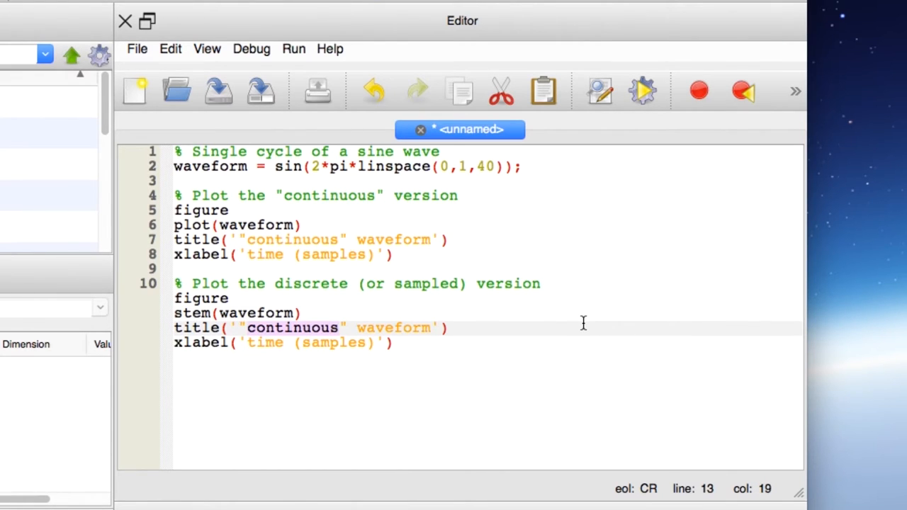
left_click(501, 91)
type("ampled")
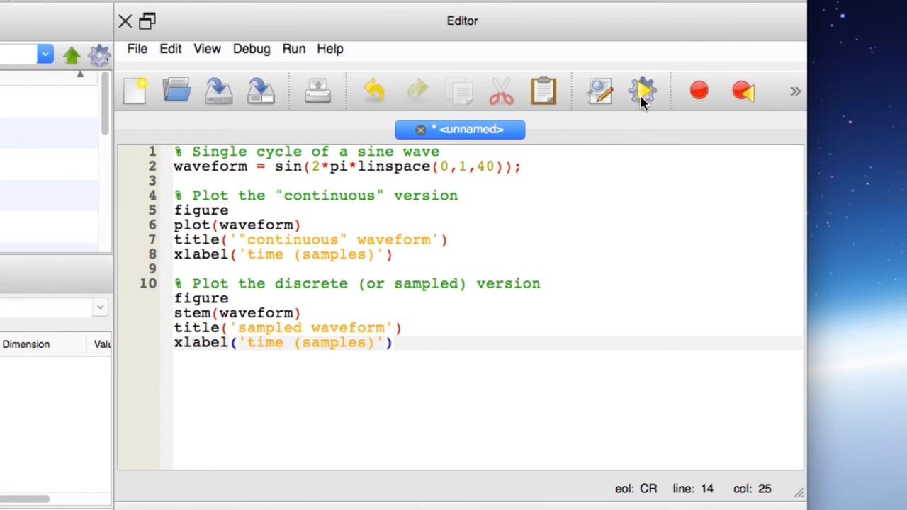
mouse_move(643, 91)
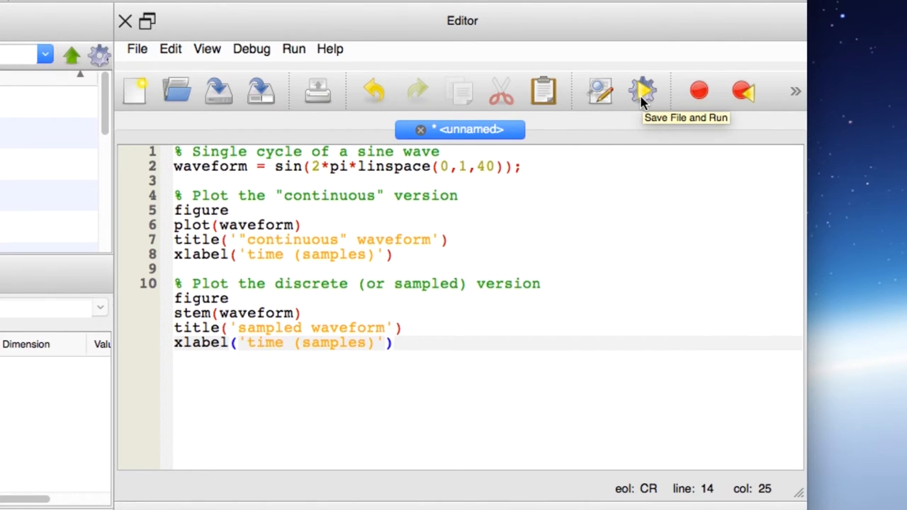
Step: Through Save File and Run, create folder learn-audio-dsp-2 and save sampling_example.m inside it
left_click(641, 91)
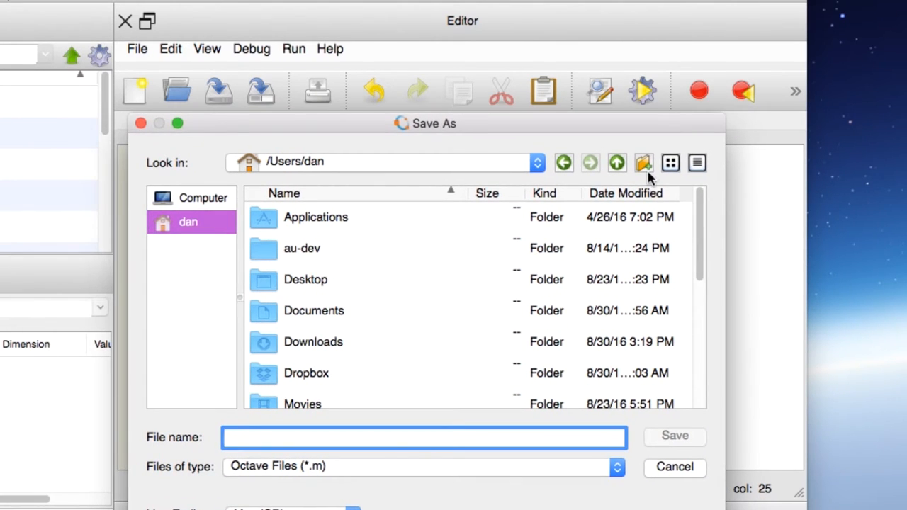
left_click(643, 163)
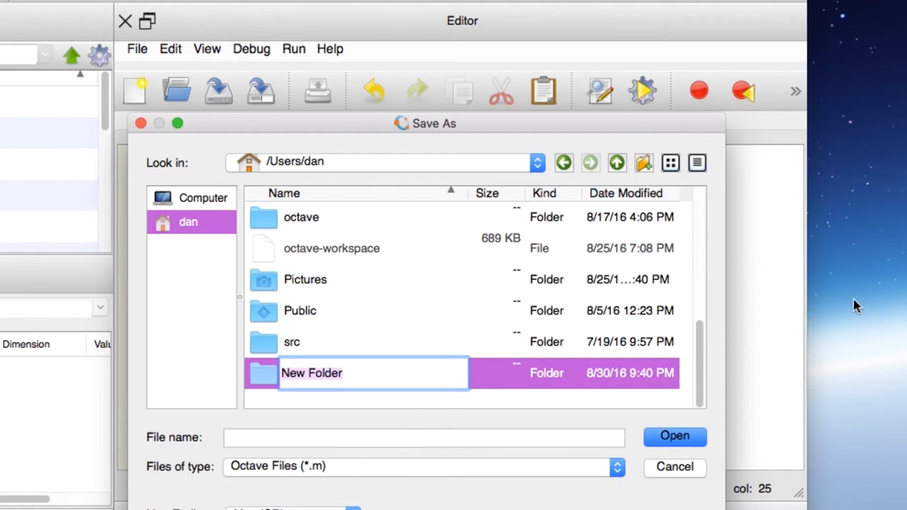
mouse_move(872, 303)
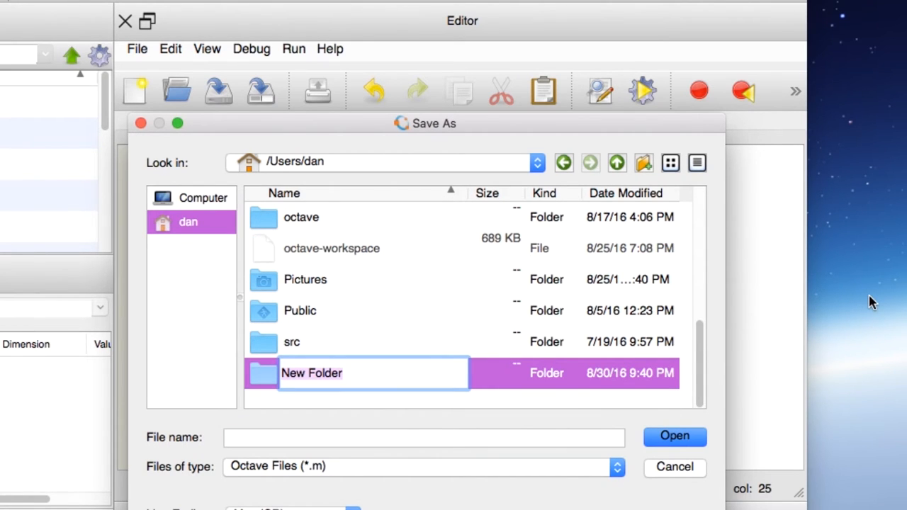
type("learn-a")
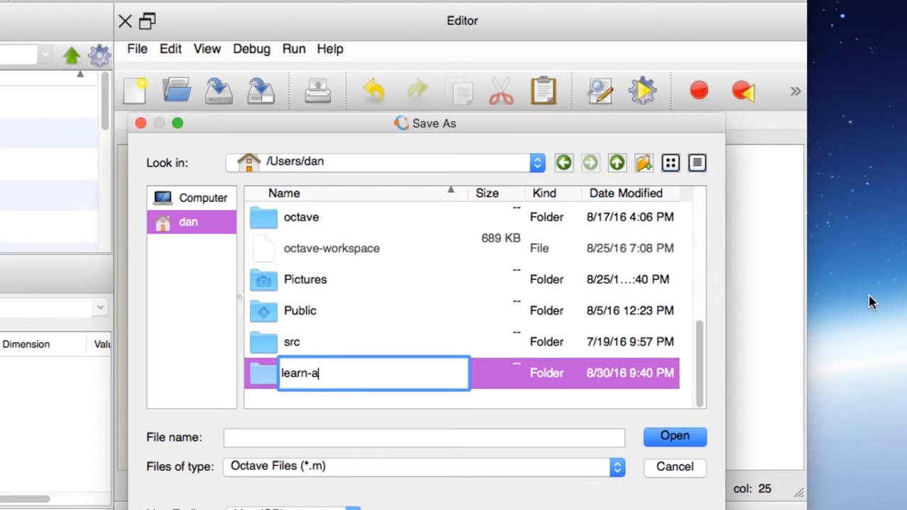
type("udio-dsp-2")
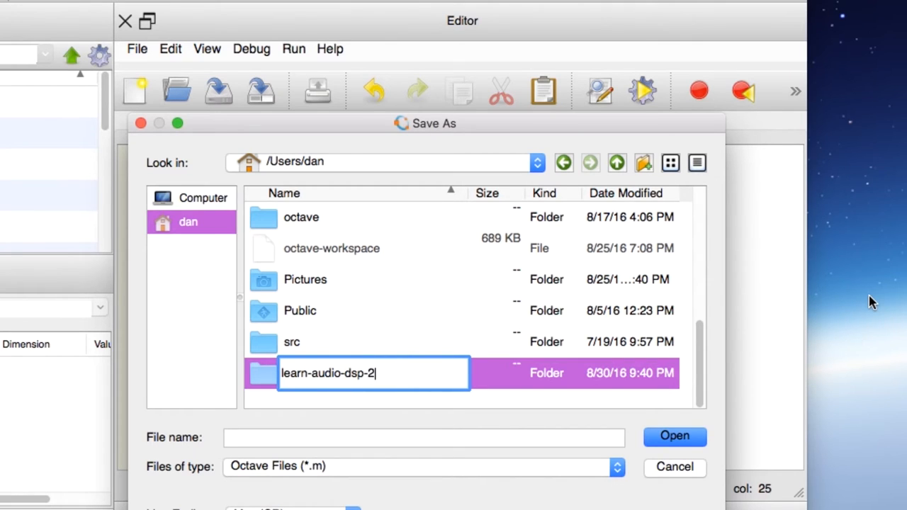
left_click(556, 365)
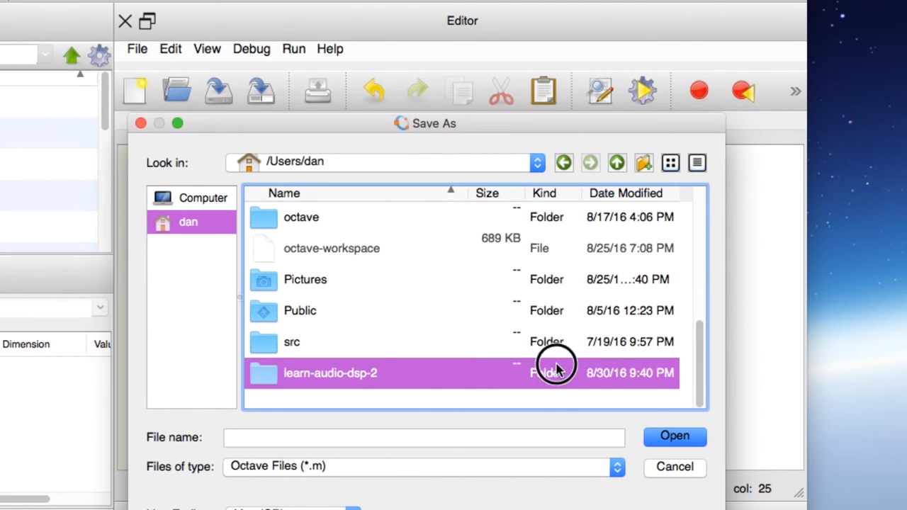
double_click(330, 373)
type("sampling_example")
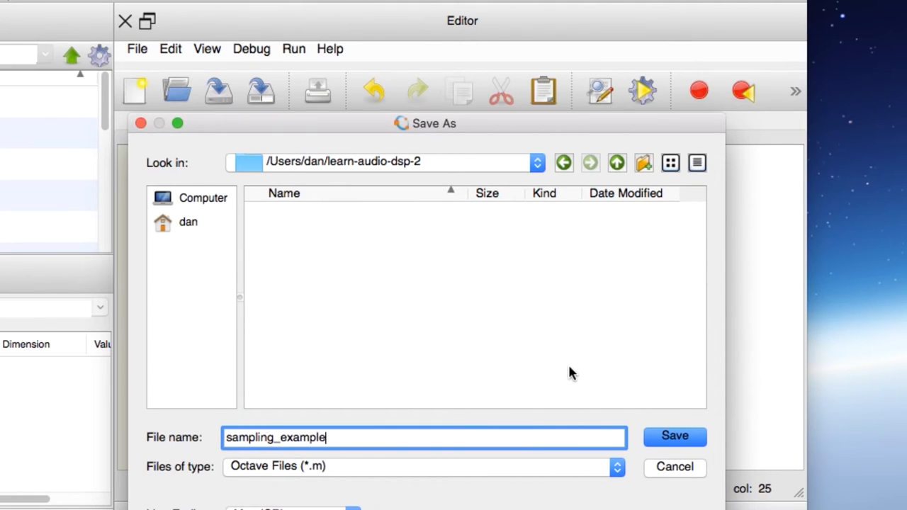
mouse_move(586, 469)
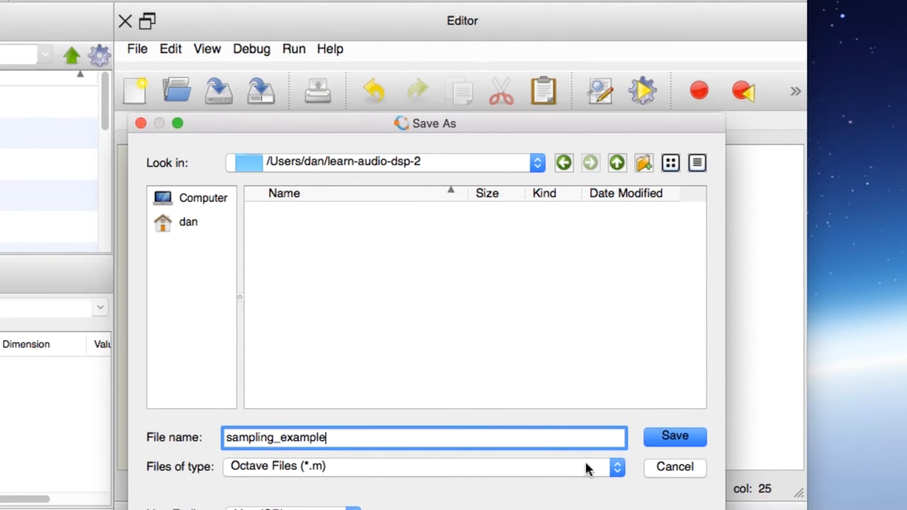
left_click(673, 435)
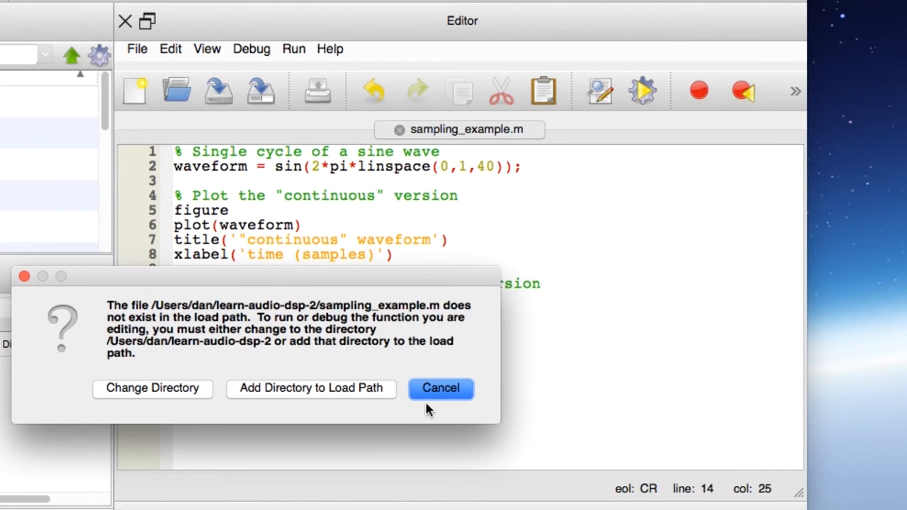
mouse_move(256, 309)
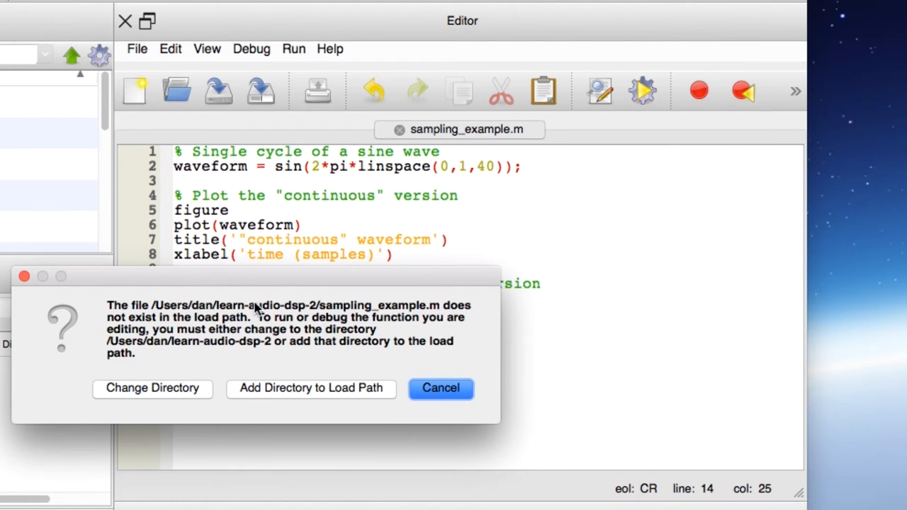
mouse_move(275, 317)
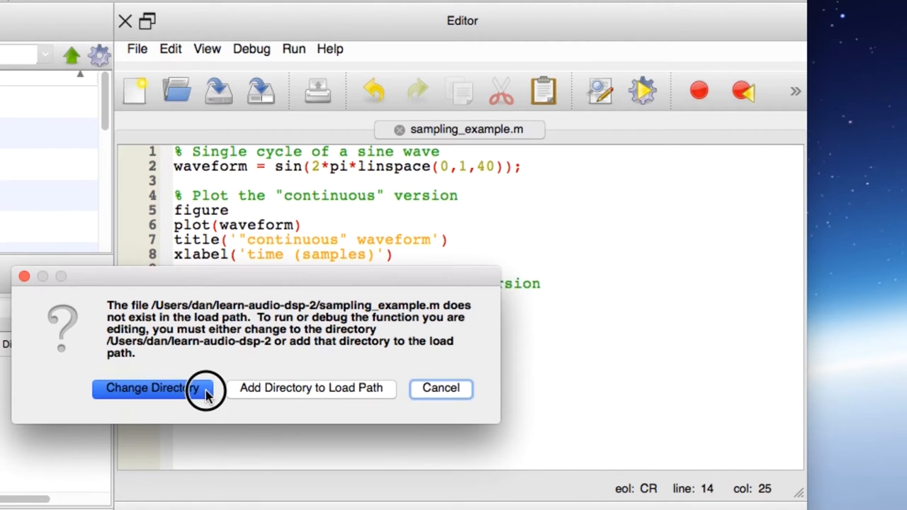
Step: Accept Change Directory in the load-path prompt so Figures 1 and 2 appear
left_click(151, 387)
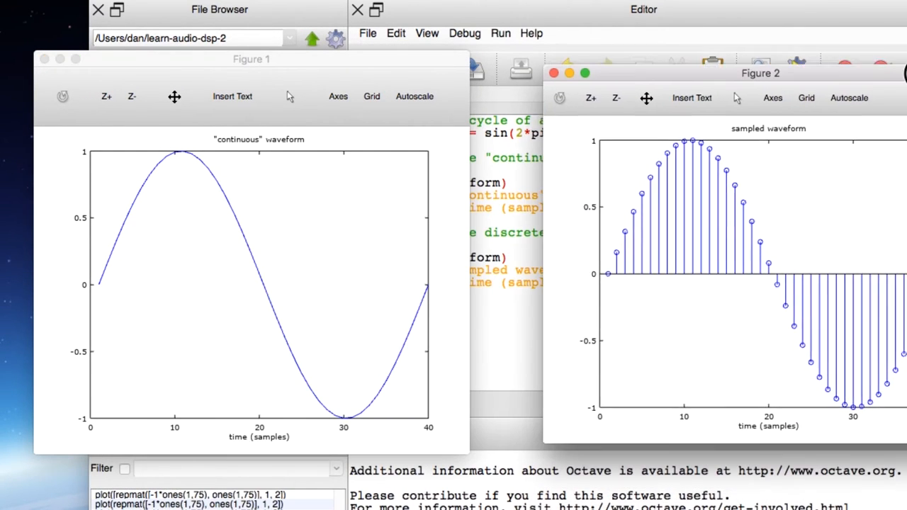
left_click_drag(759, 73, 686, 70)
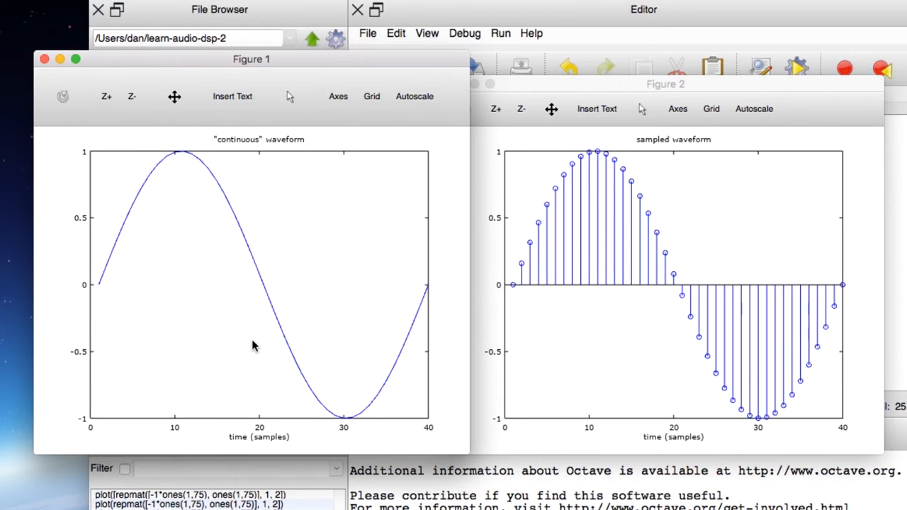
mouse_move(274, 375)
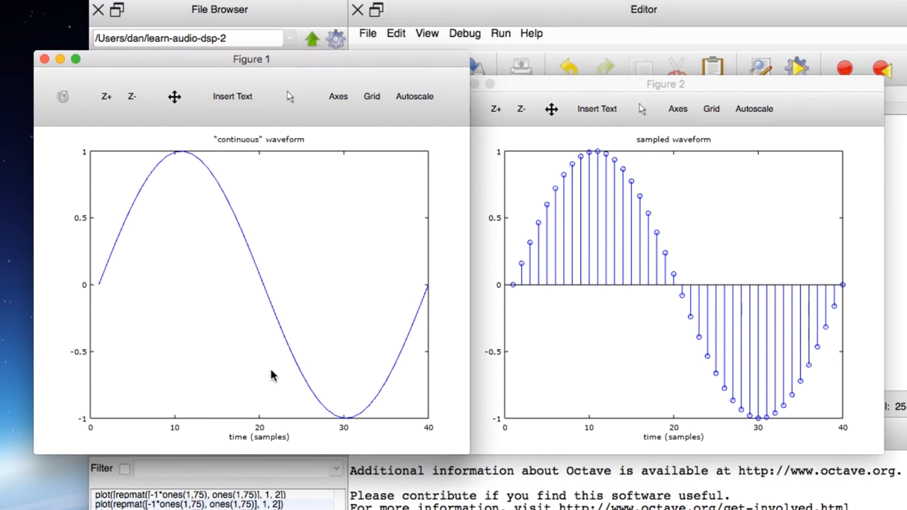
mouse_move(128, 292)
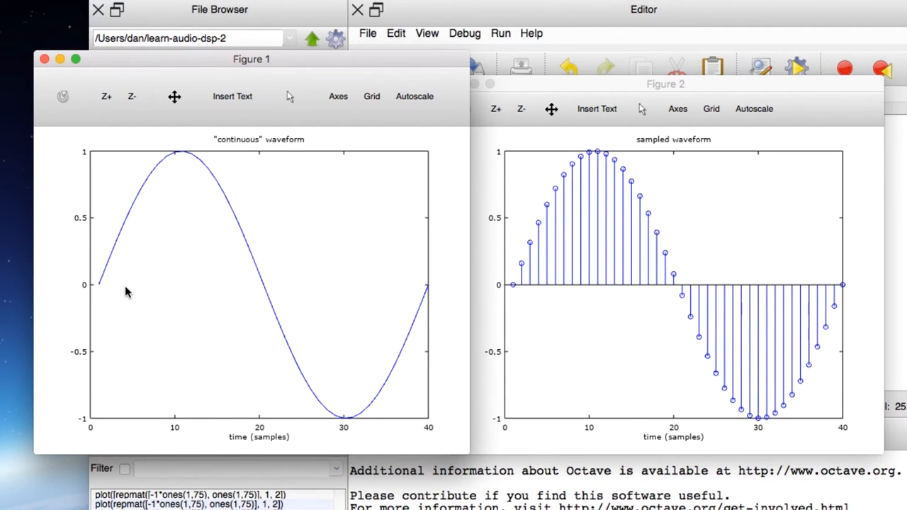
mouse_move(442, 358)
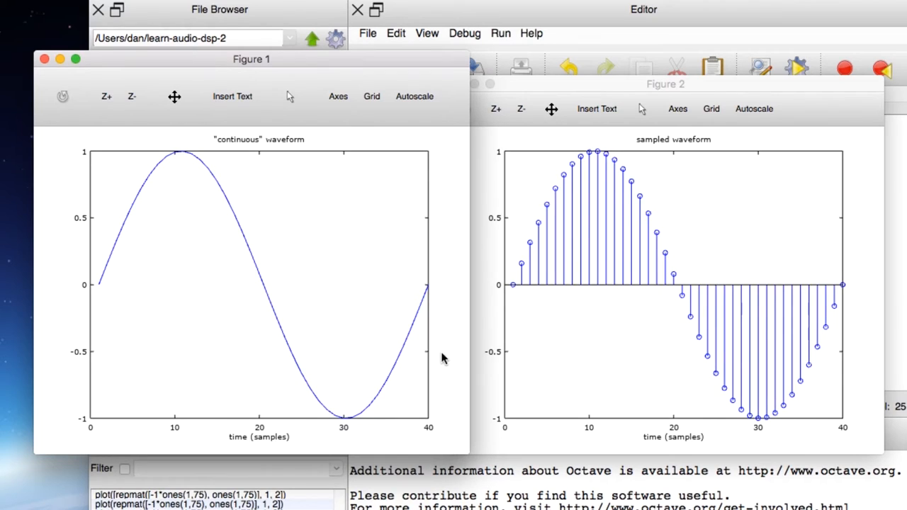
mouse_move(328, 232)
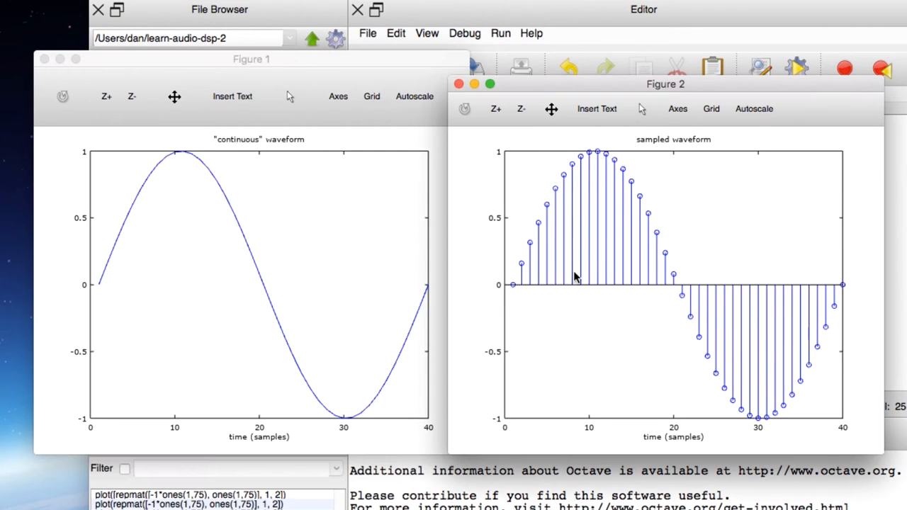
mouse_move(627, 305)
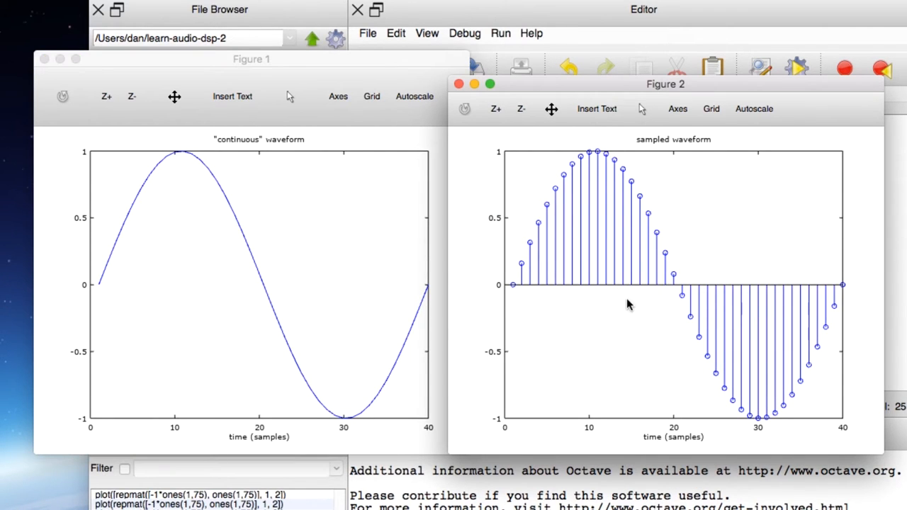
mouse_move(535, 280)
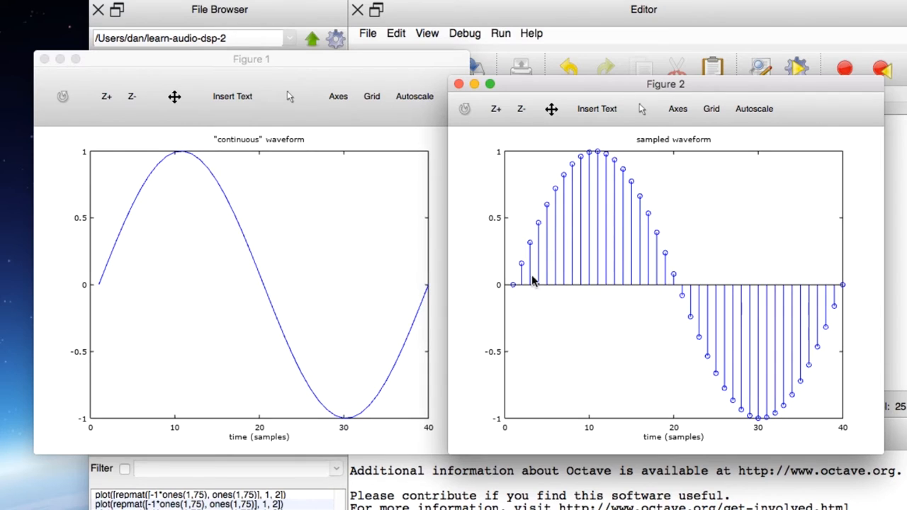
mouse_move(530, 299)
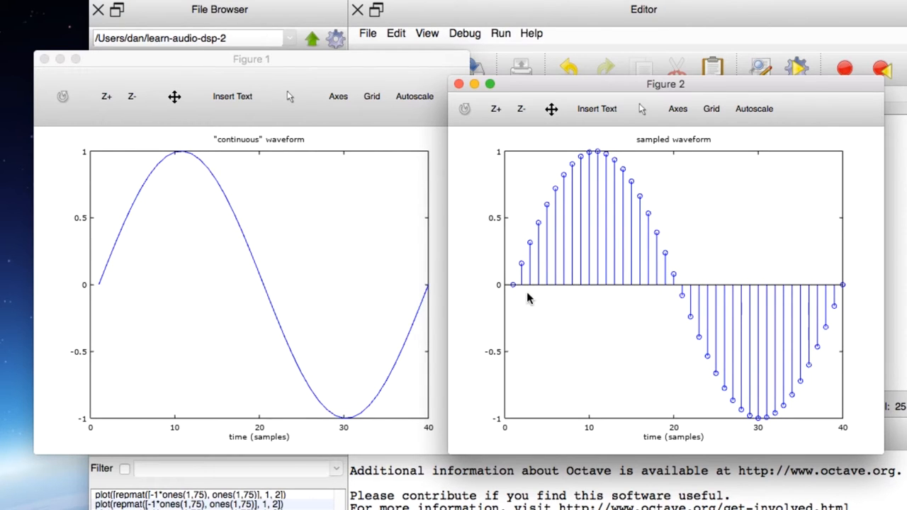
mouse_move(505, 294)
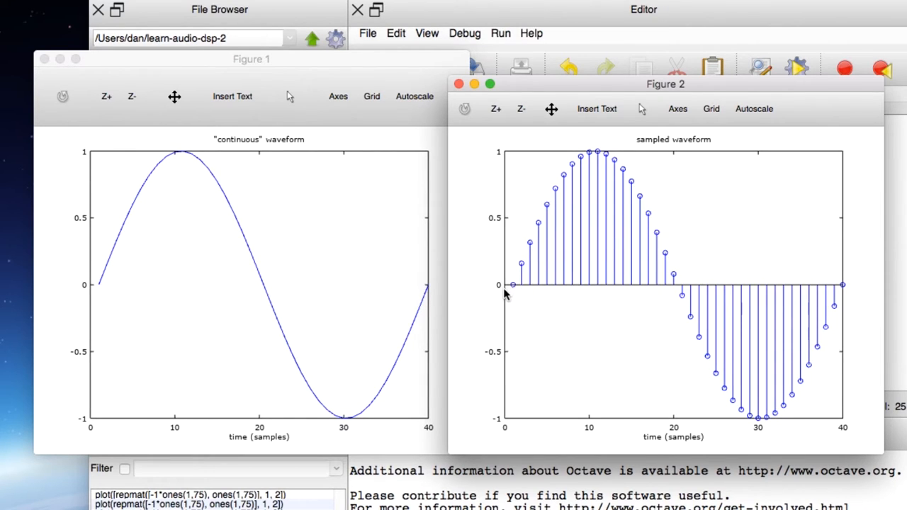
mouse_move(614, 141)
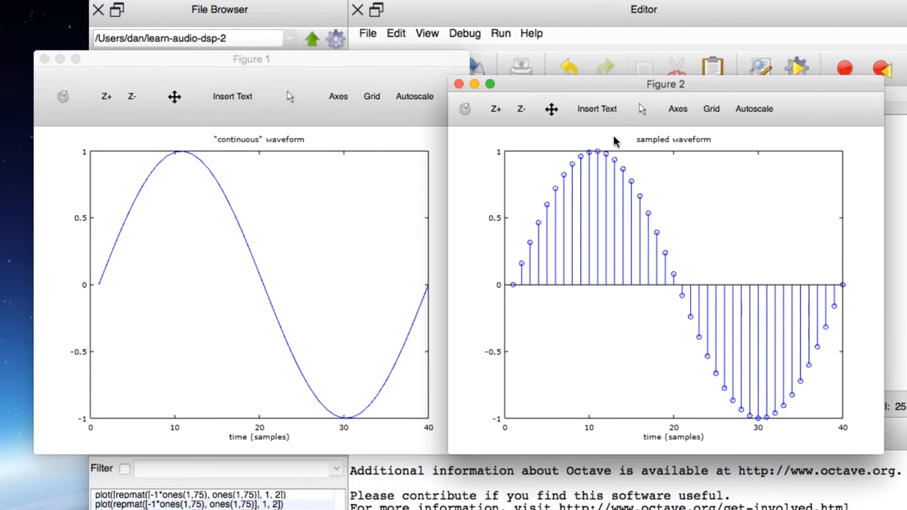
mouse_move(782, 437)
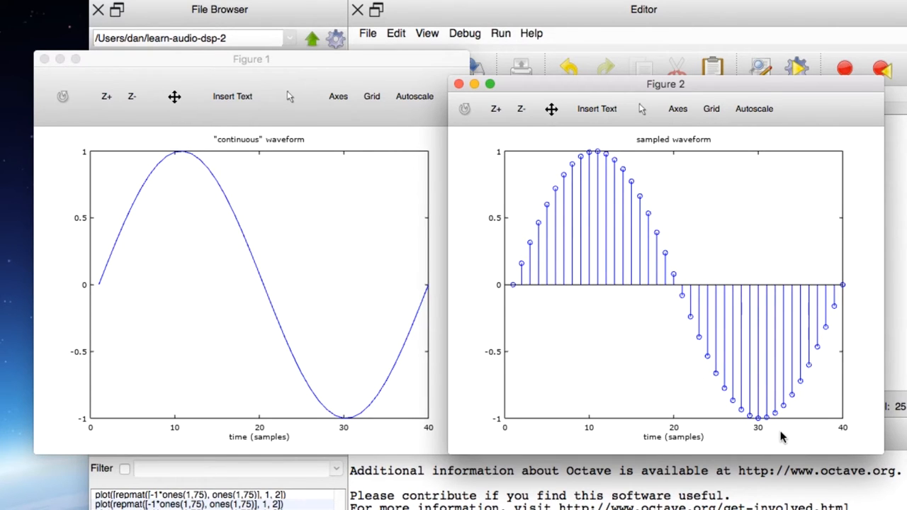
mouse_move(551, 225)
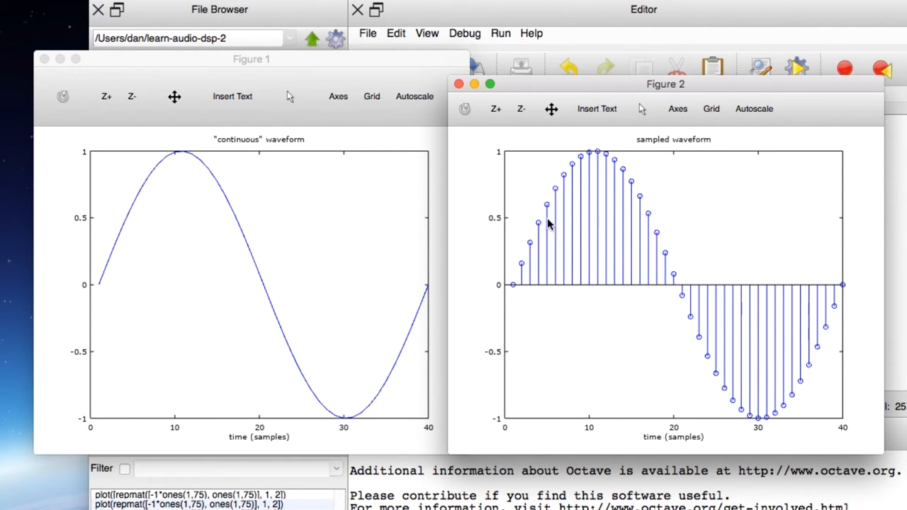
mouse_move(539, 216)
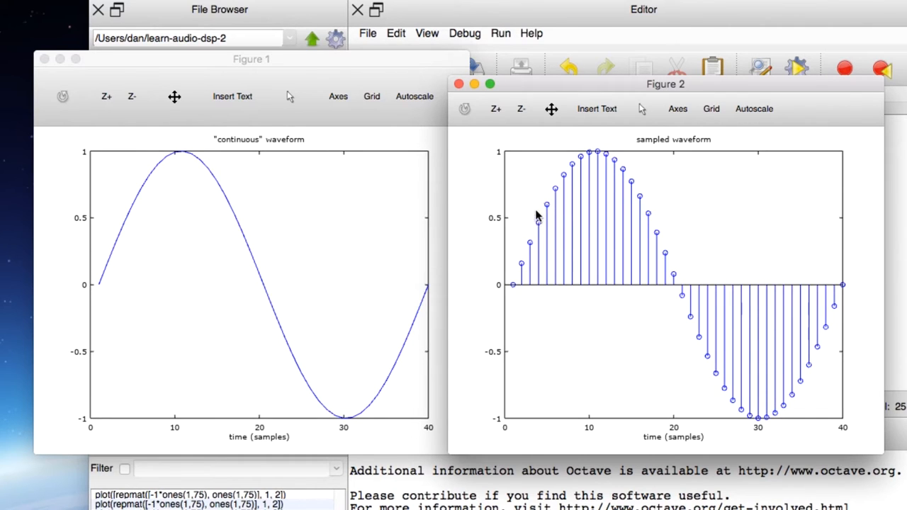
mouse_move(530, 233)
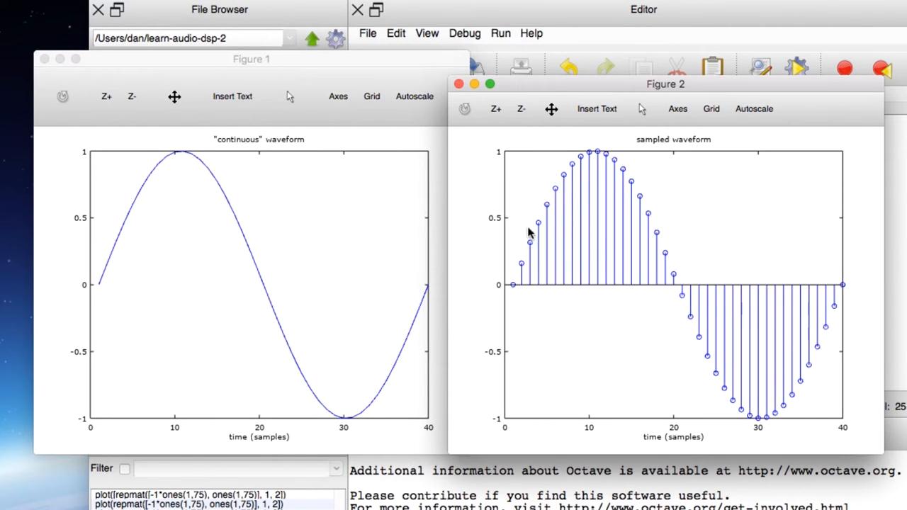
mouse_move(530, 280)
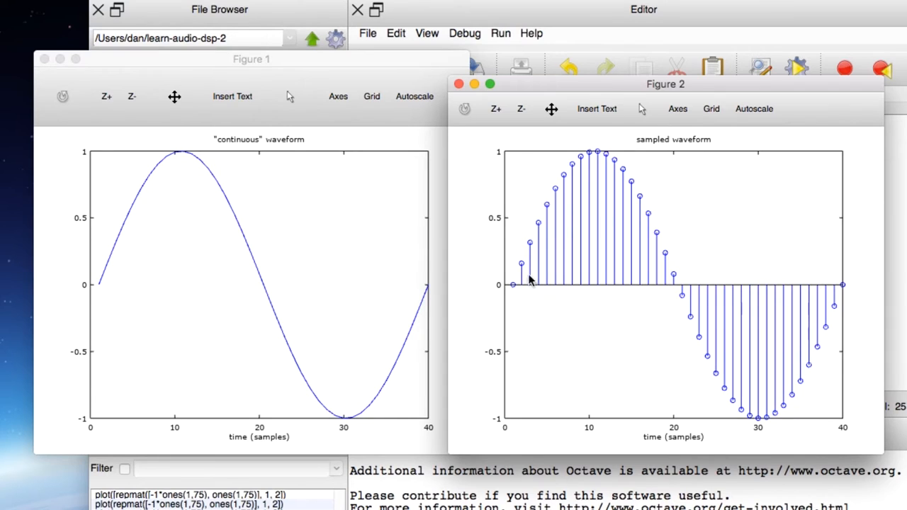
mouse_move(709, 247)
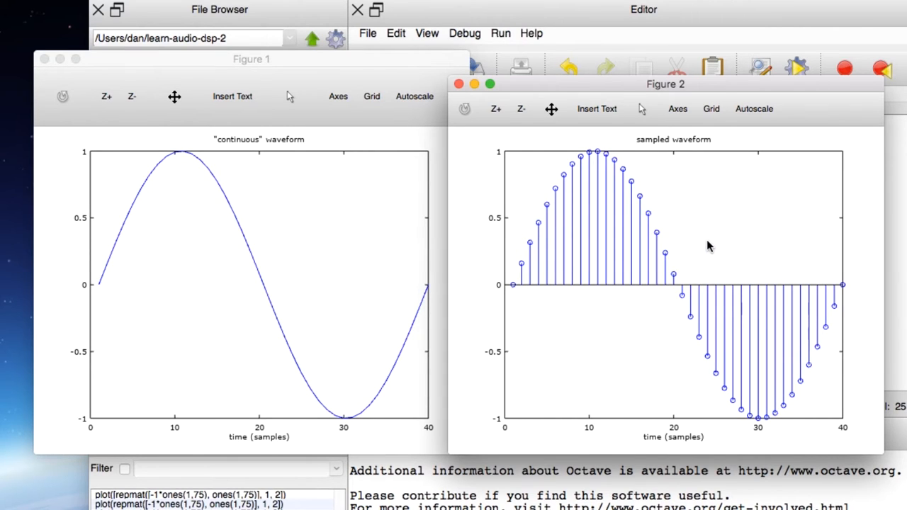
mouse_move(631, 294)
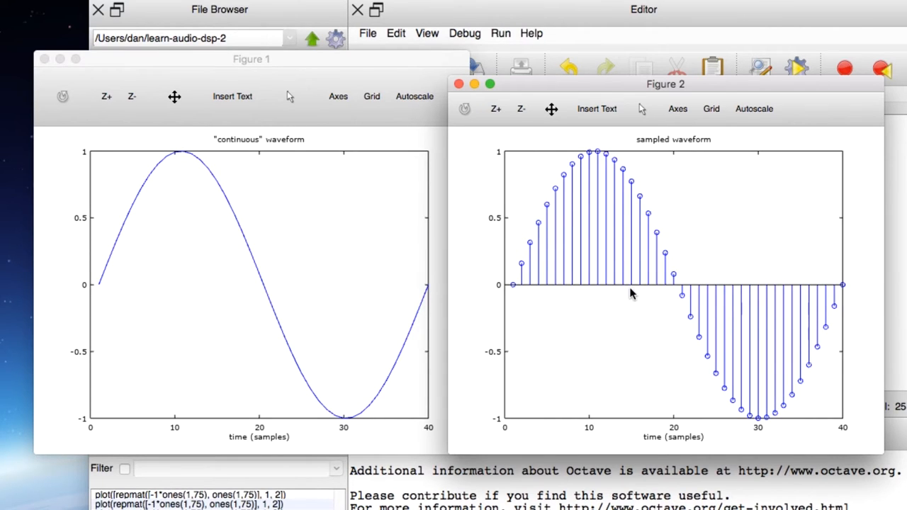
mouse_move(866, 287)
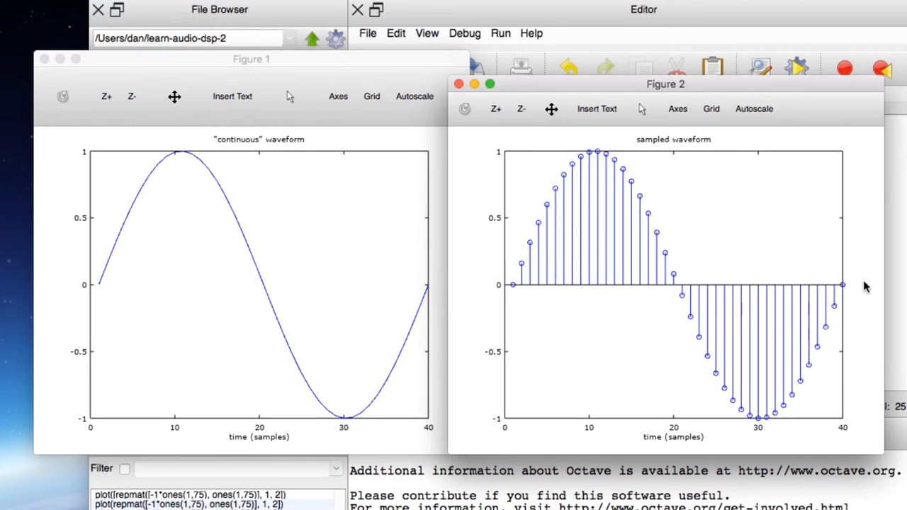
mouse_move(514, 237)
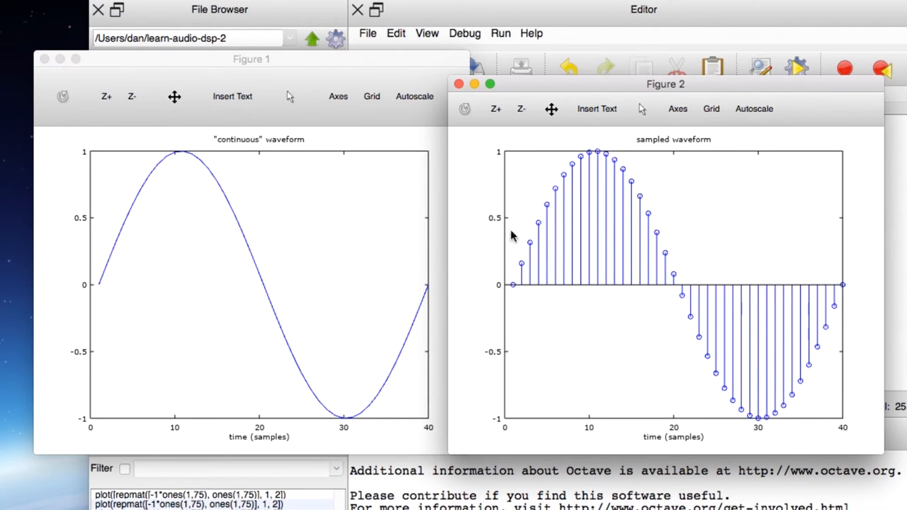
left_click(252, 59)
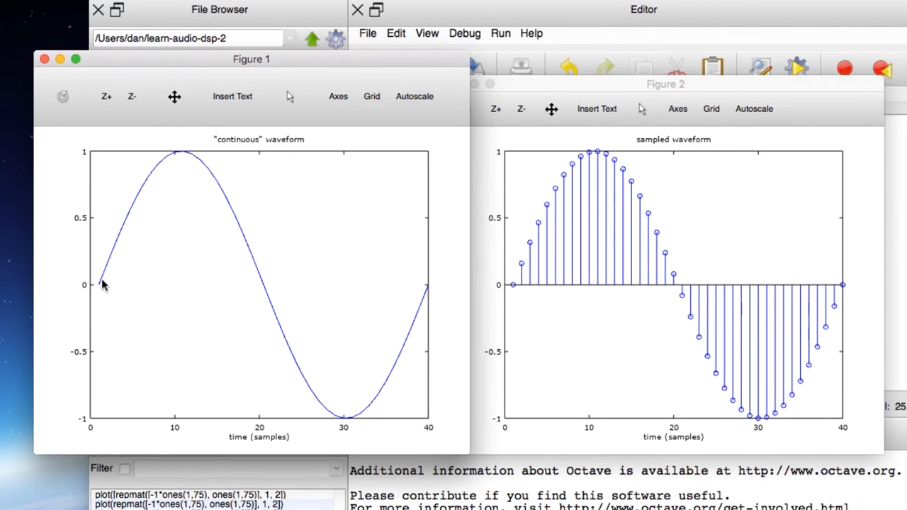
mouse_move(447, 283)
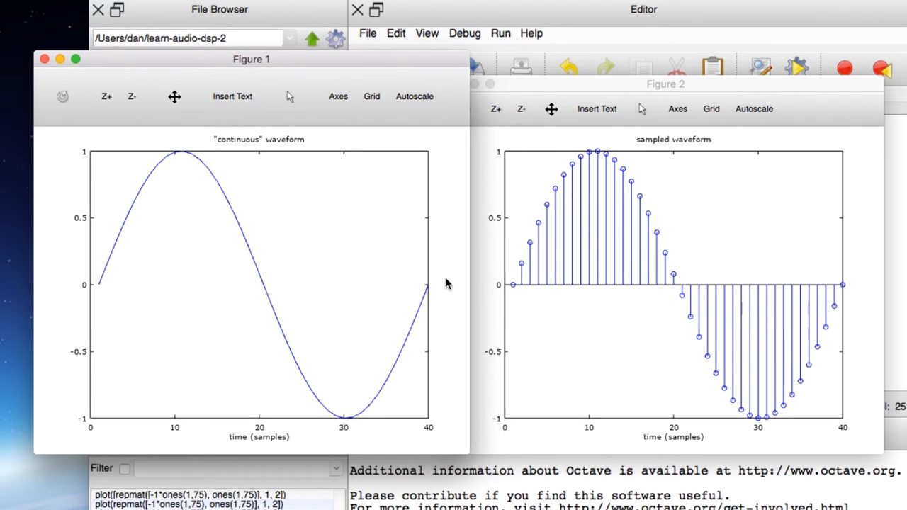
mouse_move(145, 255)
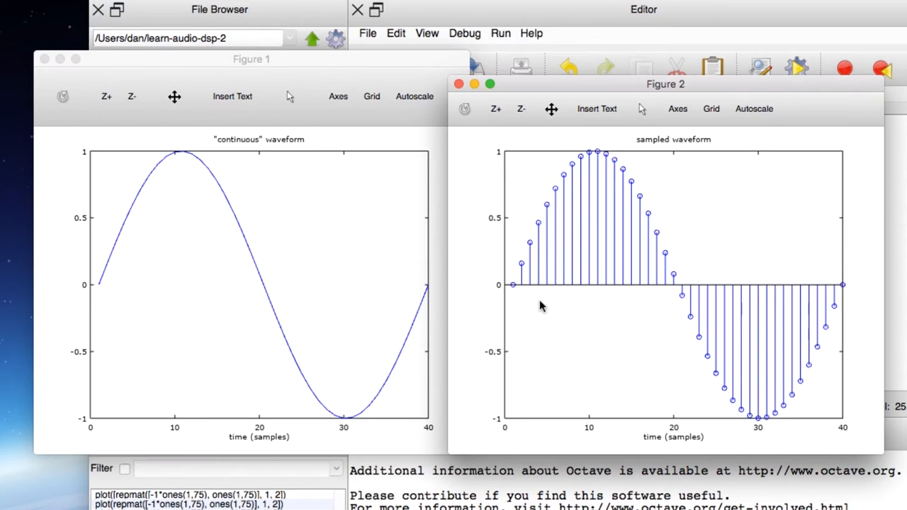
mouse_move(715, 388)
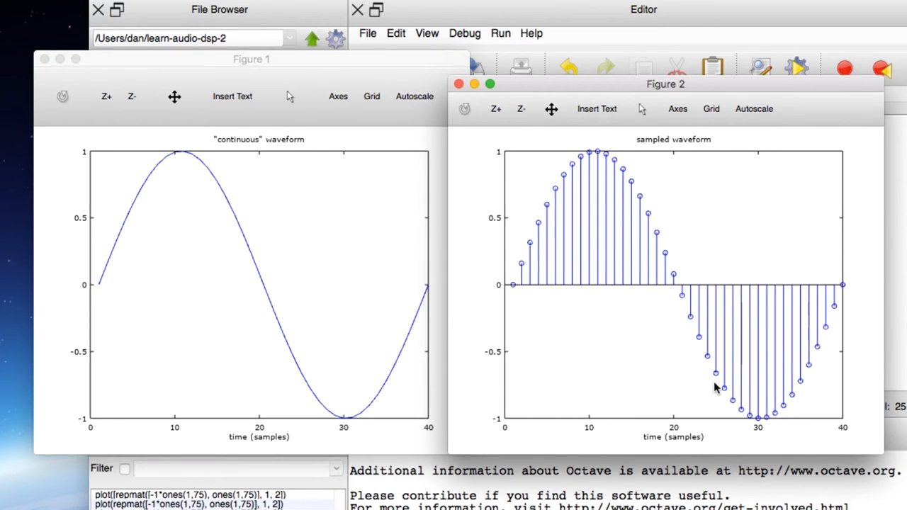
mouse_move(673, 253)
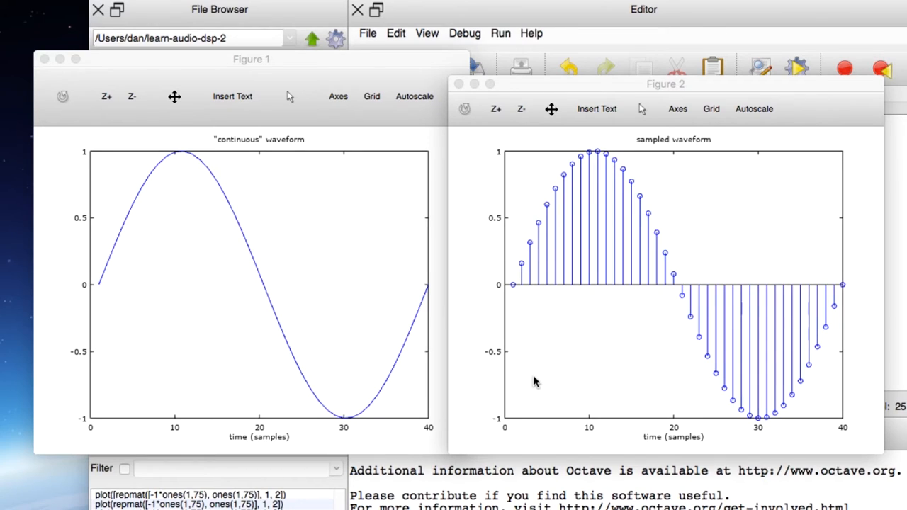
mouse_move(99, 297)
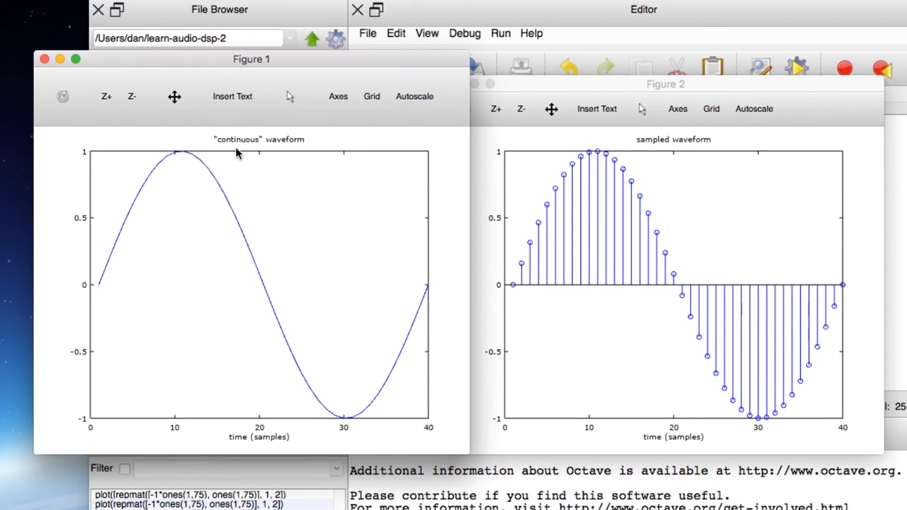
mouse_move(348, 432)
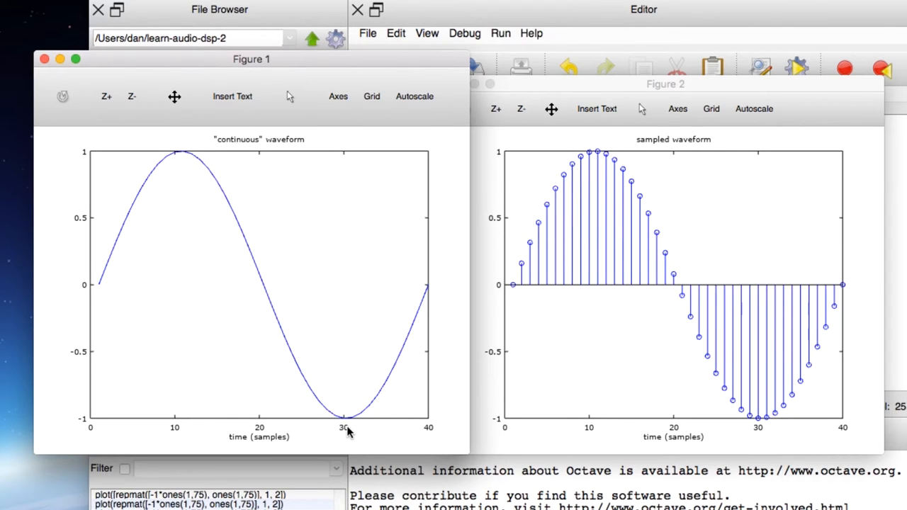
mouse_move(106, 294)
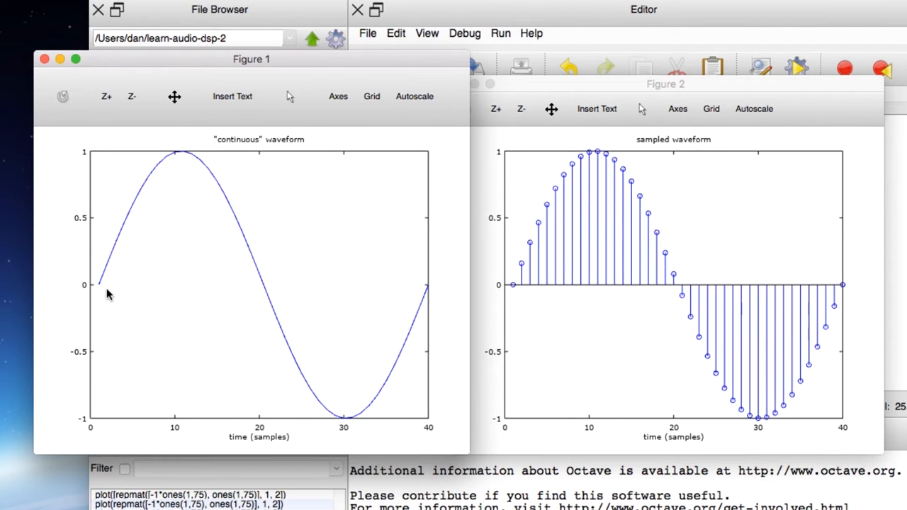
mouse_move(190, 162)
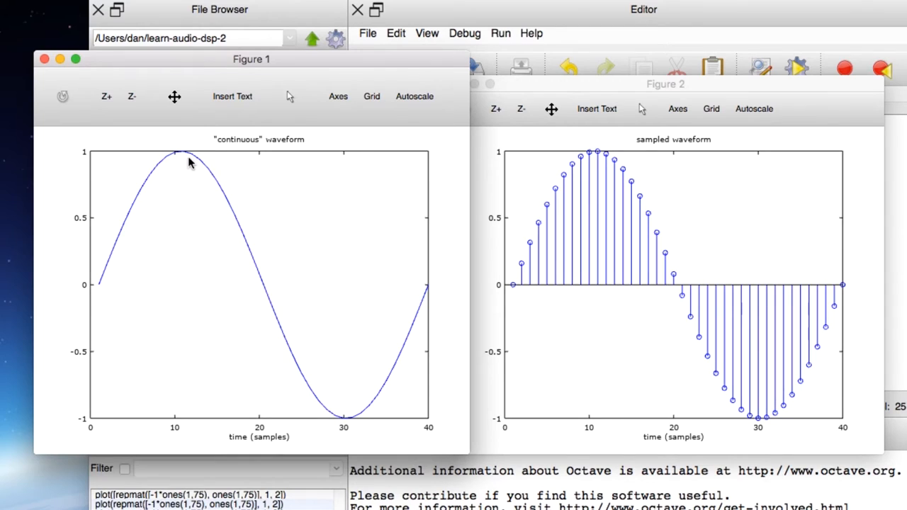
mouse_move(110, 429)
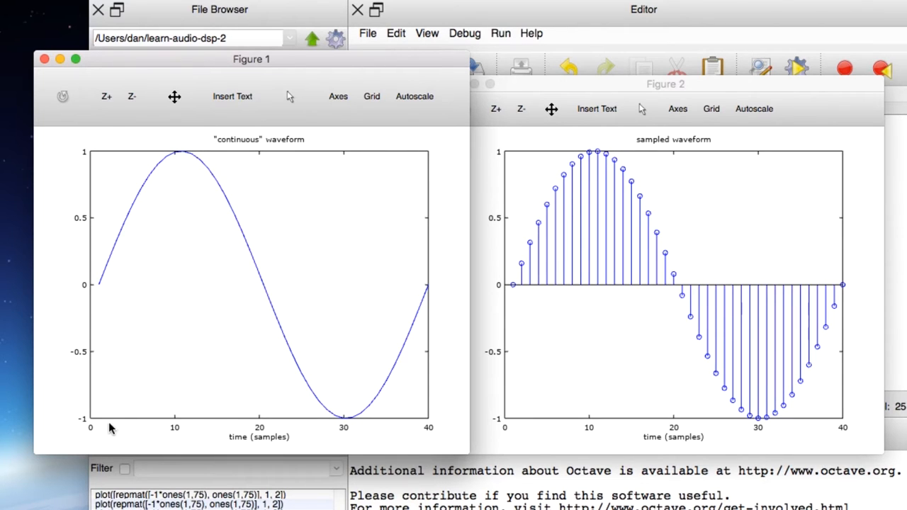
mouse_move(348, 402)
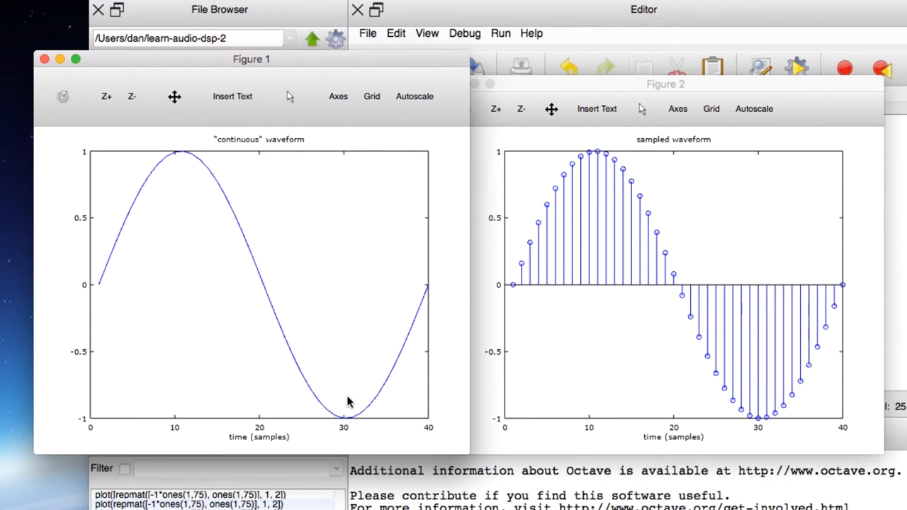
mouse_move(372, 287)
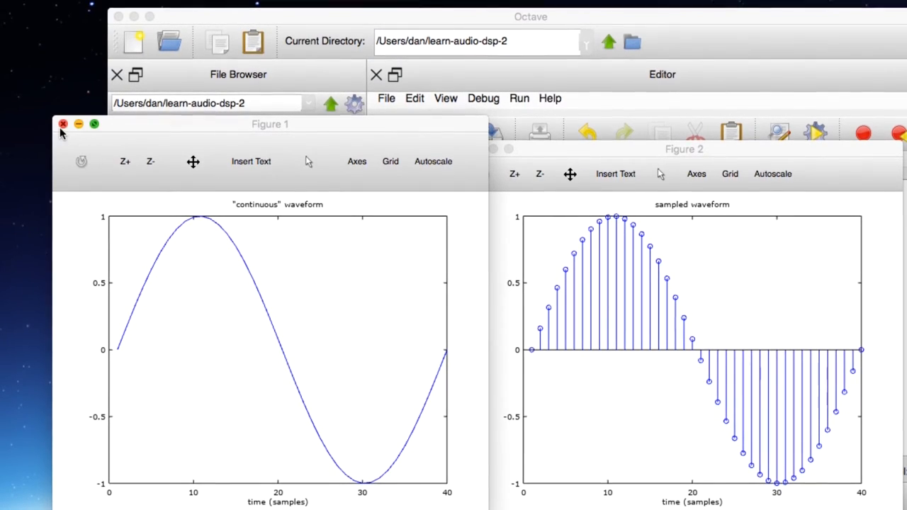
Step: Close Figure 1 and clear the Command Window with clc
left_click(63, 124)
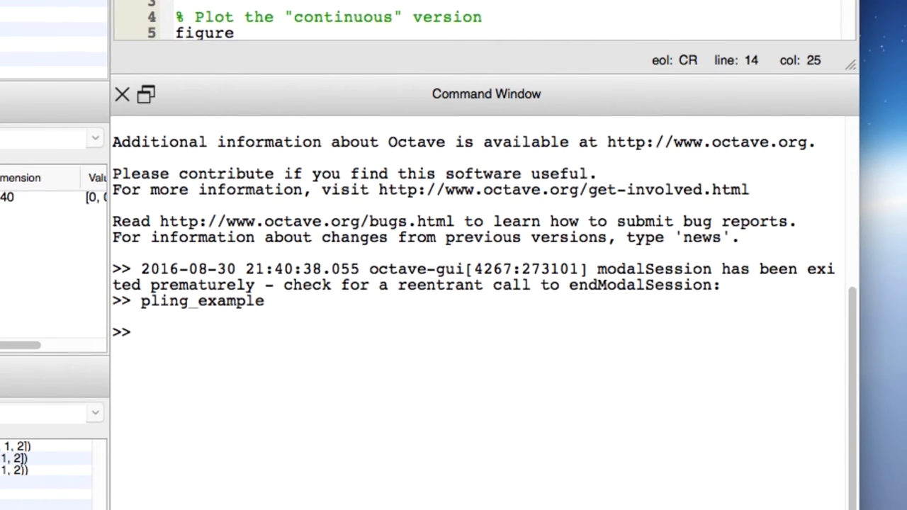
type("clc")
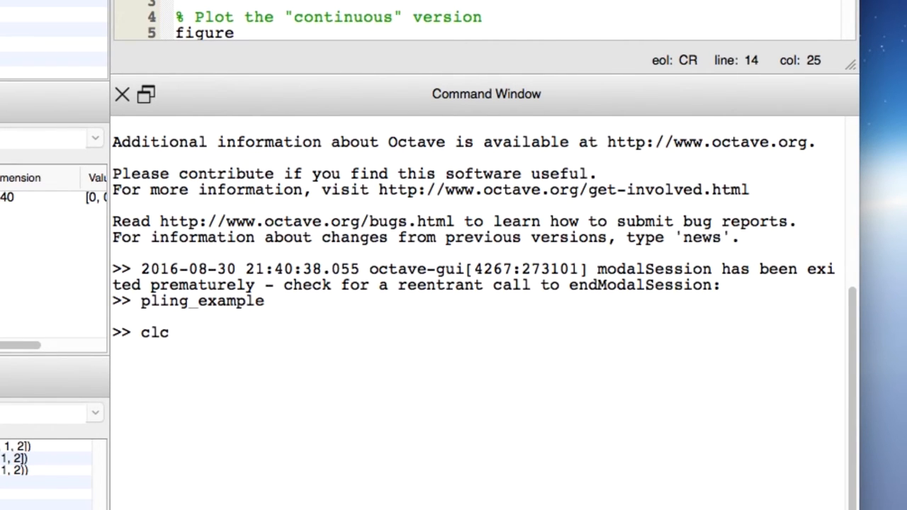
key("Return")
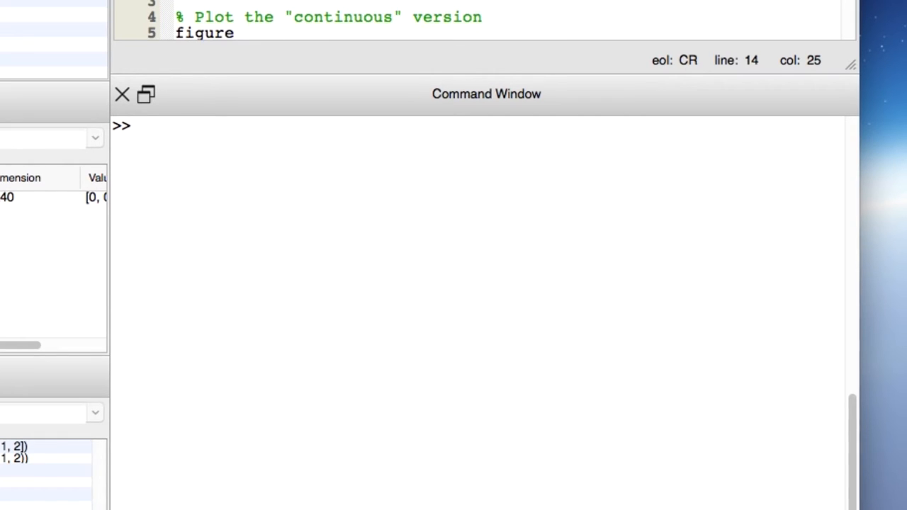
Step: Evaluate ones(1, 4) in the Command Window, giving ans = 1 1 1 1
type("ones(")
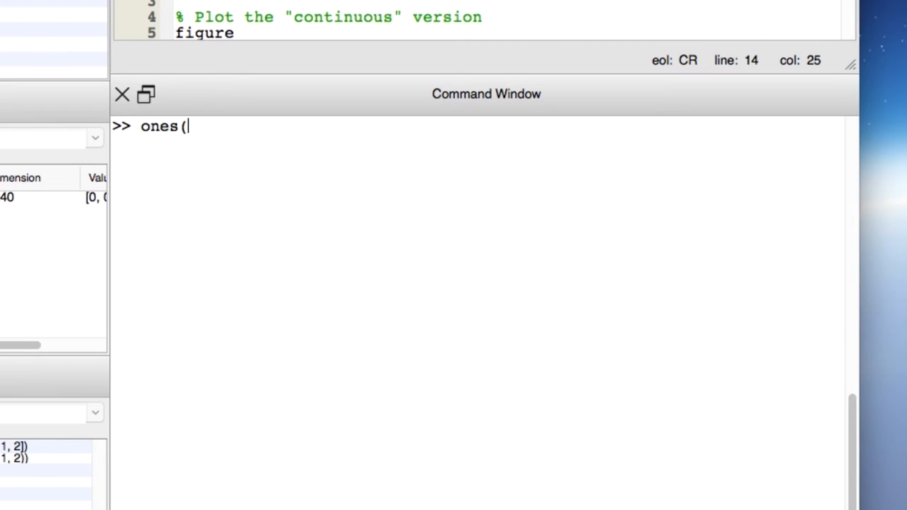
type("1")
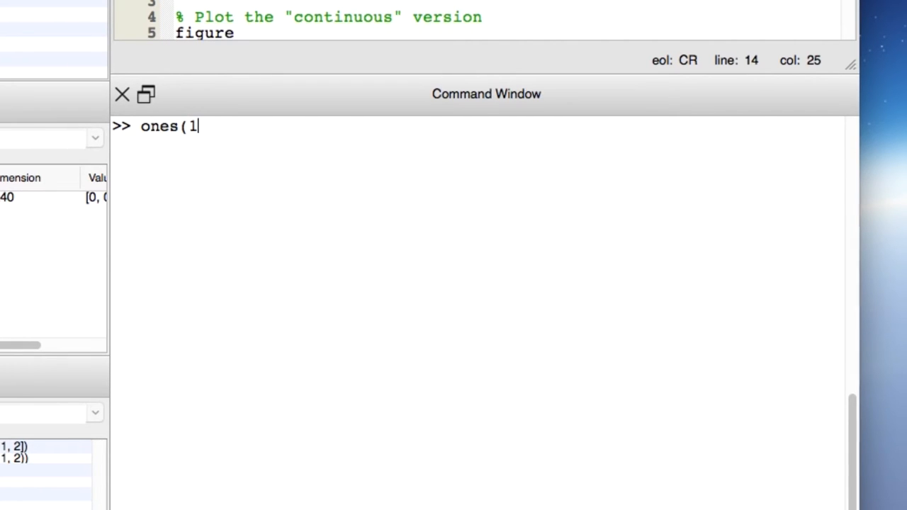
type(", 4")
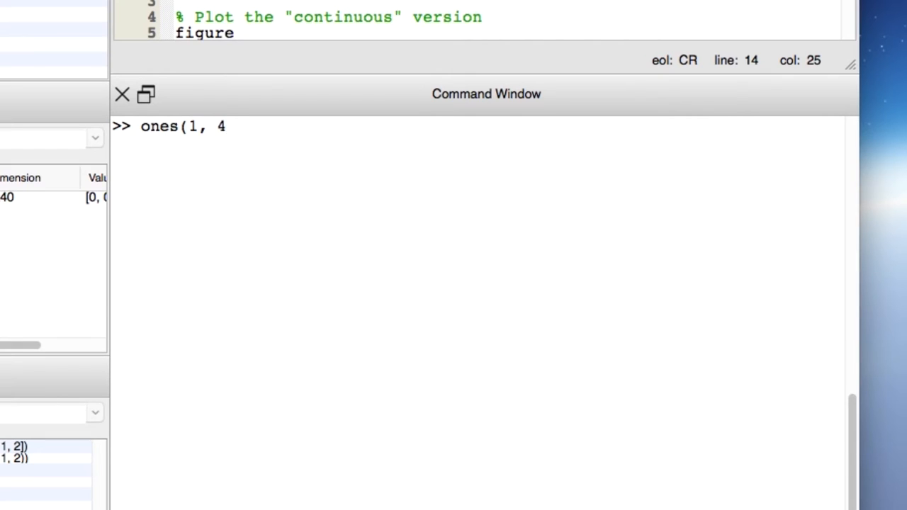
type(")")
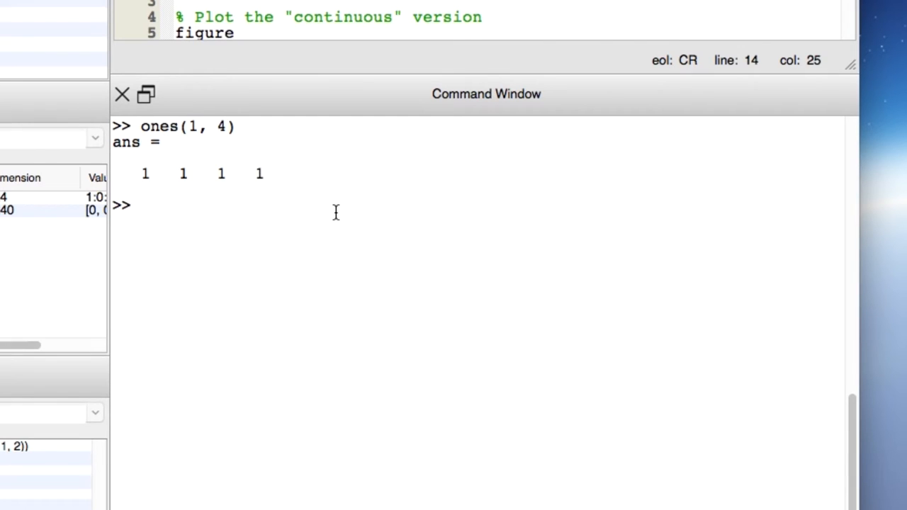
mouse_move(433, 252)
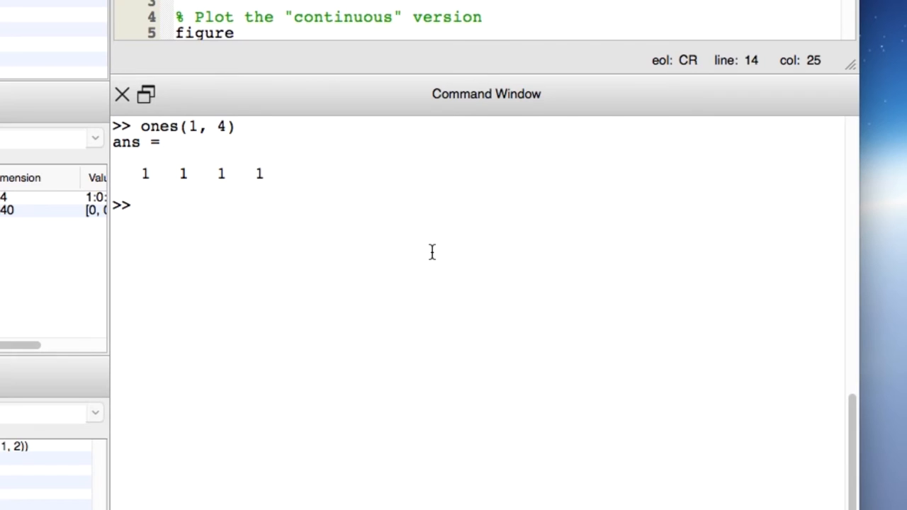
Step: Evaluate -1*ones(1,4) to get a row of four -1 values
type("-1*o")
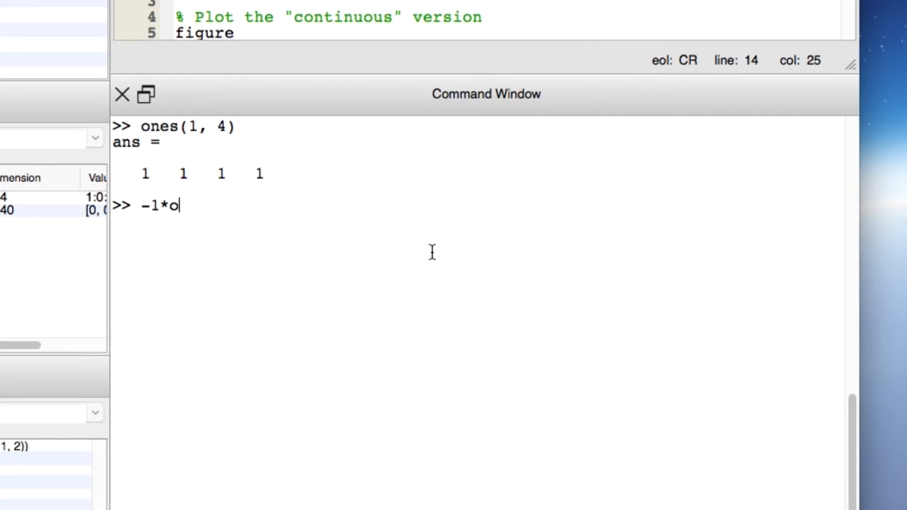
type("nes(1,4")
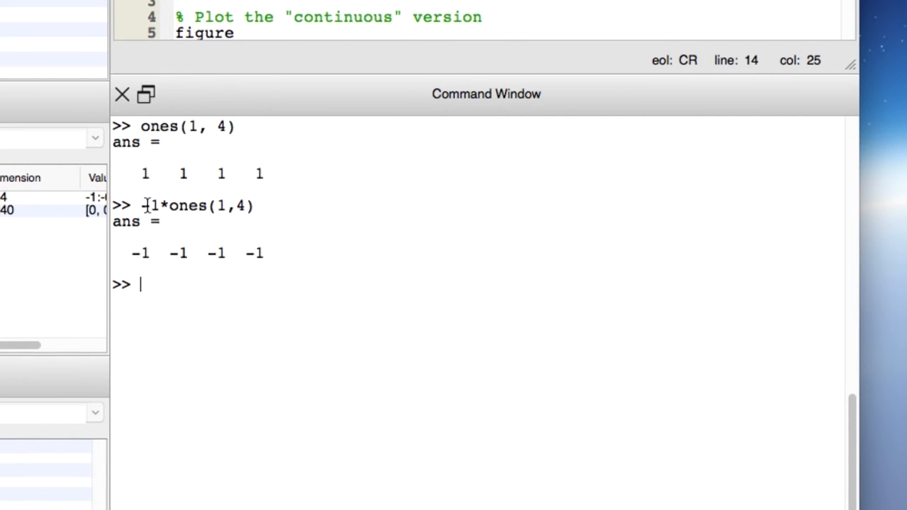
mouse_move(147, 204)
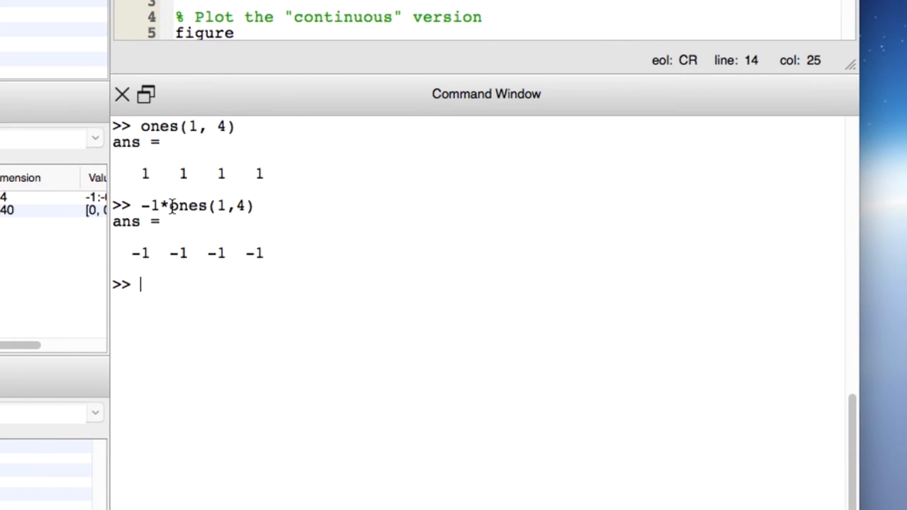
mouse_move(256, 210)
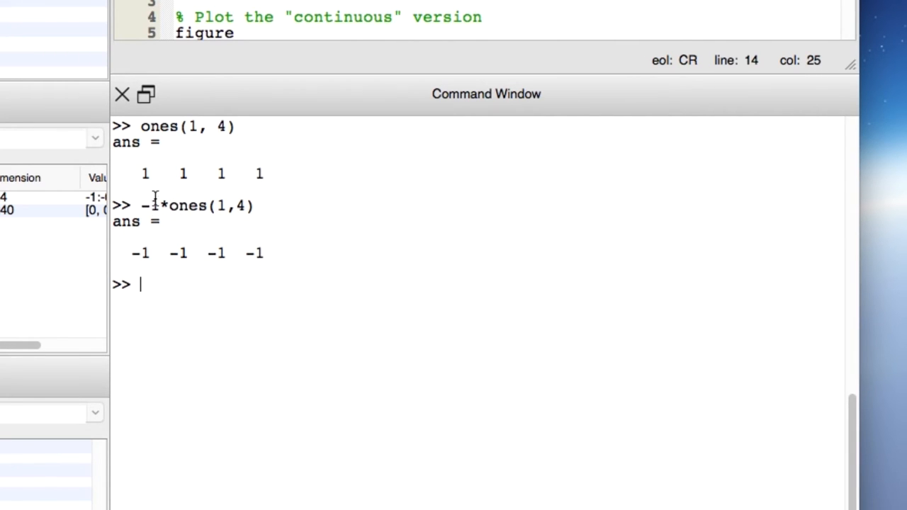
mouse_move(230, 238)
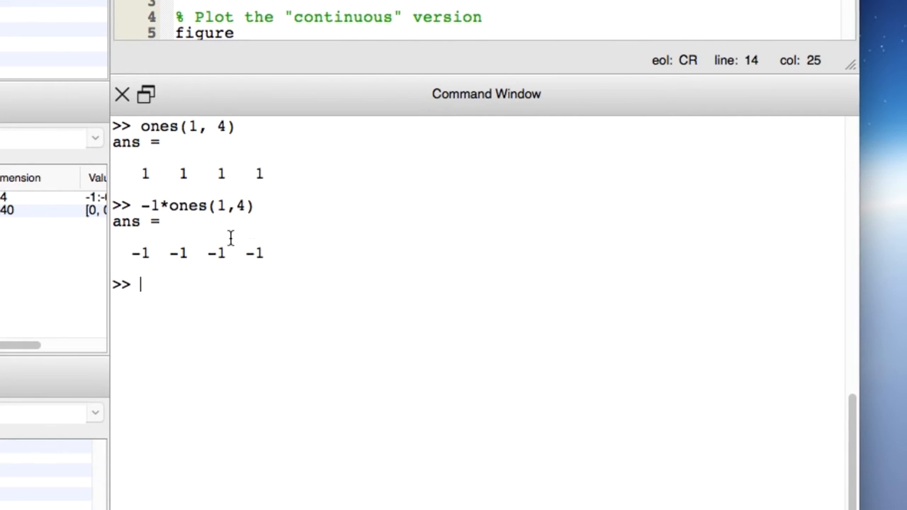
mouse_move(413, 341)
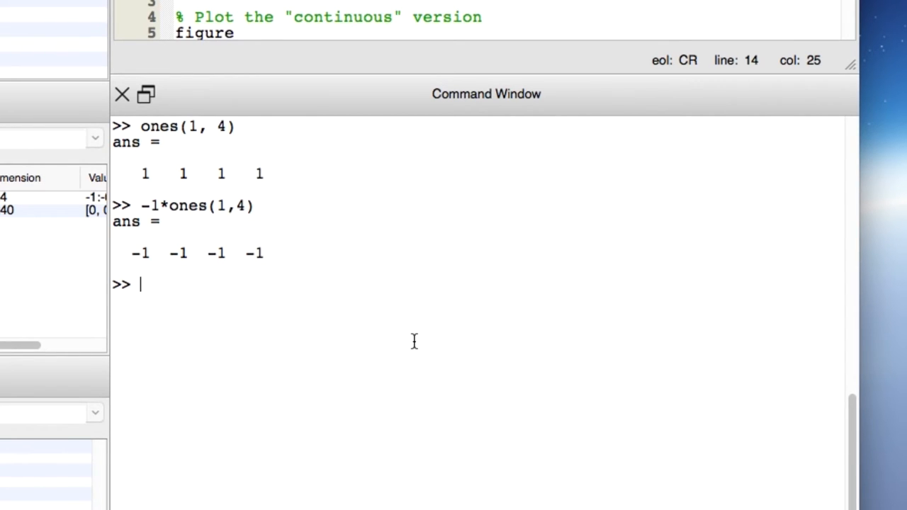
Step: Evaluate [ones(1,4), -1*ones(1,4)], returning 1 1 1 1 -1 -1 -1 -1
type("[")
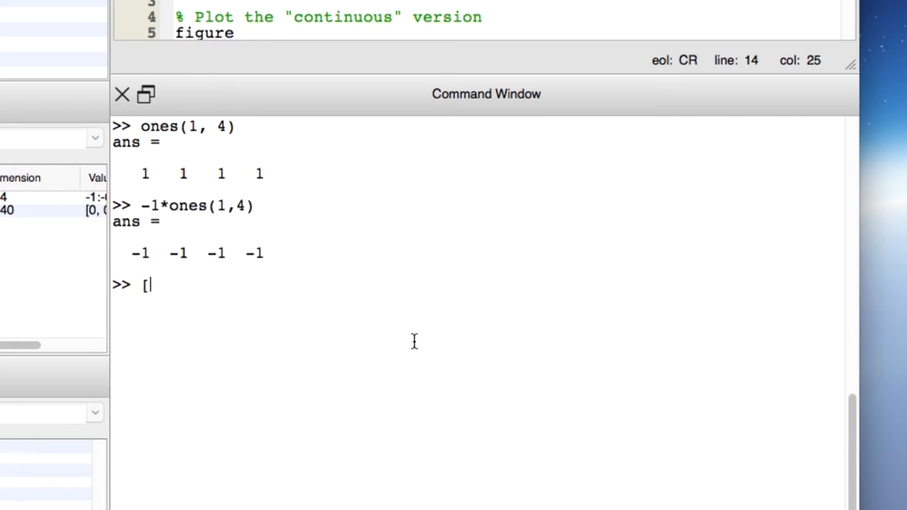
type("ones")
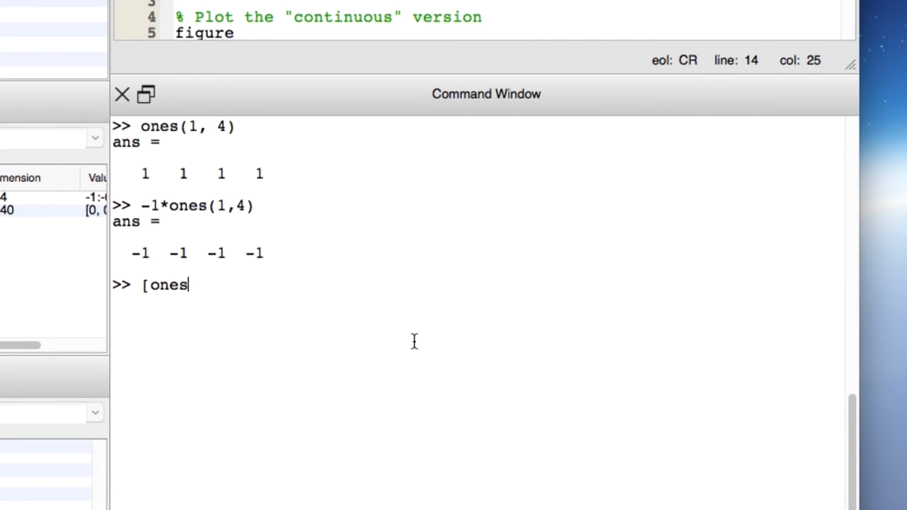
type("(")
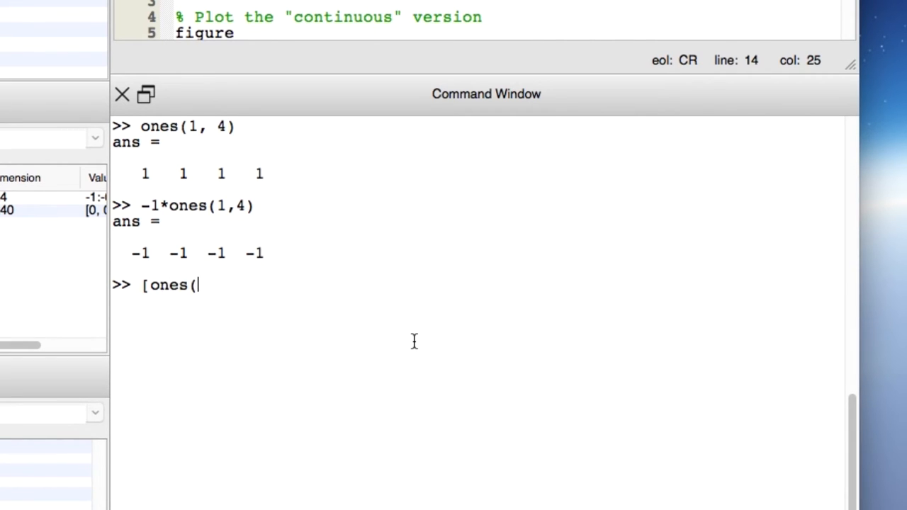
type("1,4)")
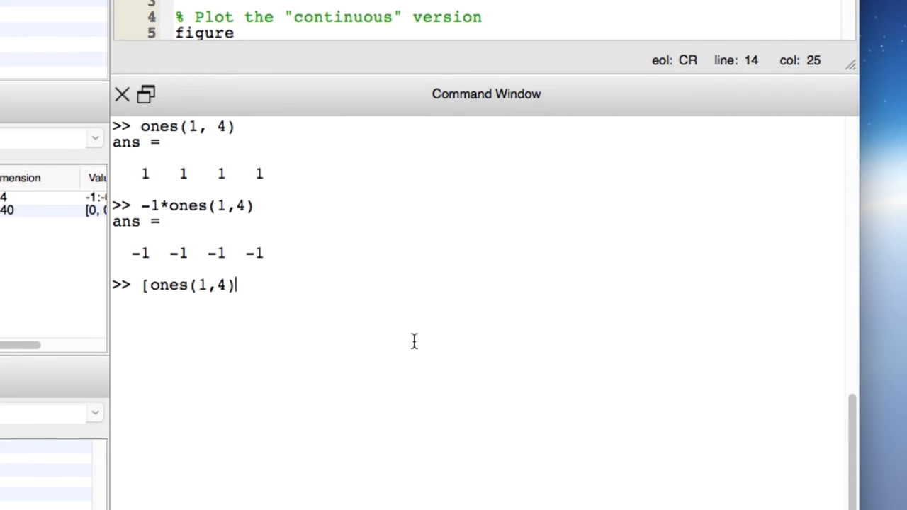
type(",")
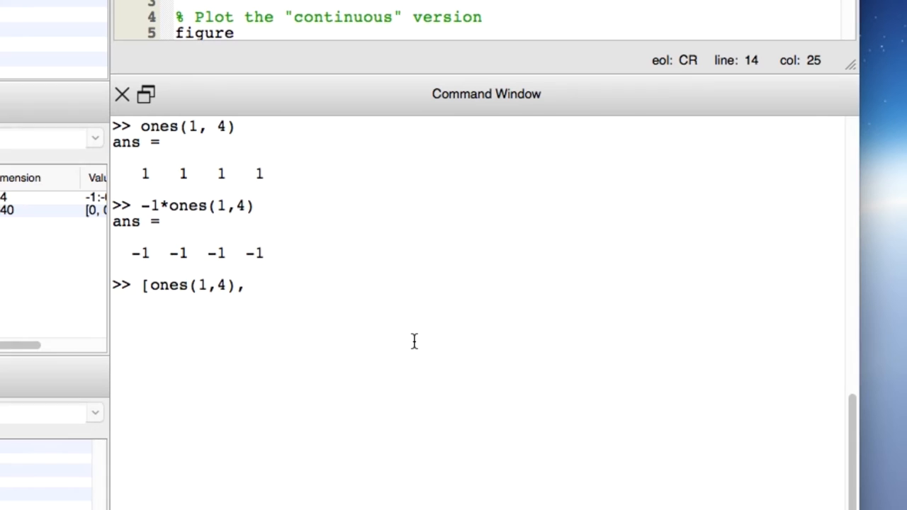
type("-1")
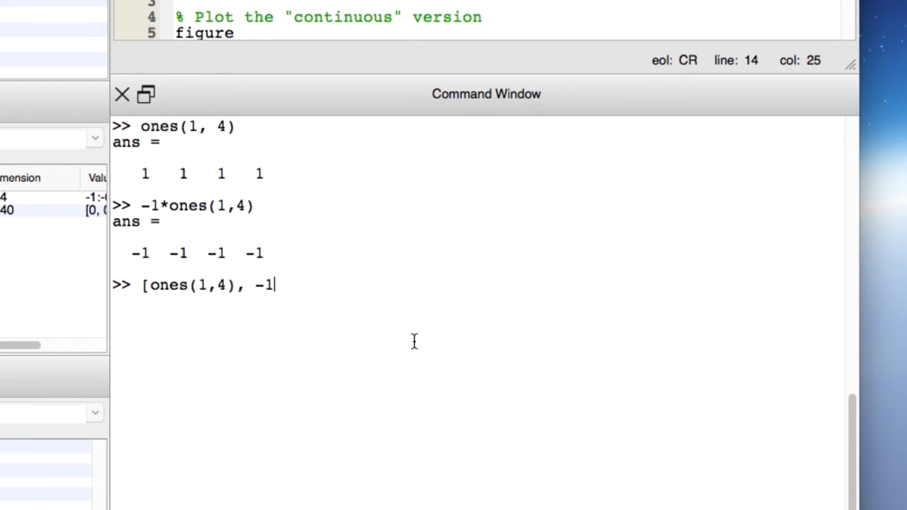
type("*ones(")
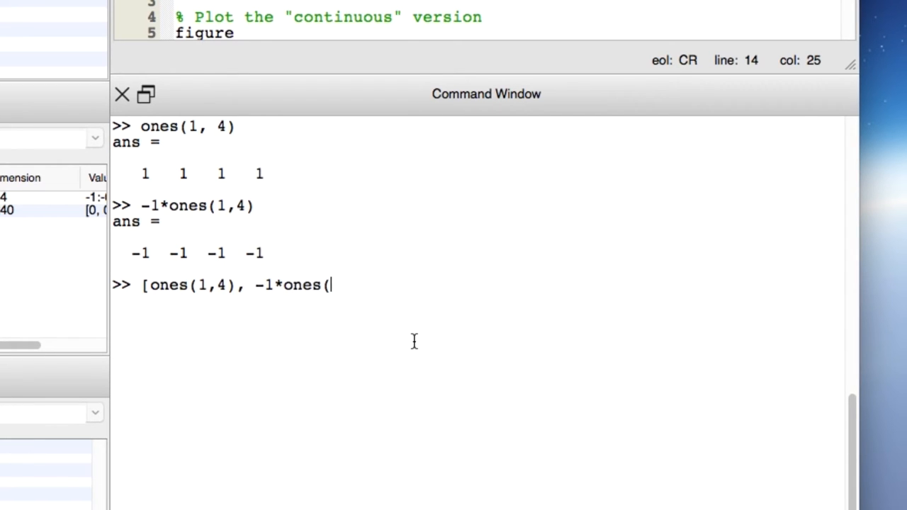
type("1,4)")
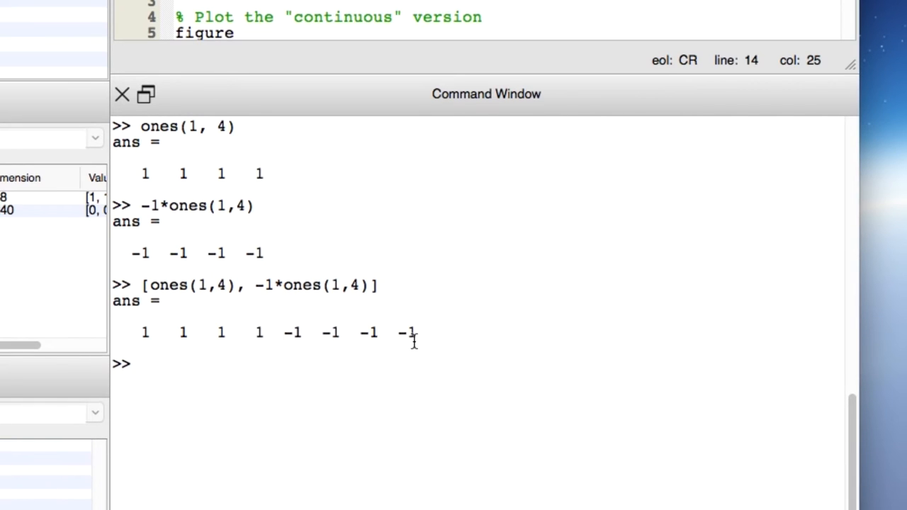
mouse_move(154, 333)
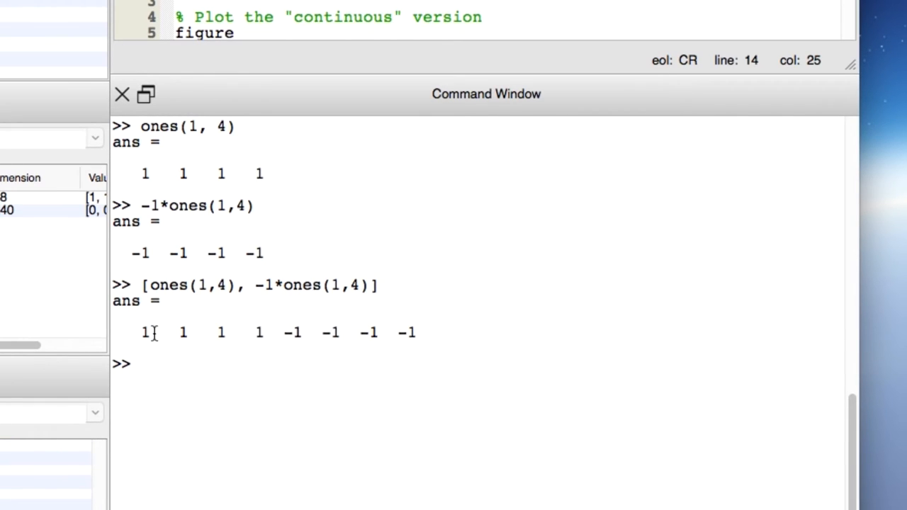
mouse_move(280, 333)
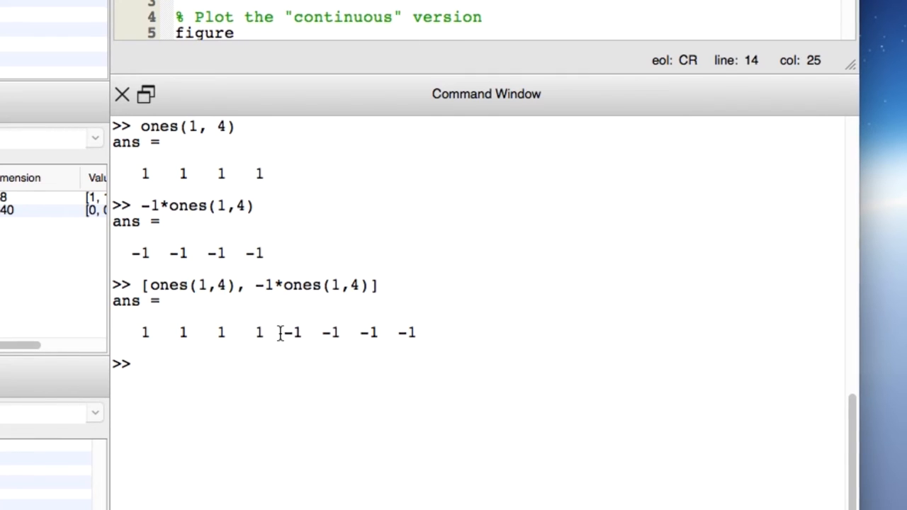
mouse_move(482, 368)
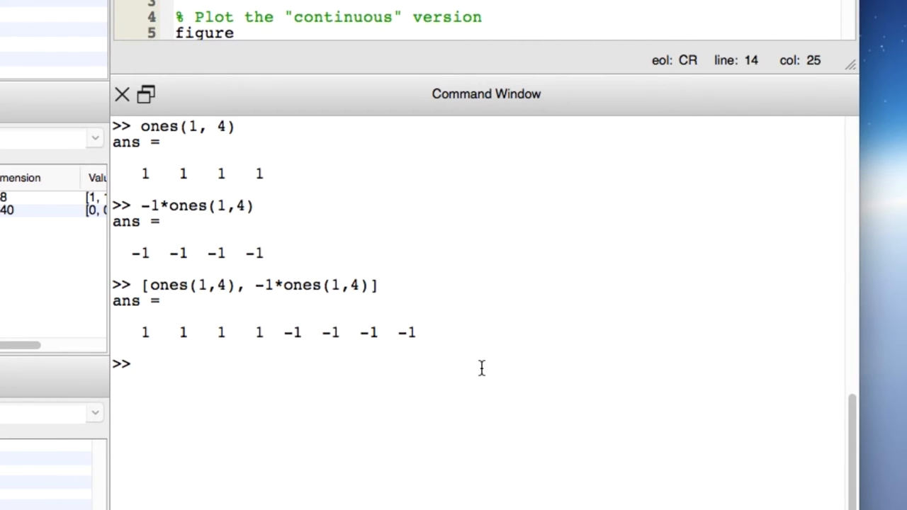
Step: Plot the row [ones(1,4), -1*ones(1,4)] from the Command Window
type("plot")
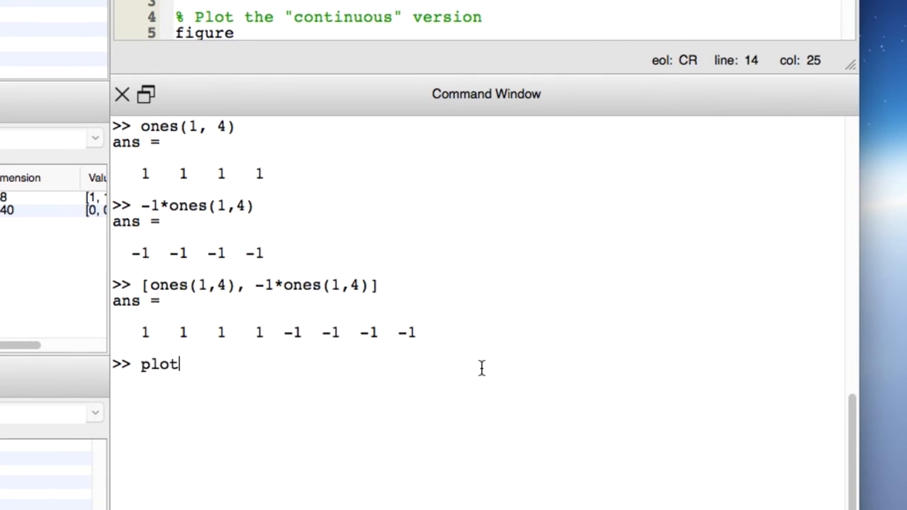
type("(ones(2")
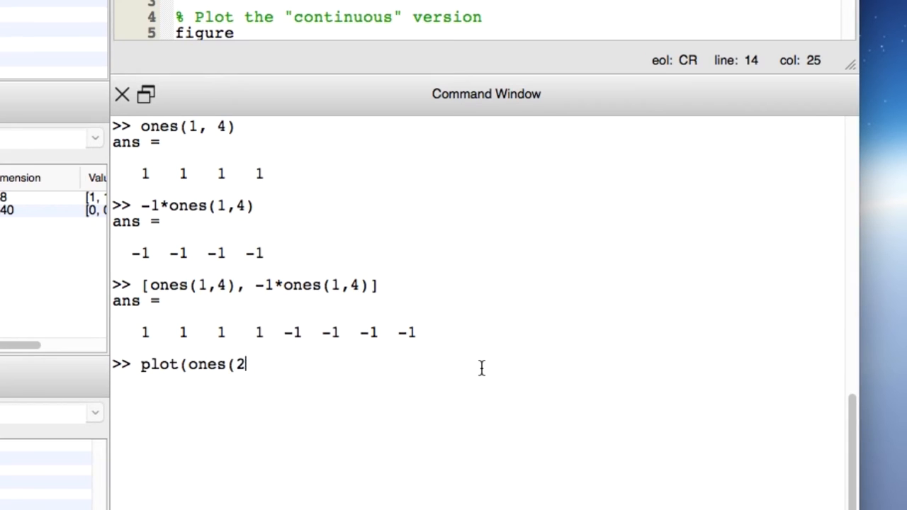
type("1,4),")
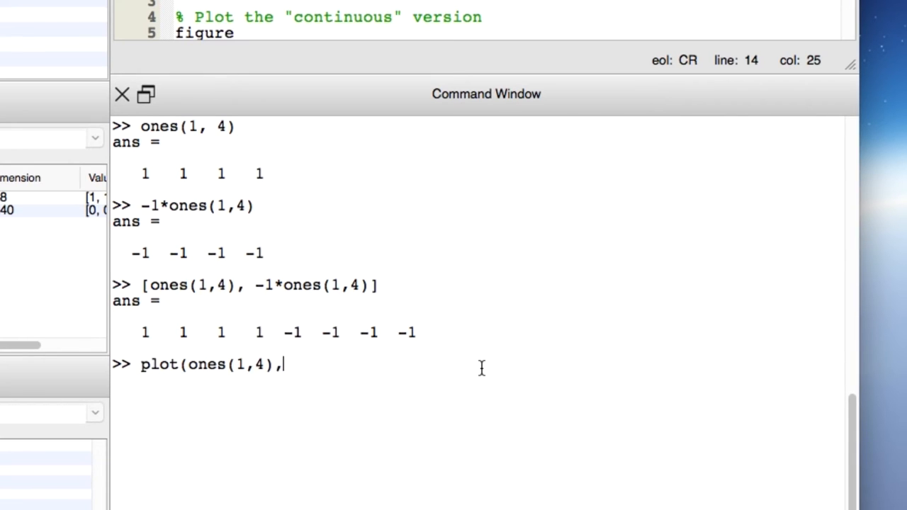
type("-1*ones")
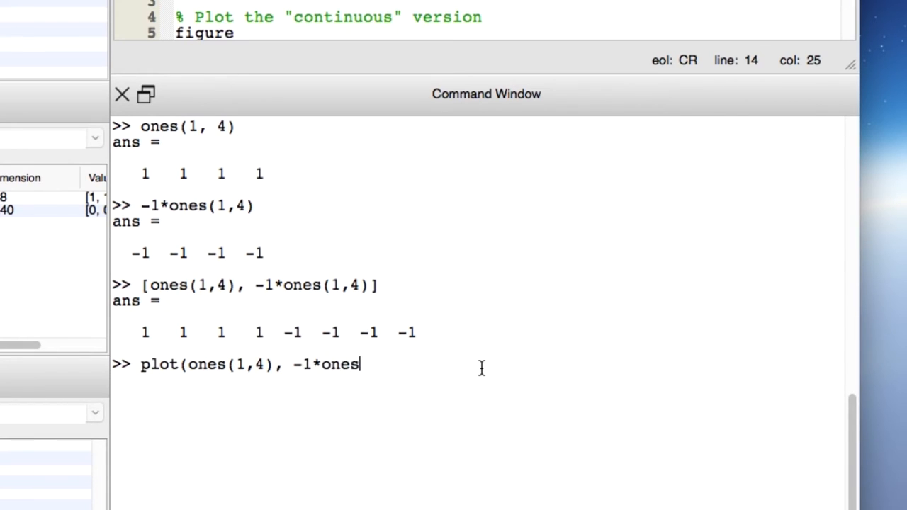
type("(1,4)")
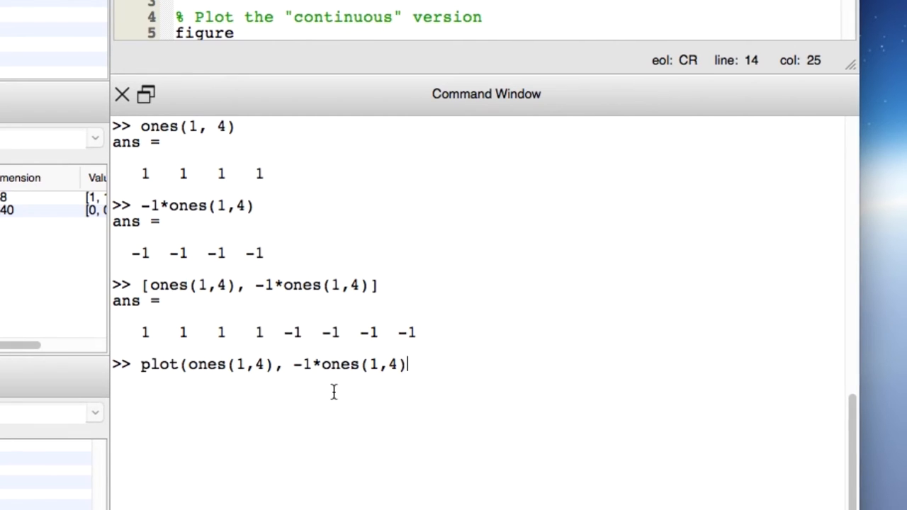
mouse_move(316, 440)
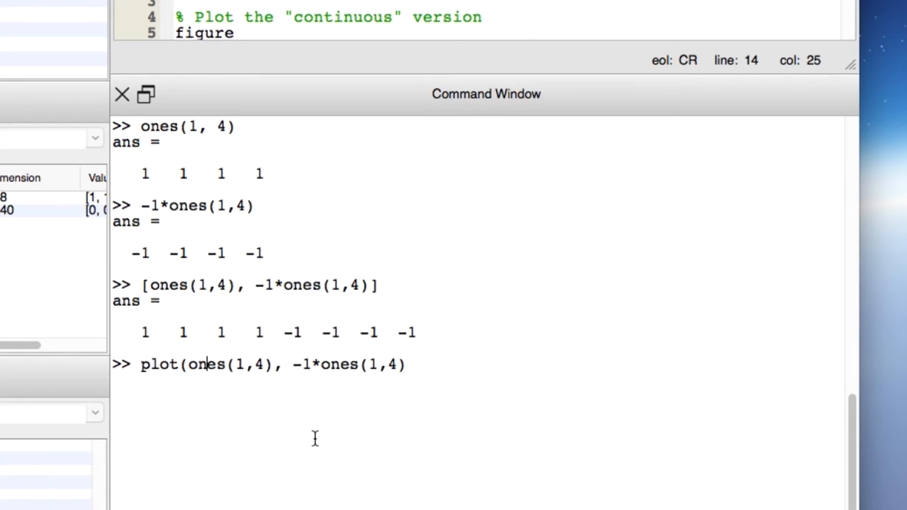
type("[")
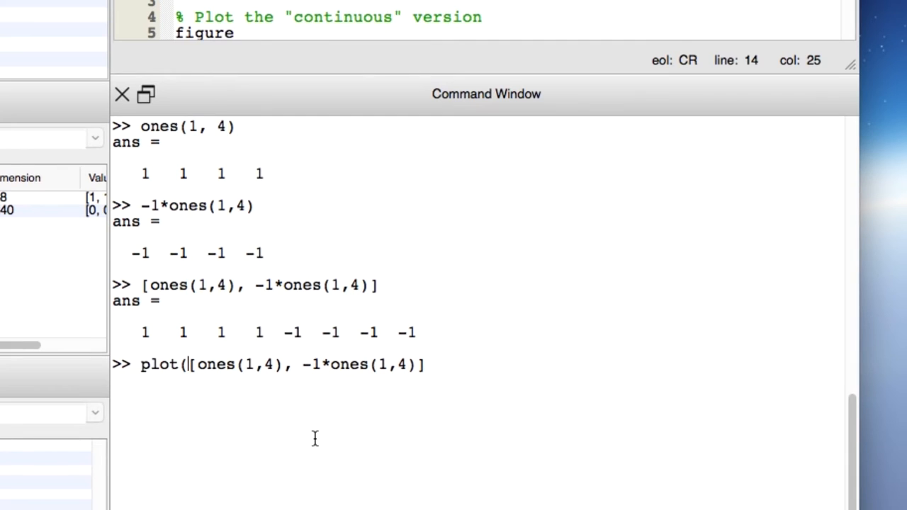
type(")")
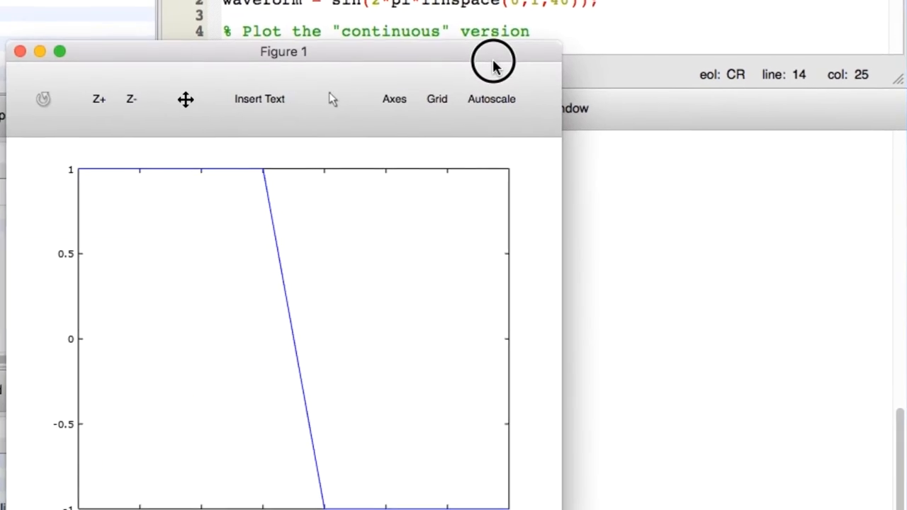
Step: Move Figure 1 to the screen centre, zoom out with Z-, then select Z+
left_click_drag(284, 51, 435, 13)
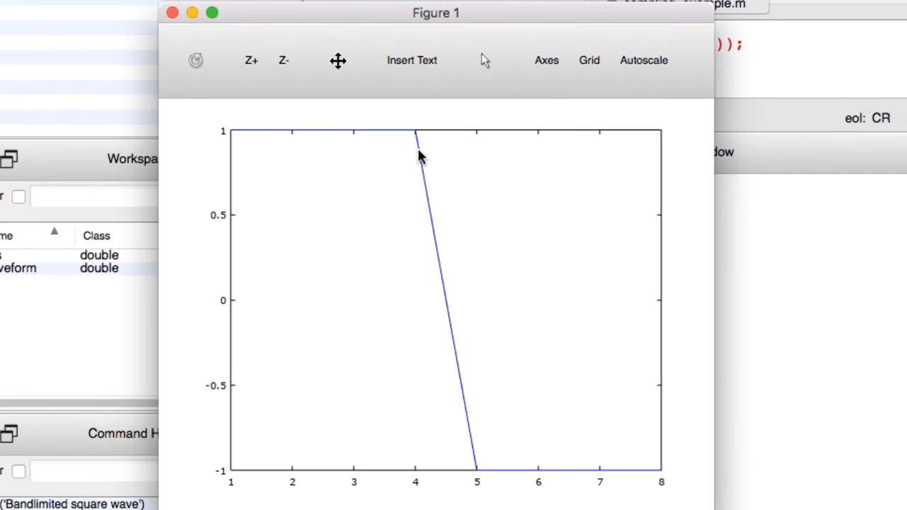
left_click(282, 60)
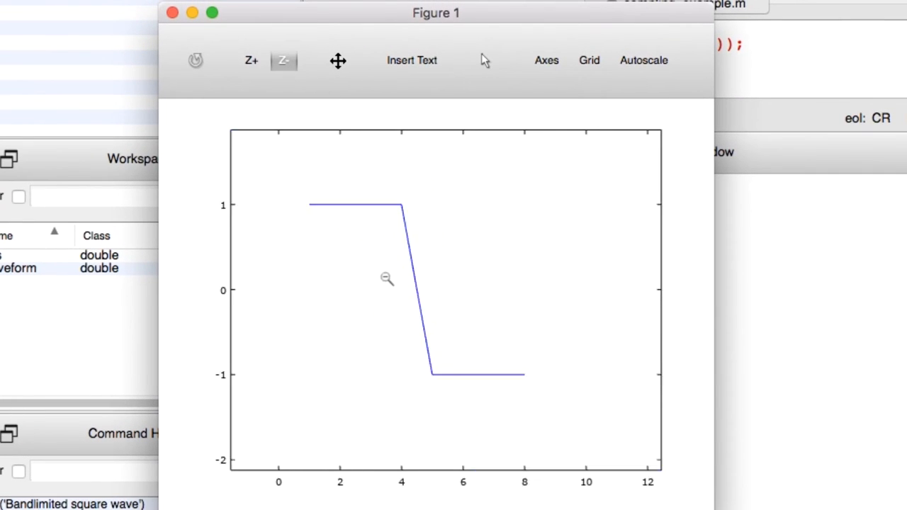
left_click(251, 60)
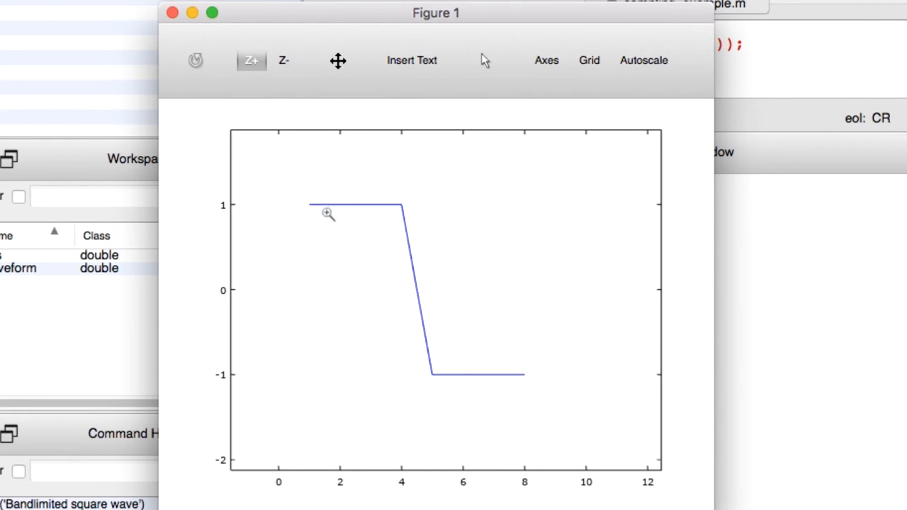
mouse_move(325, 166)
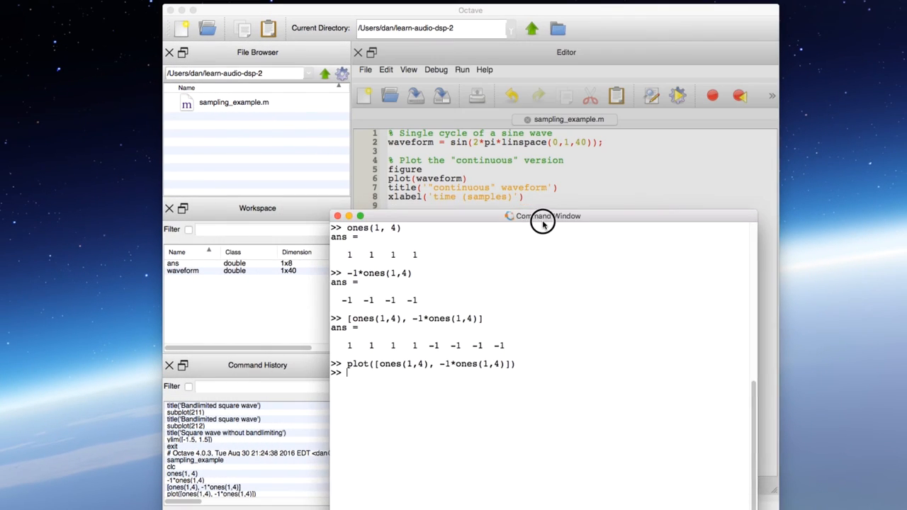
left_click_drag(542, 216, 567, 440)
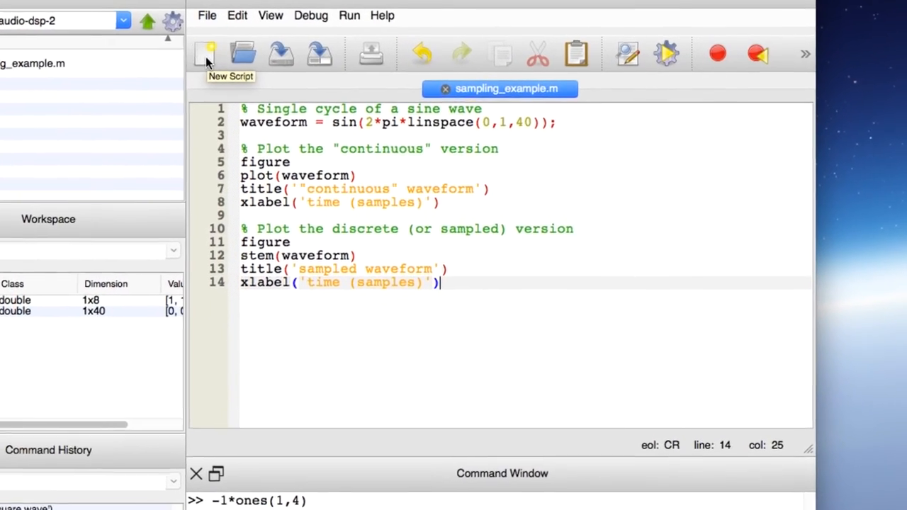
Step: Create a new script with fs = 44100; % Hz and freq = 1000; % Hz
left_click(204, 53)
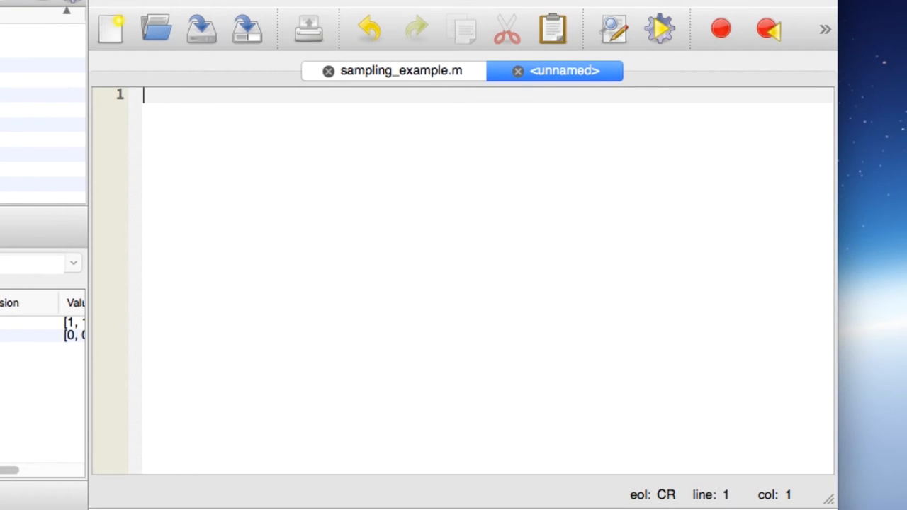
type("fs")
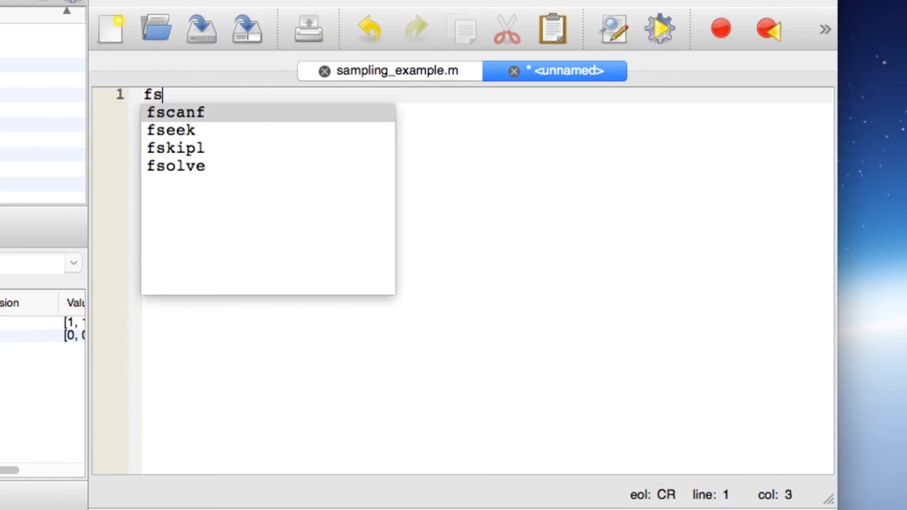
type("= 441")
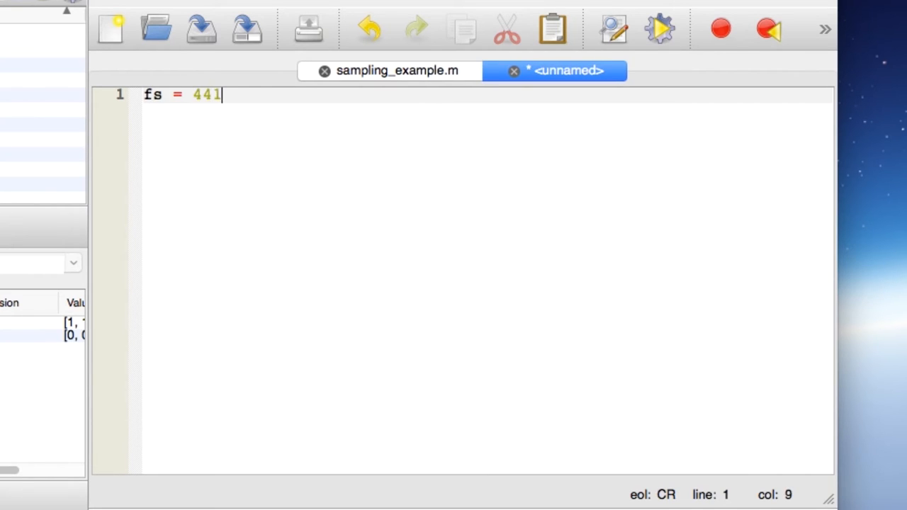
type("00;")
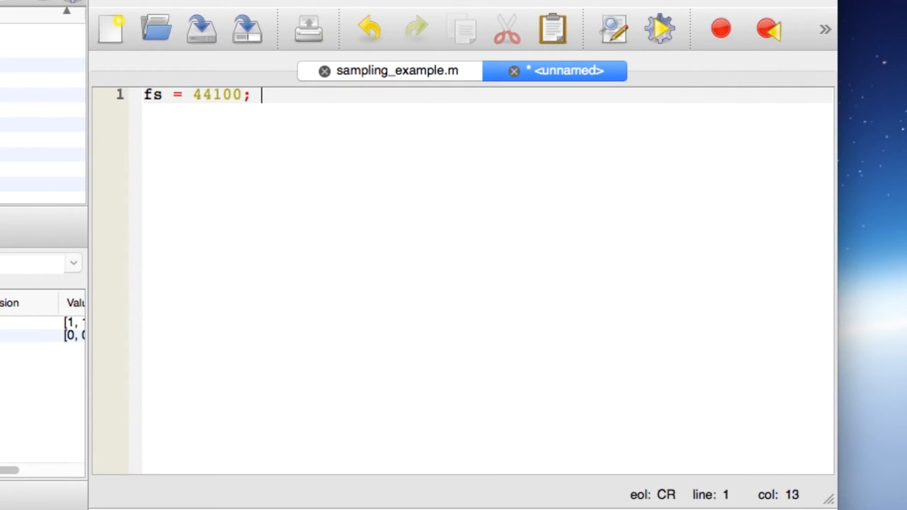
type("% Hz")
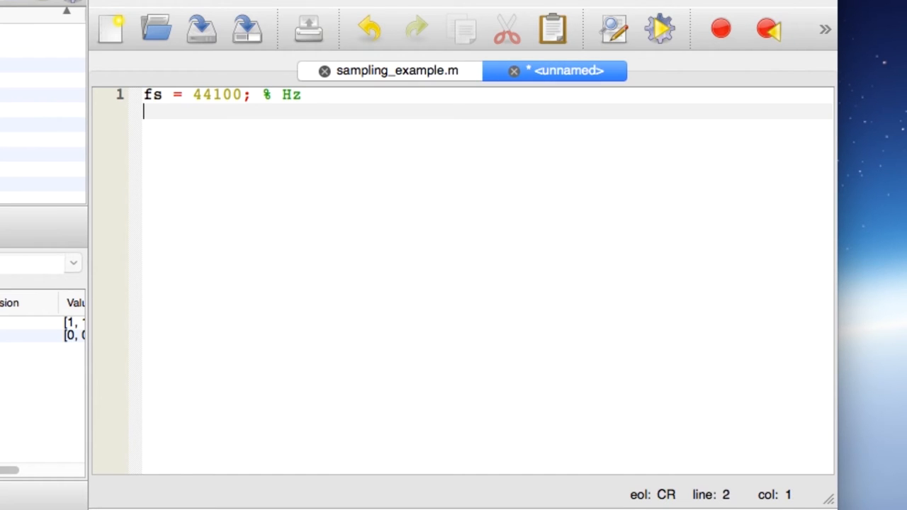
type("freq =")
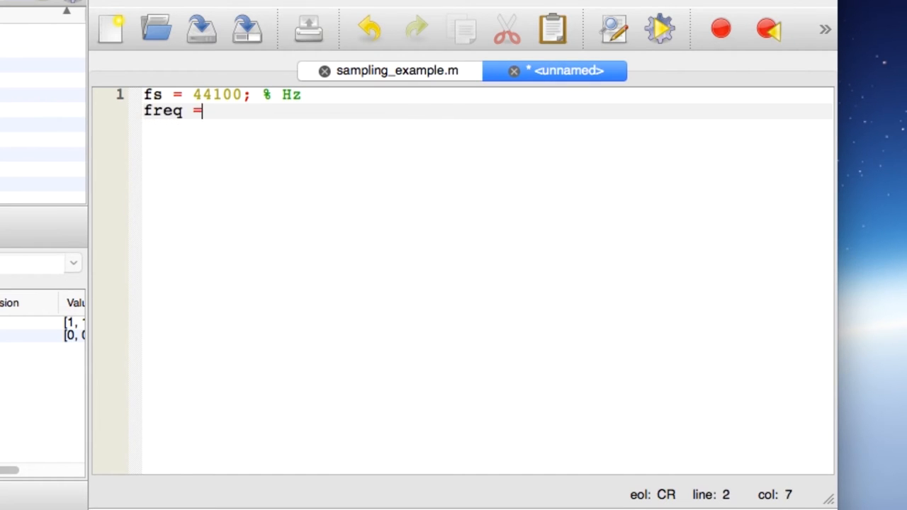
type("1000")
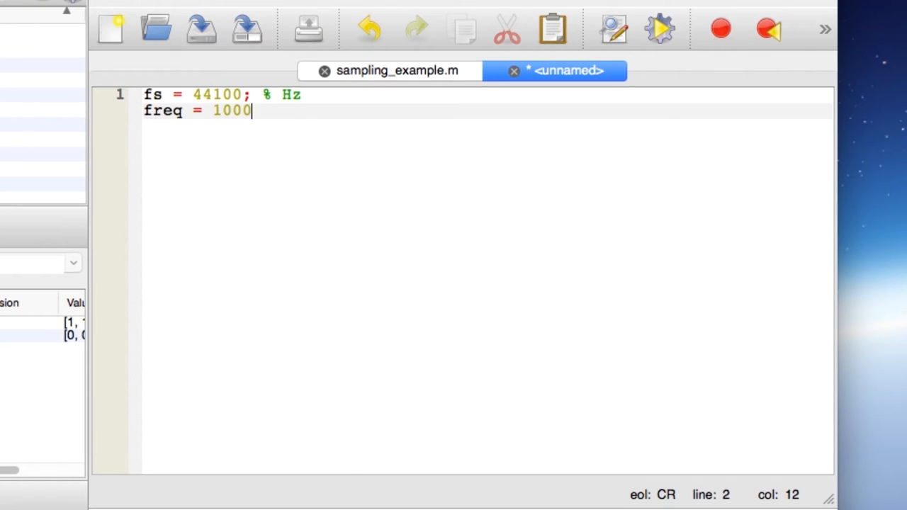
type("; % Hz")
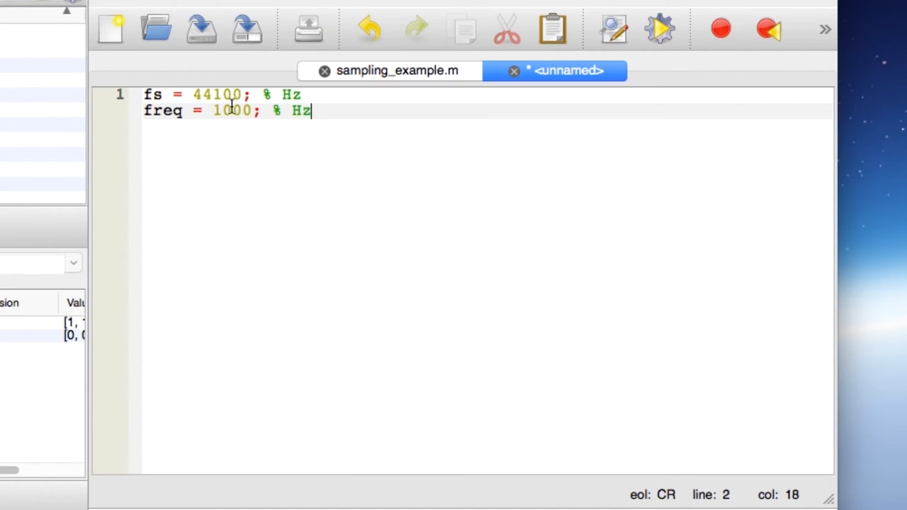
mouse_move(415, 132)
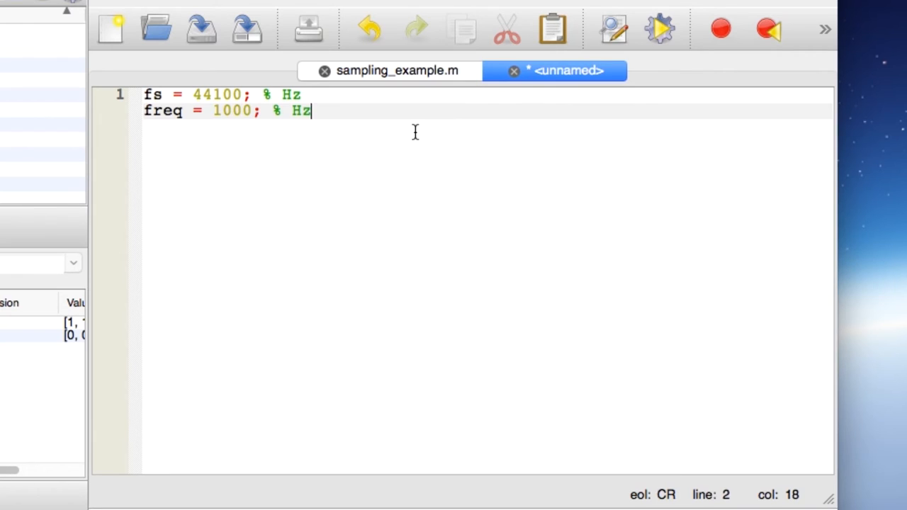
Step: Add T = 1/freq*fs; with the comment 'period in samples'
key("Enter")
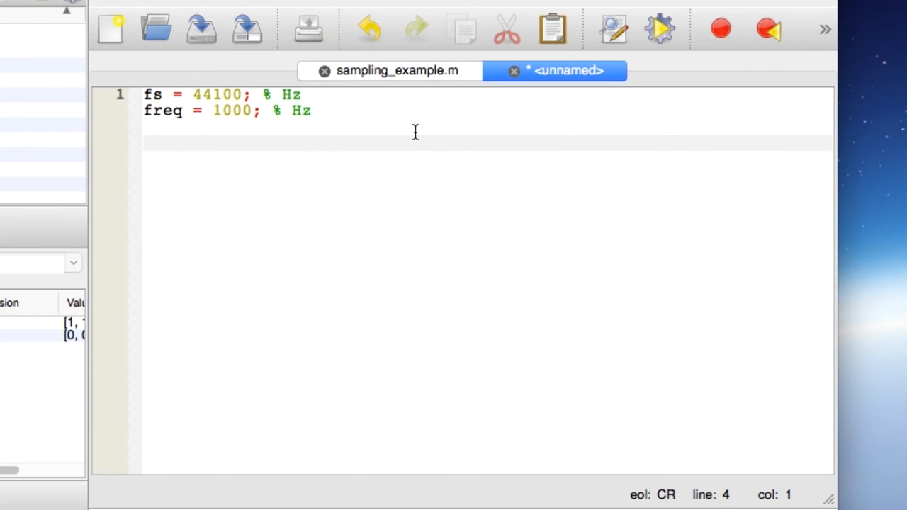
type("T =")
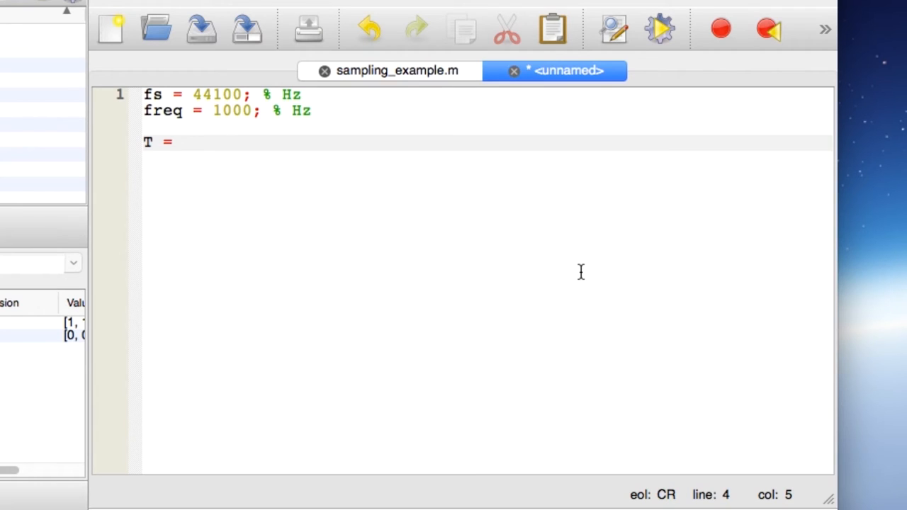
type("1/")
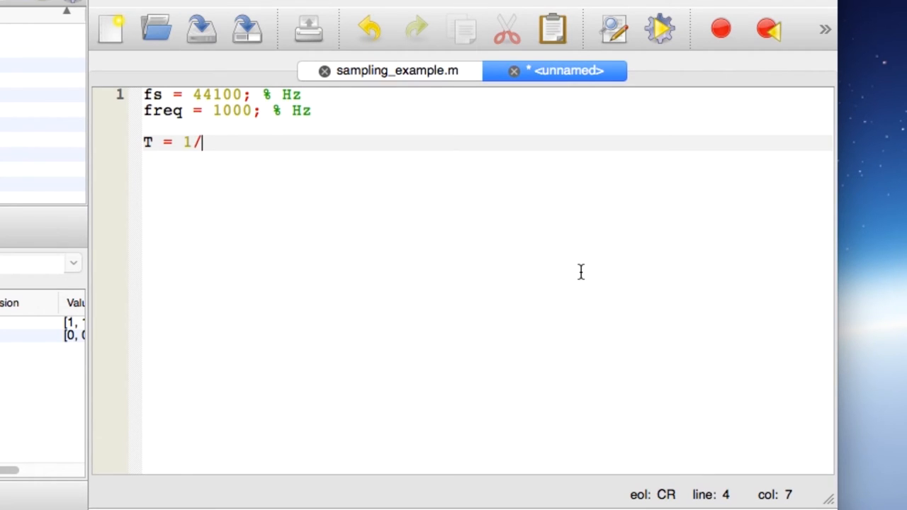
type("freq")
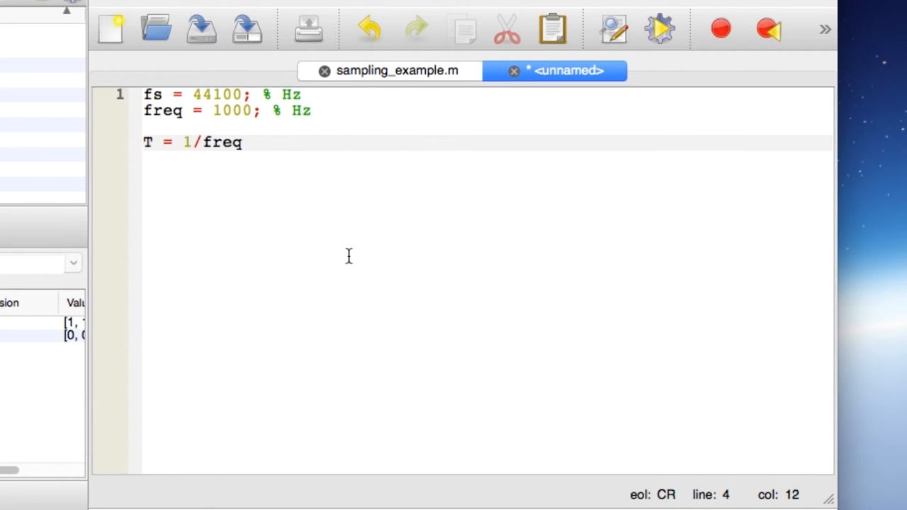
mouse_move(202, 149)
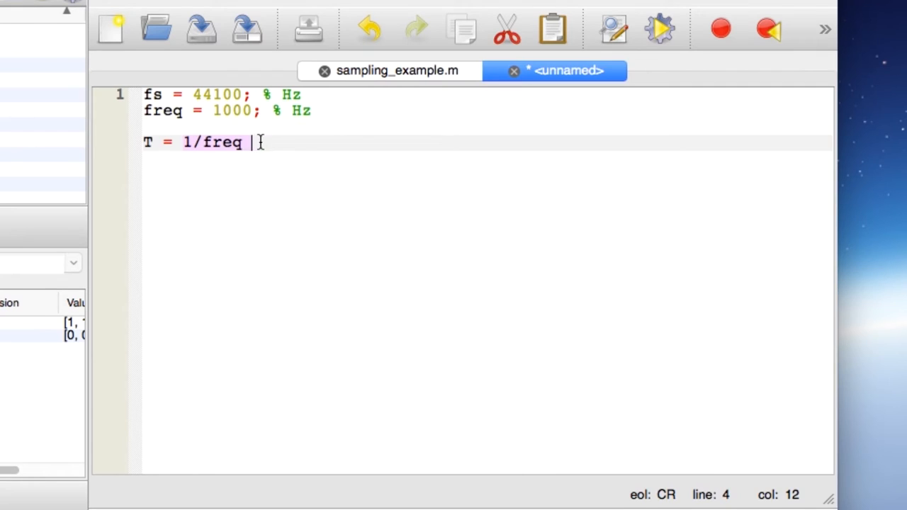
key("BackSpace")
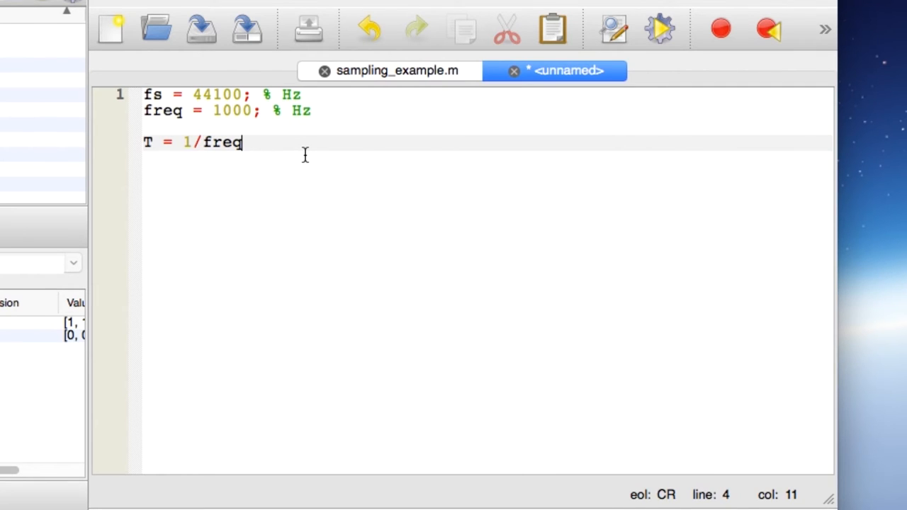
type("*")
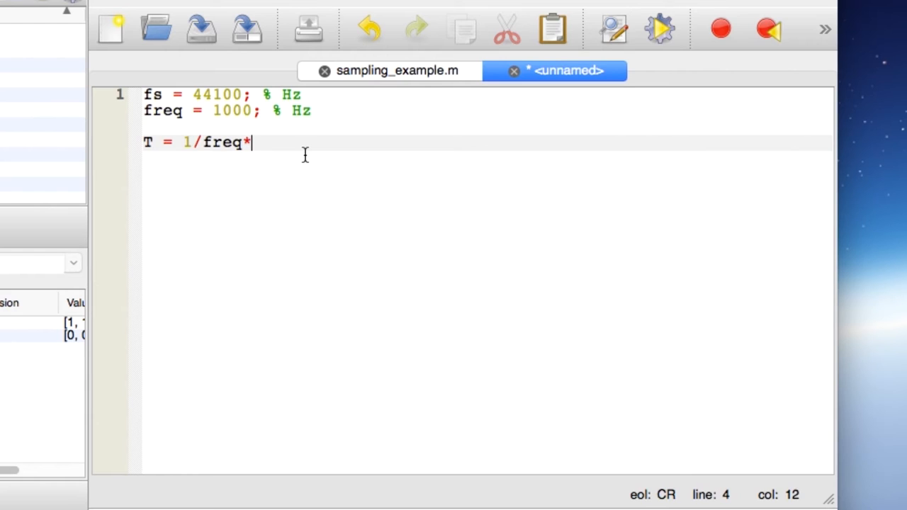
type("fs")
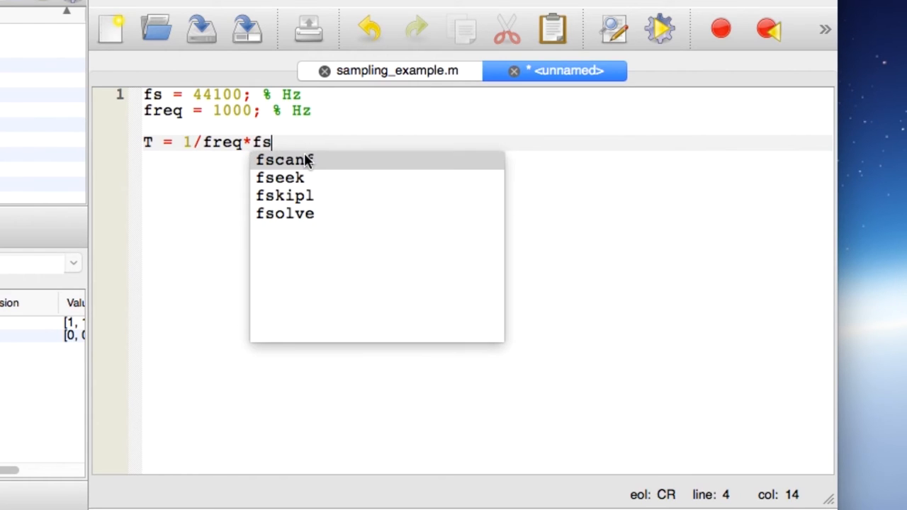
type("; %")
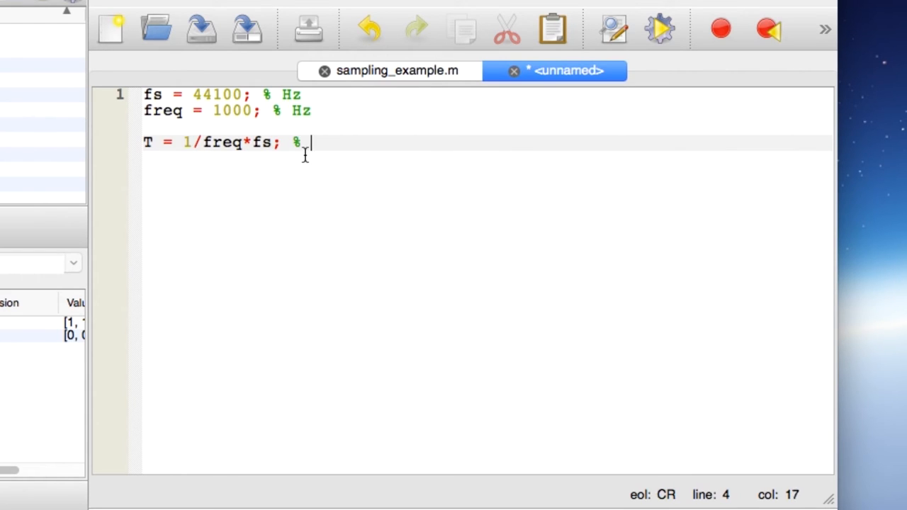
type("peri")
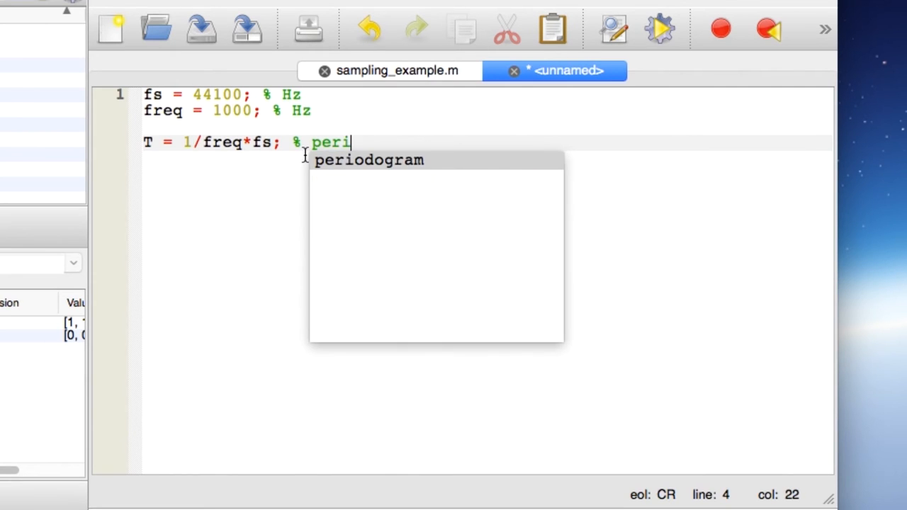
type("od in samples")
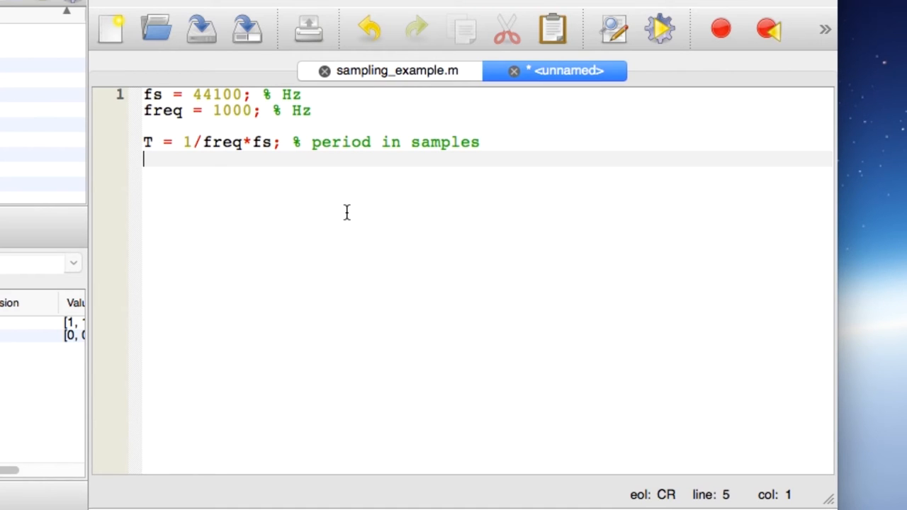
Step: Add waveform = [ones(1, floor(T/2)), -1*ones(1, ceil(T/2))];
type("waveform")
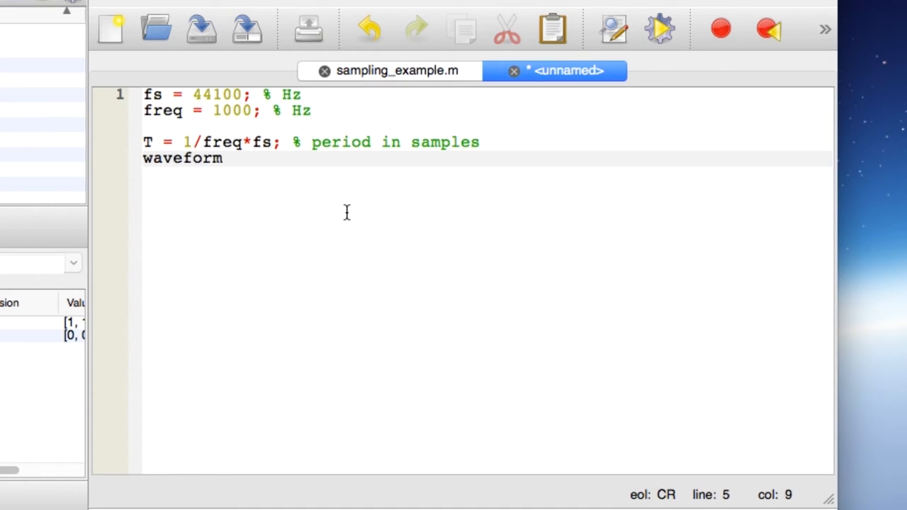
type("= [ones(")
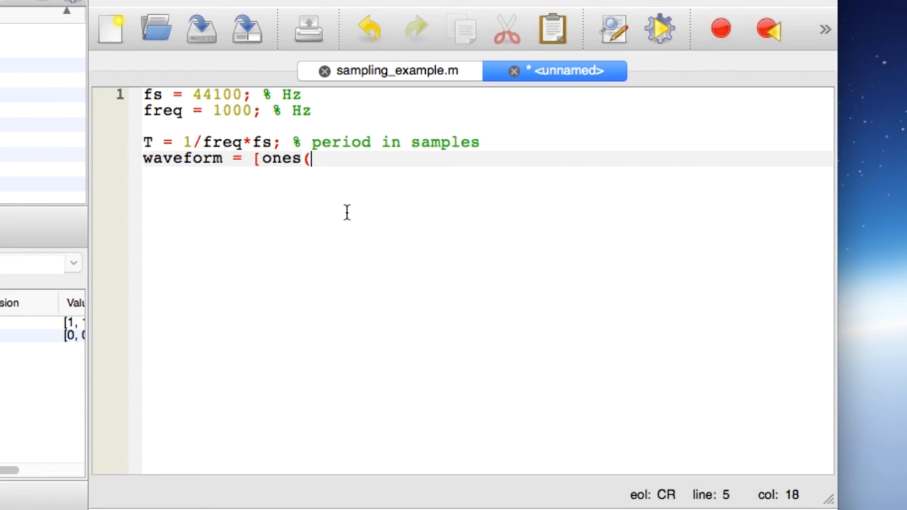
type("1")
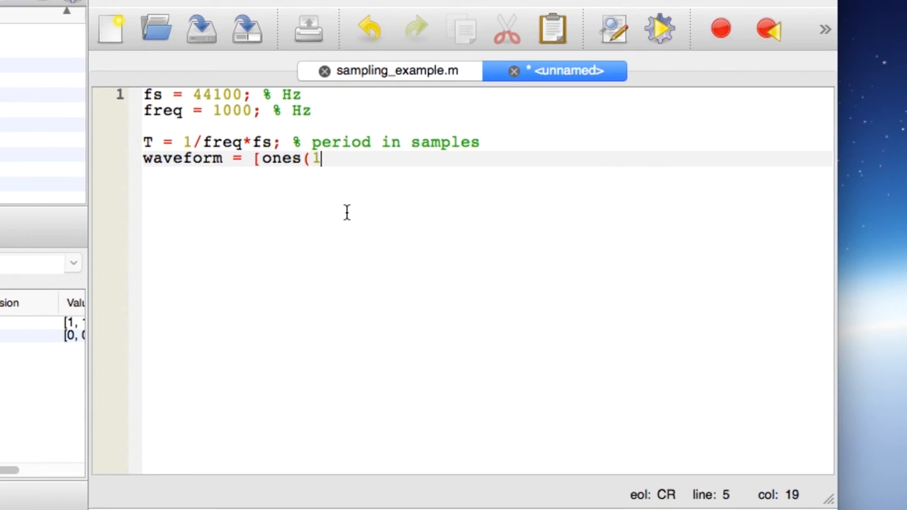
type(", f")
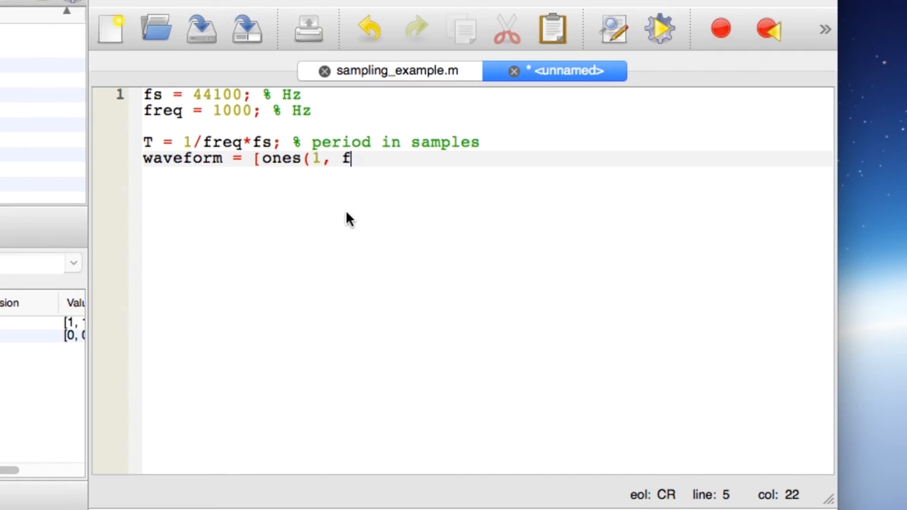
type("loor(T/")
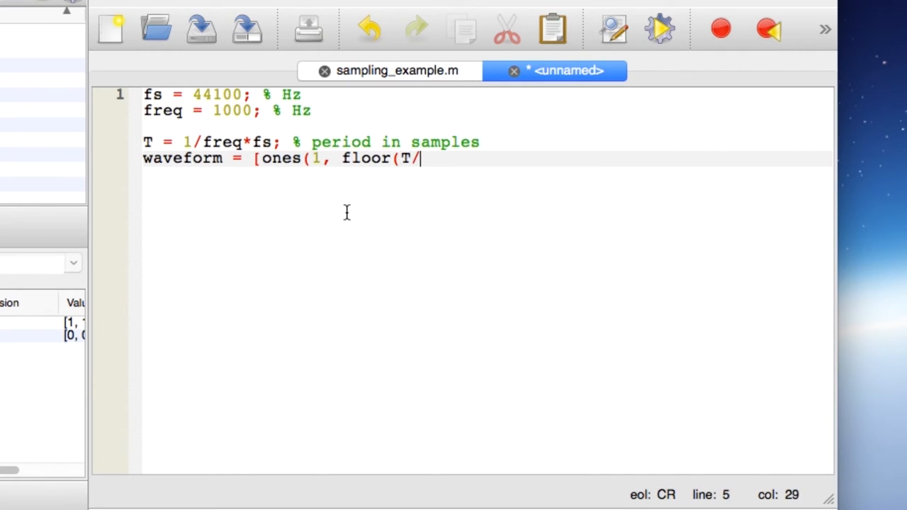
type("2)")
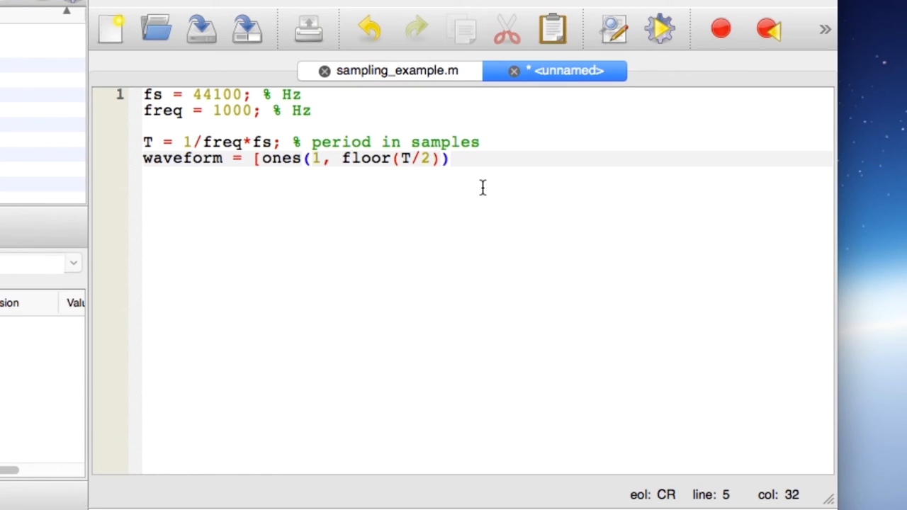
type(",")
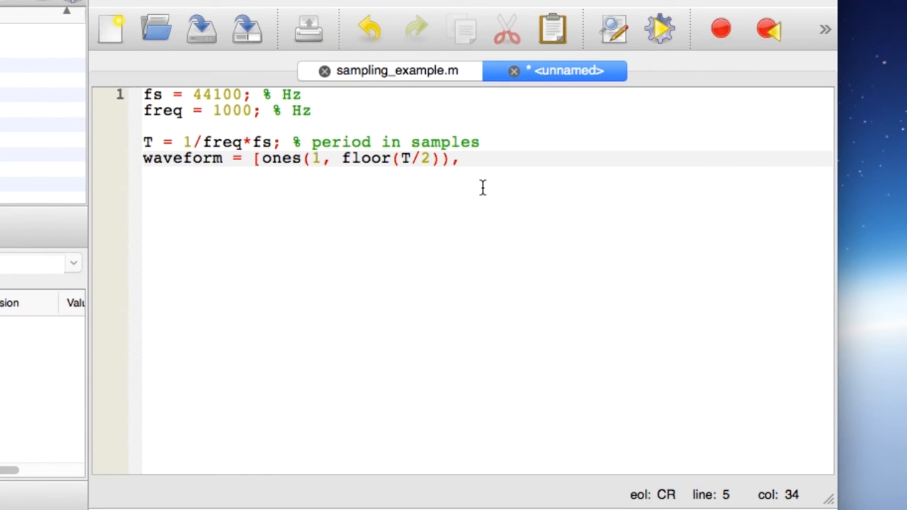
type("-1*ones(")
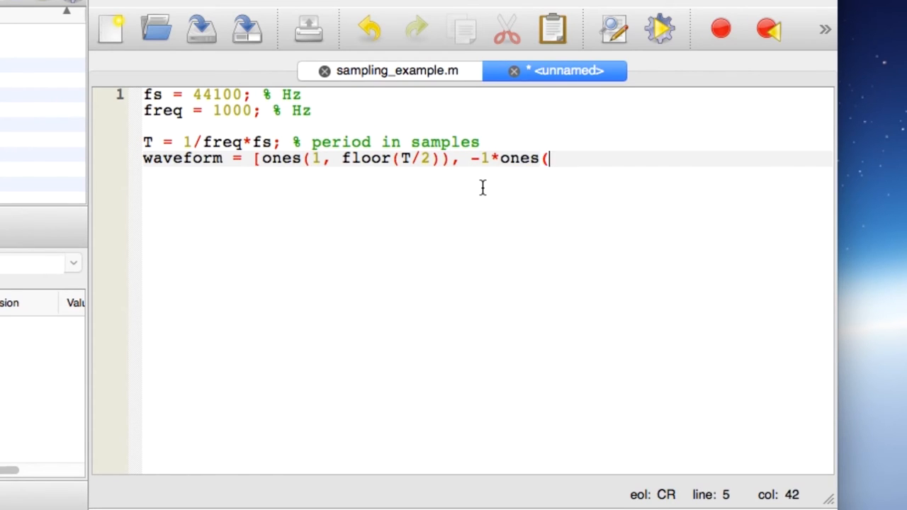
type("1")
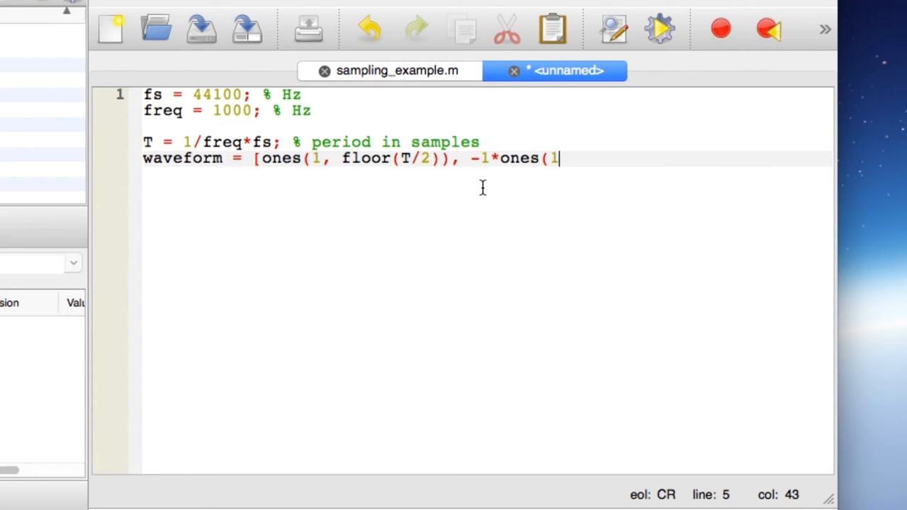
type(", ceil(")
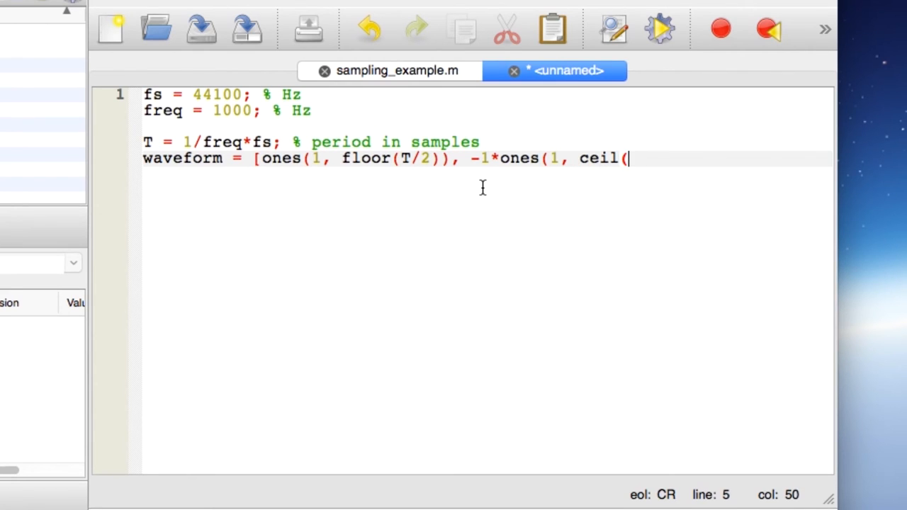
type("T/2))")
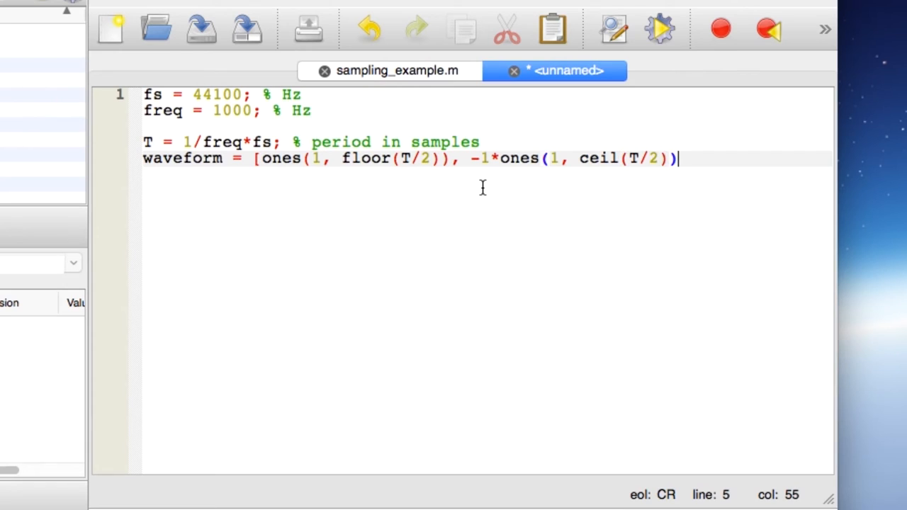
type(";")
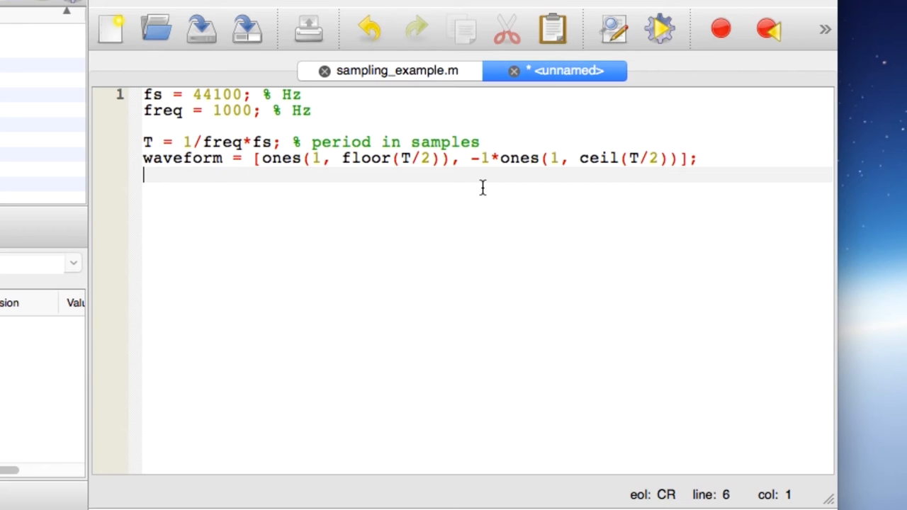
Step: Add tone = repmat(waveform, 1, 1000); to repeat the period 1000 times
type("tone =")
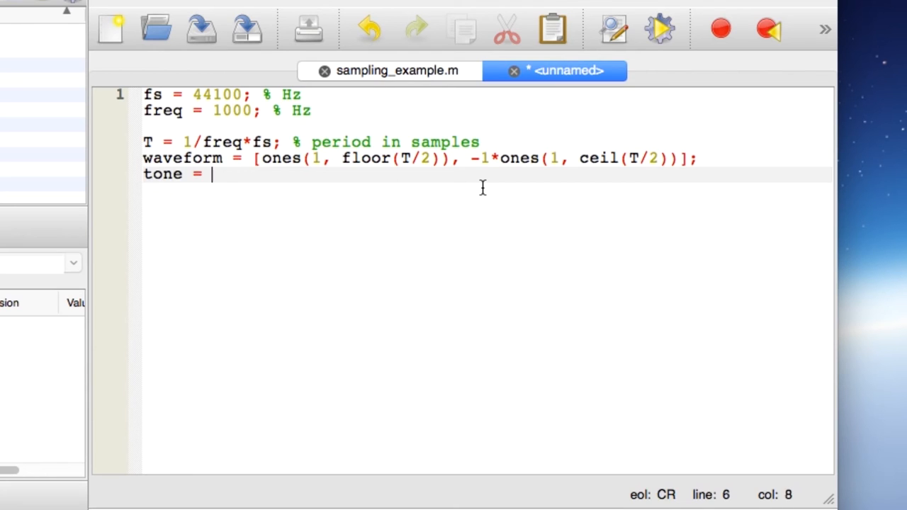
type("repmat(waveform,")
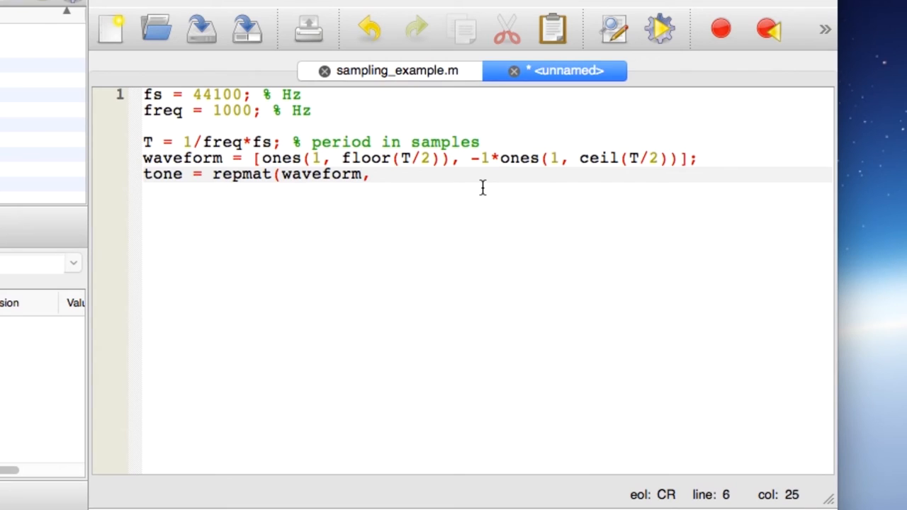
type("1, 10")
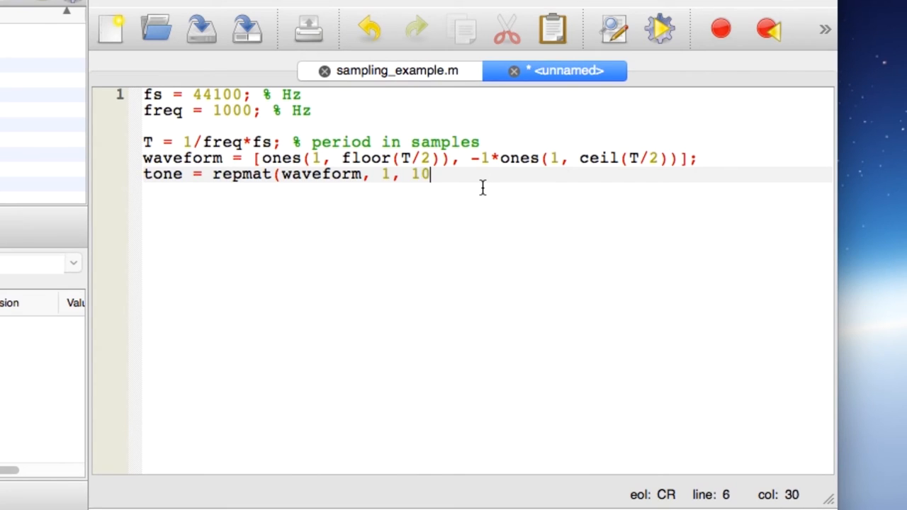
type("00);")
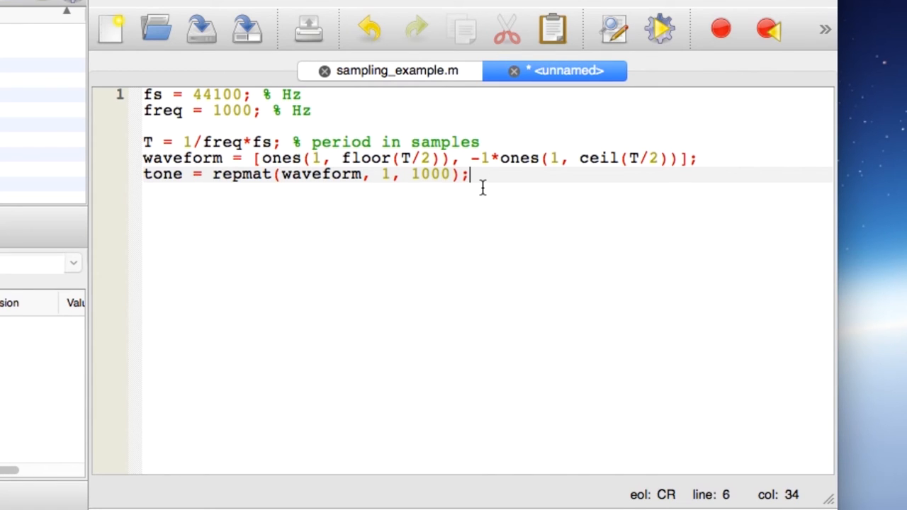
Step: Add wavwrite(tone, fs, 'square.wav'); to write the tone to a file
type("wavwrite(")
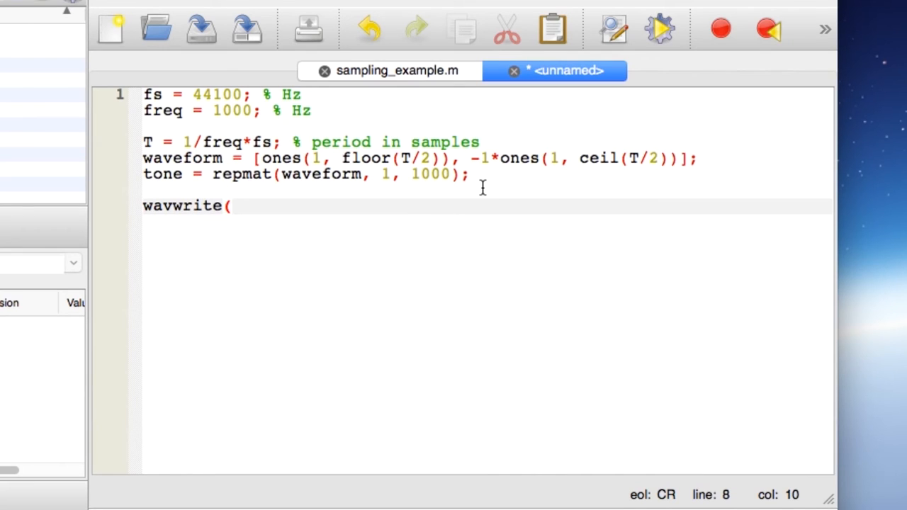
type("tone")
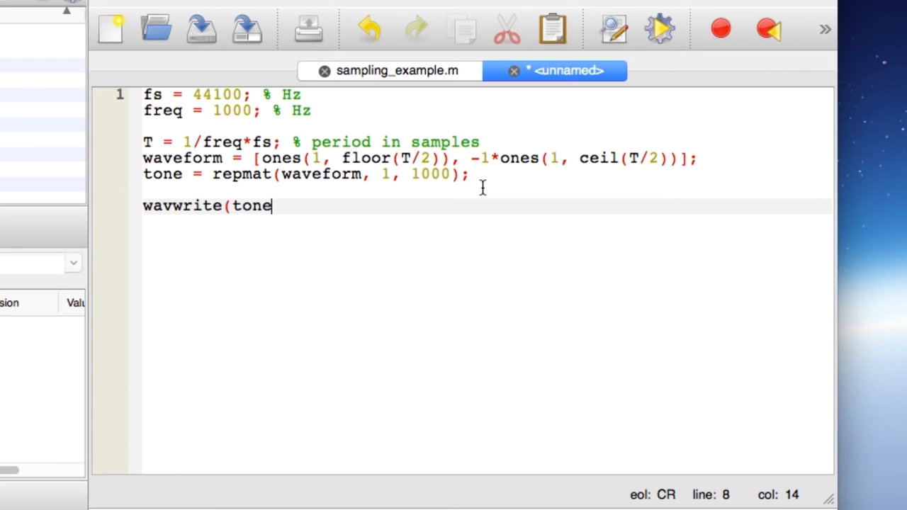
type(", fs")
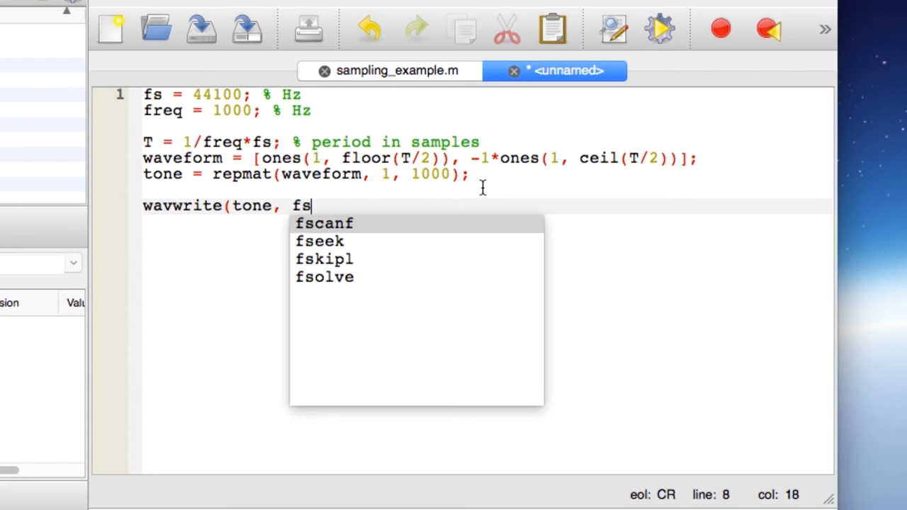
type(", '")
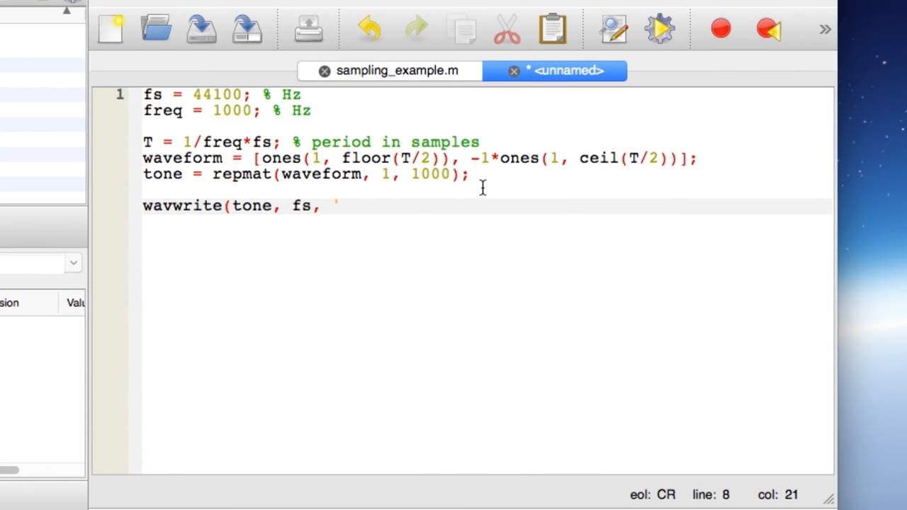
type("square.wav")
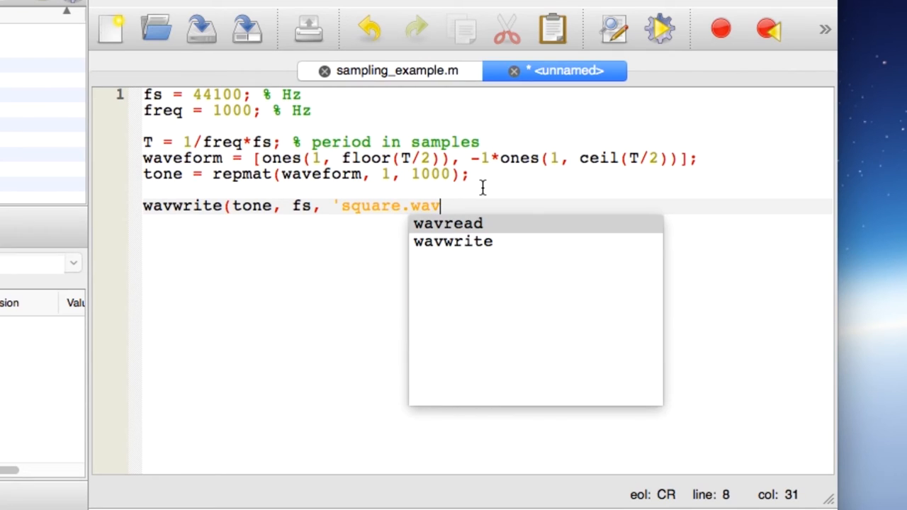
type("');")
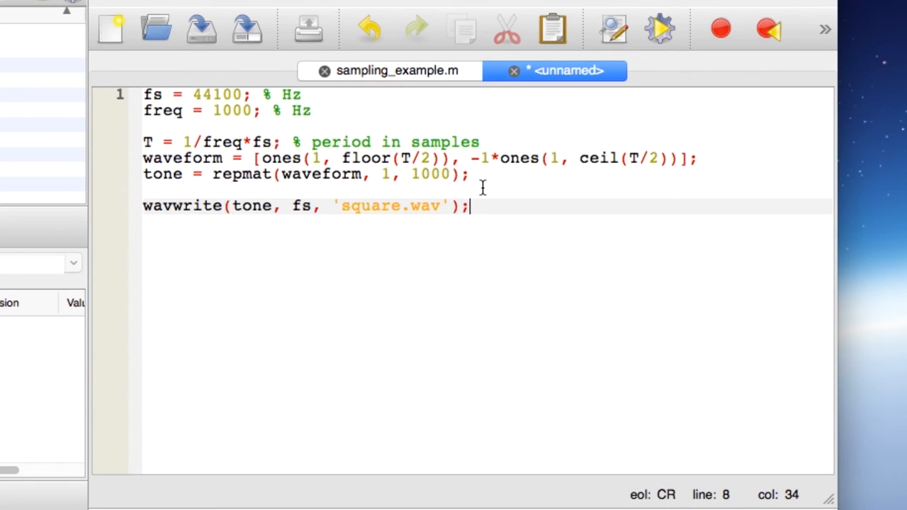
mouse_move(659, 25)
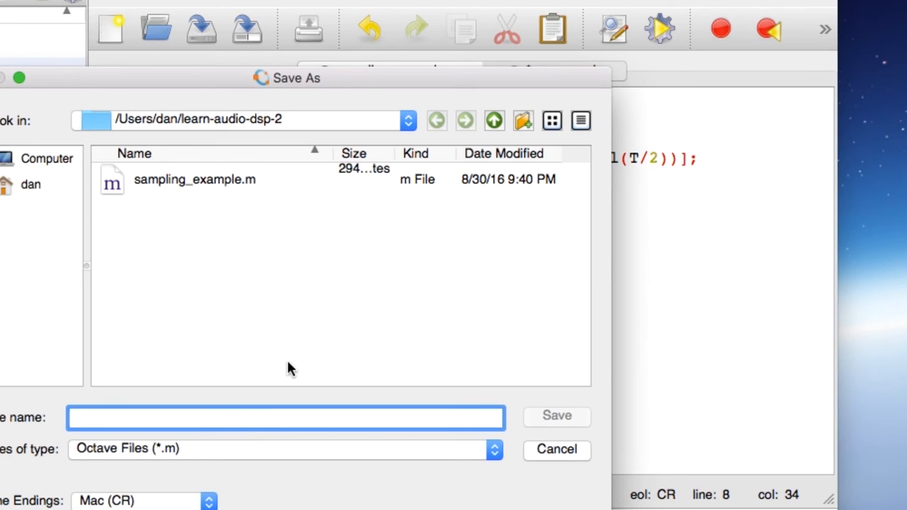
Step: Save the script as generate_square.m in learn-audio-dsp-2
type("g")
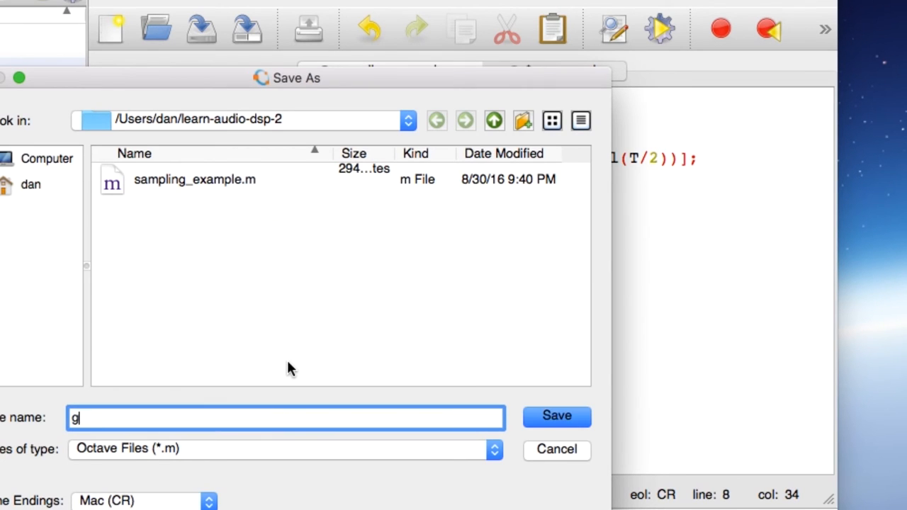
type("enerate_square")
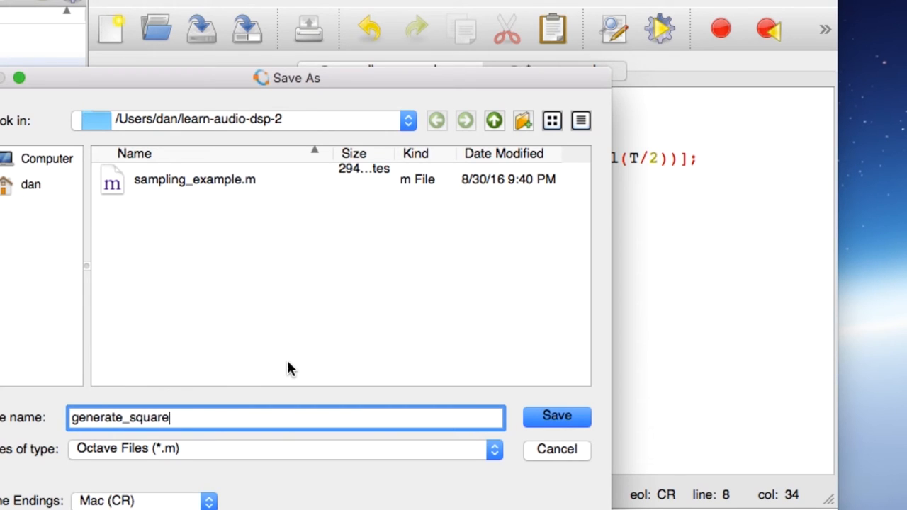
left_click(556, 416)
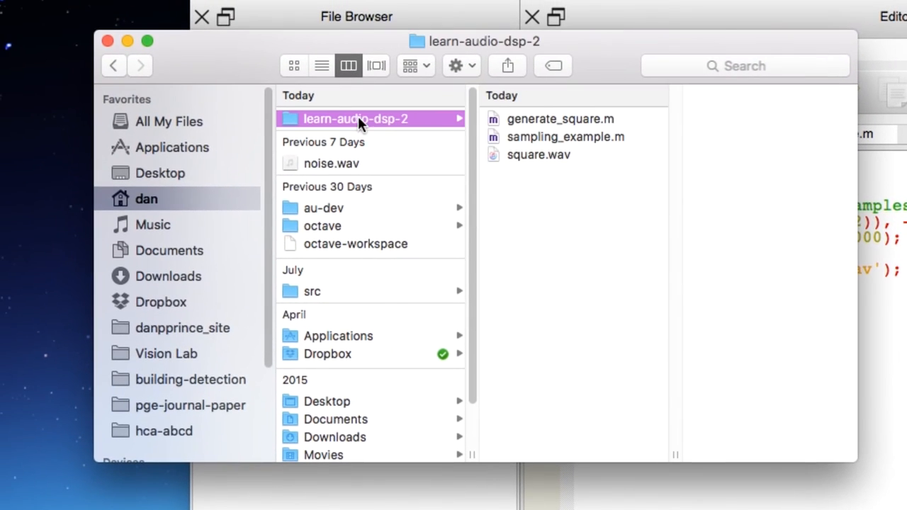
Step: Open learn-audio-dsp-2 in Finder to check for generate_square.m and square.wav
left_click(538, 154)
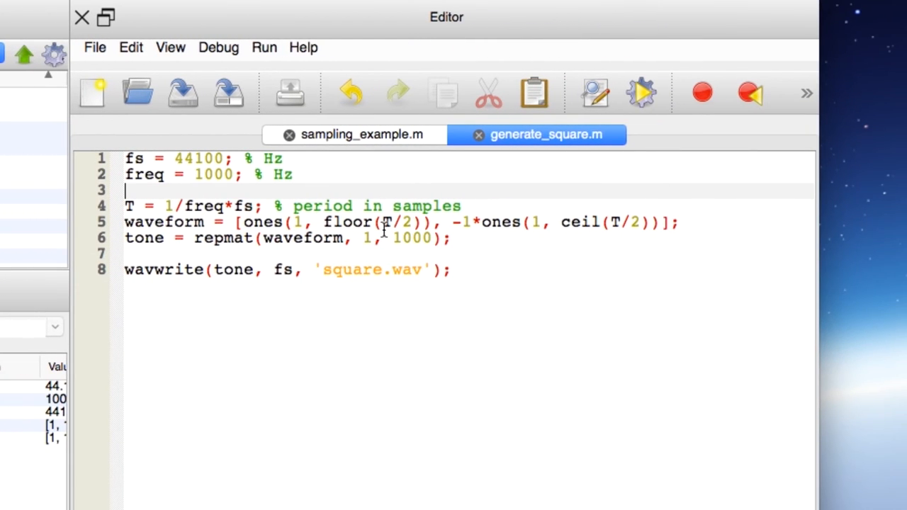
Step: Insert a = 0.5; and change wavwrite to write a*tone
type("a =")
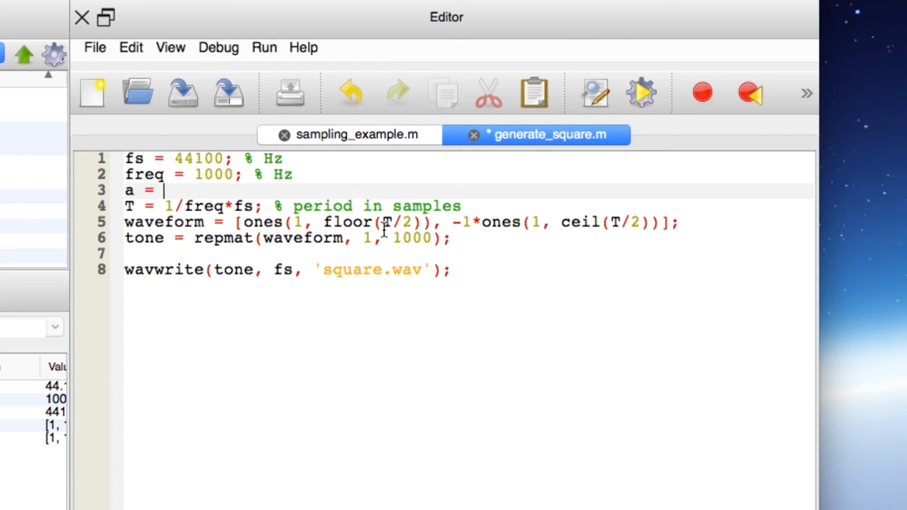
type("0.5;")
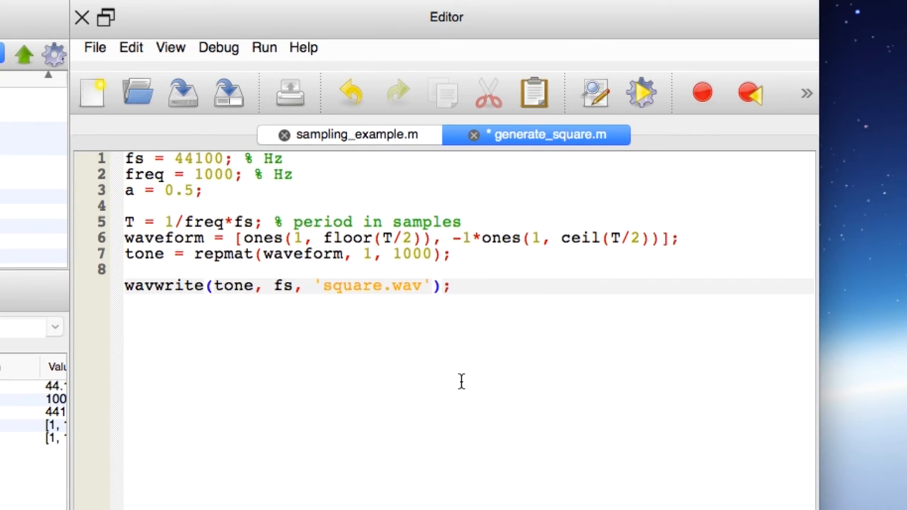
type("a*")
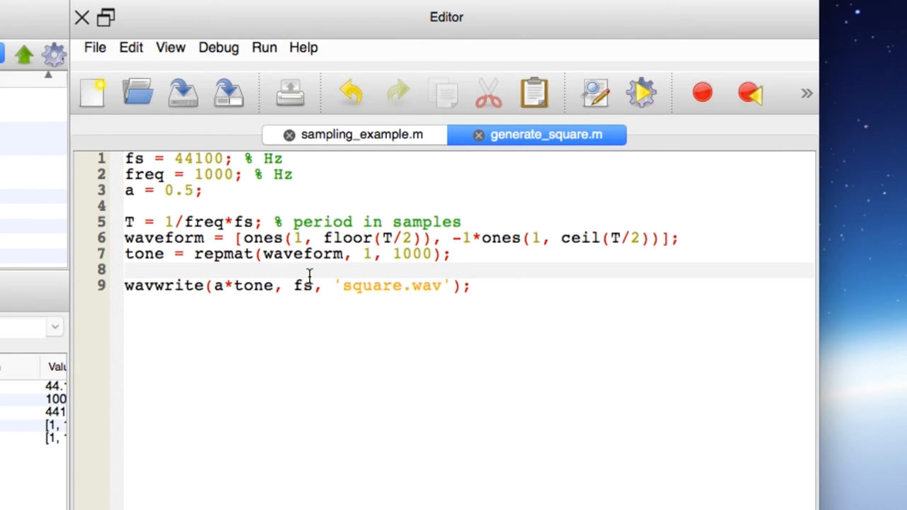
mouse_move(641, 94)
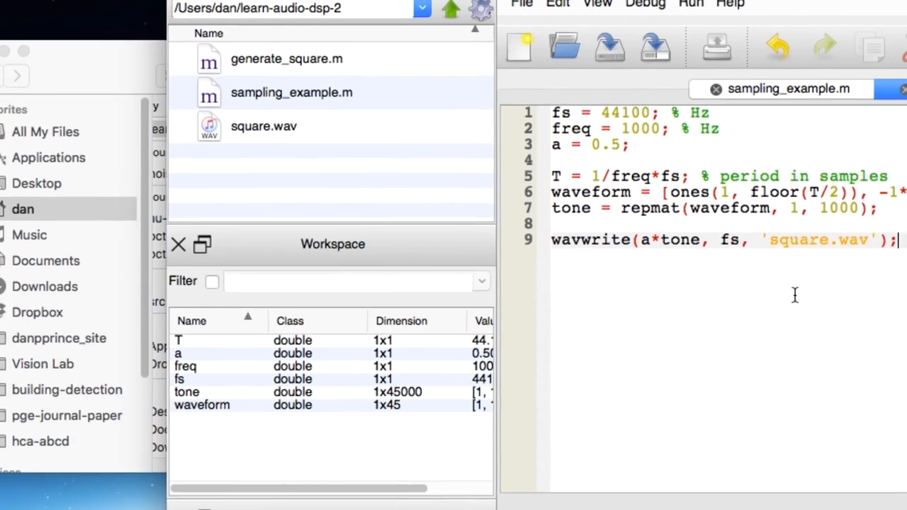
Step: Change freq from 1000 to 500 and play square.wav in Finder
left_click(539, 140)
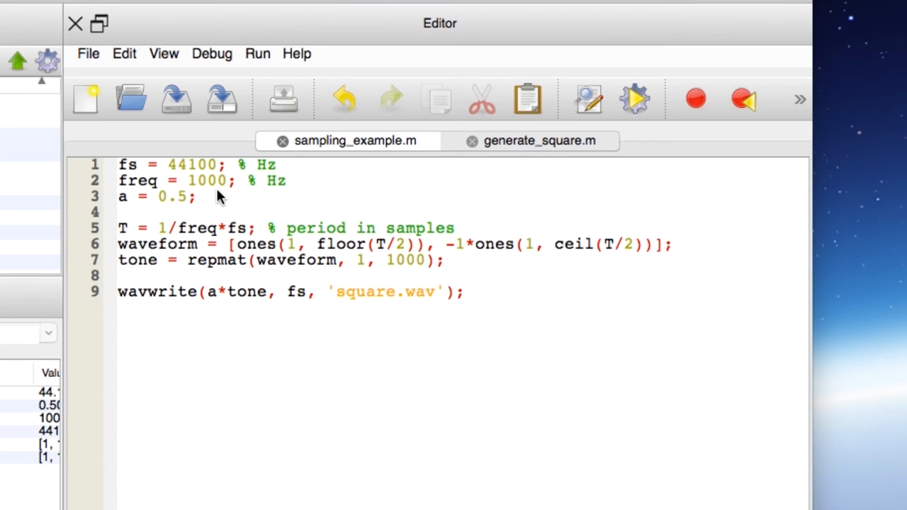
left_click(538, 140)
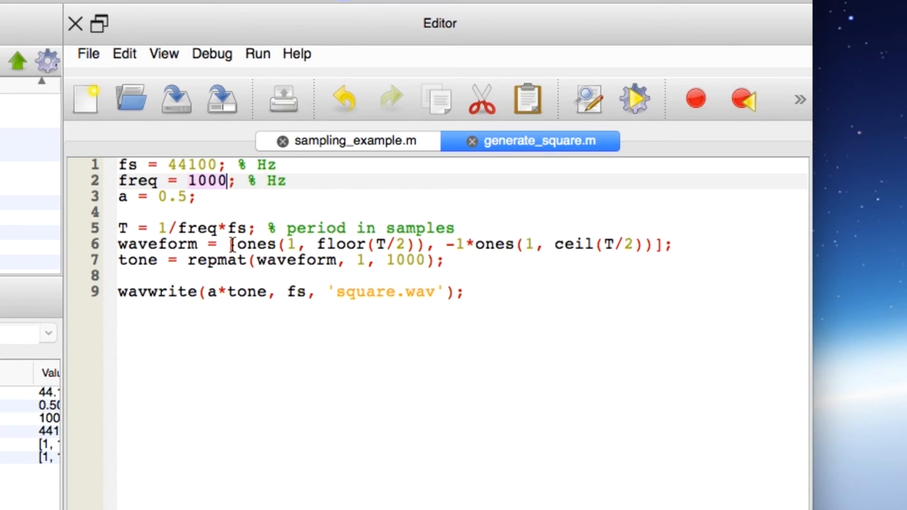
type("50")
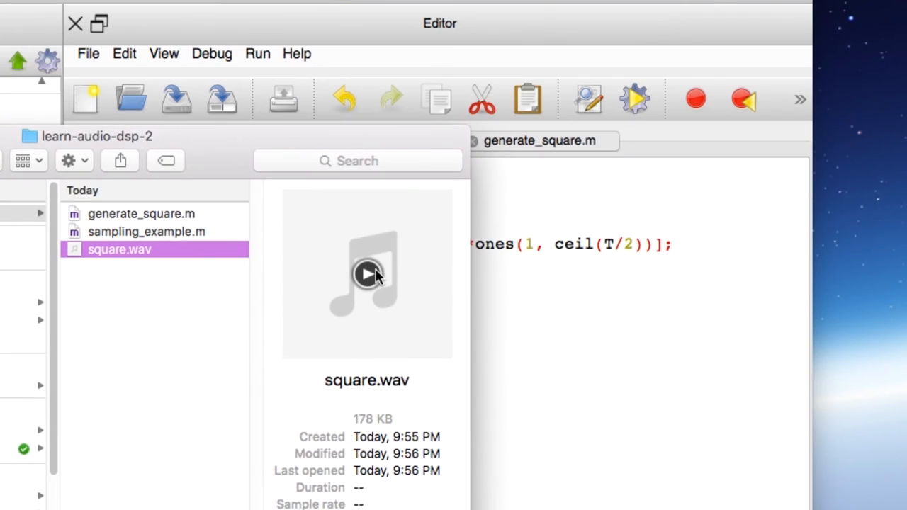
left_click(367, 274)
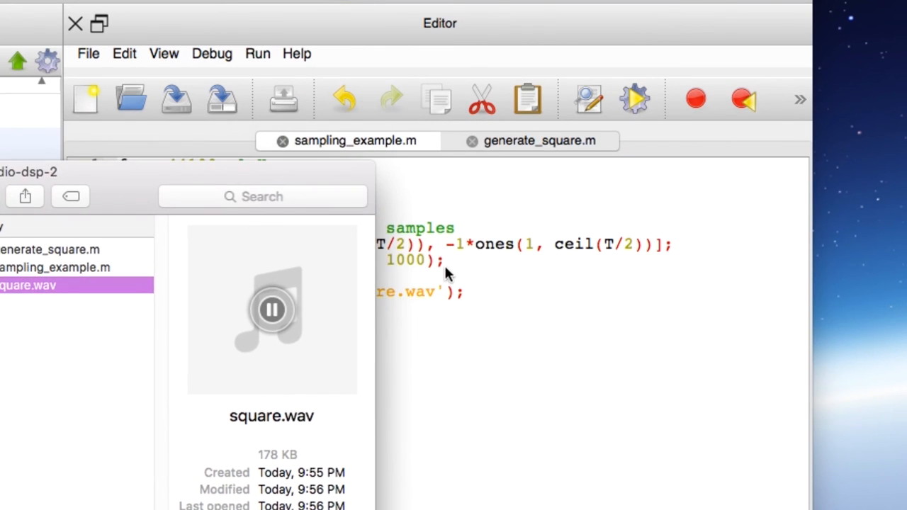
left_click(529, 140)
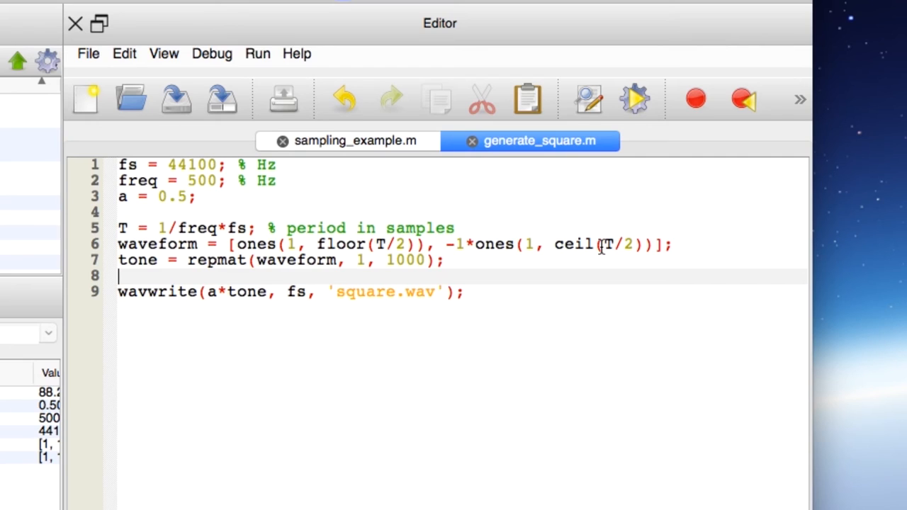
mouse_move(746, 197)
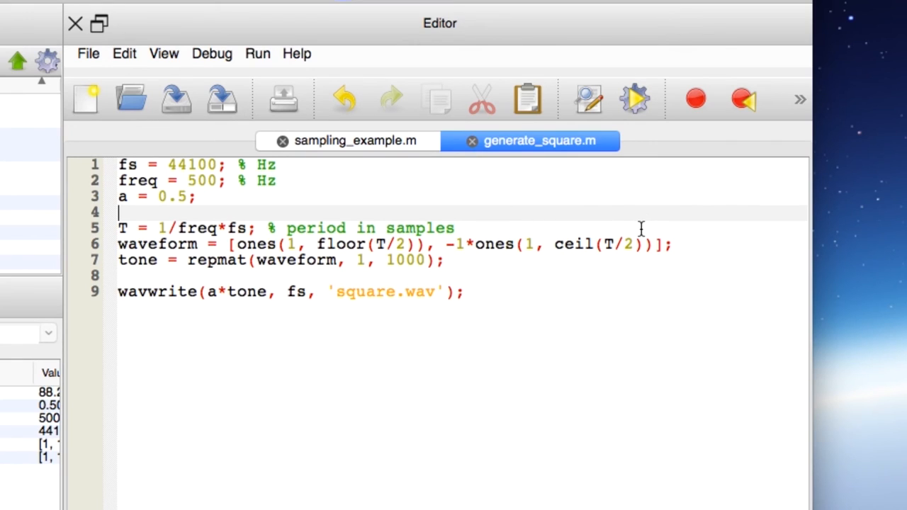
mouse_move(627, 229)
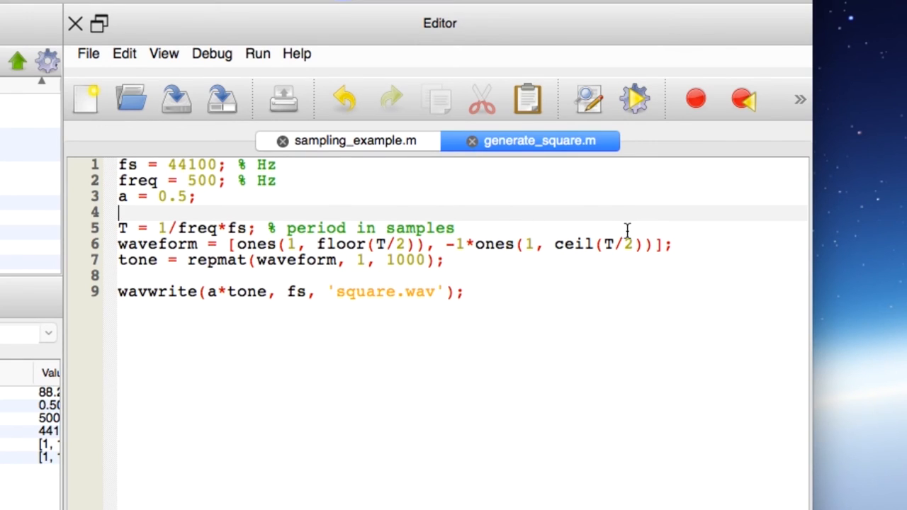
mouse_move(367, 282)
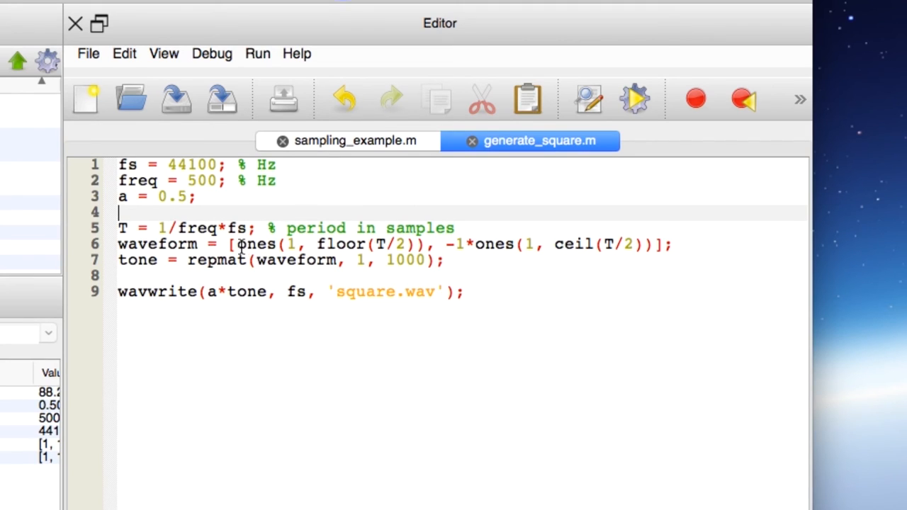
Step: Replace line 6 with waveform = linspace(-1, 1, T); and rename the output to saw.wav
left_click(229, 244)
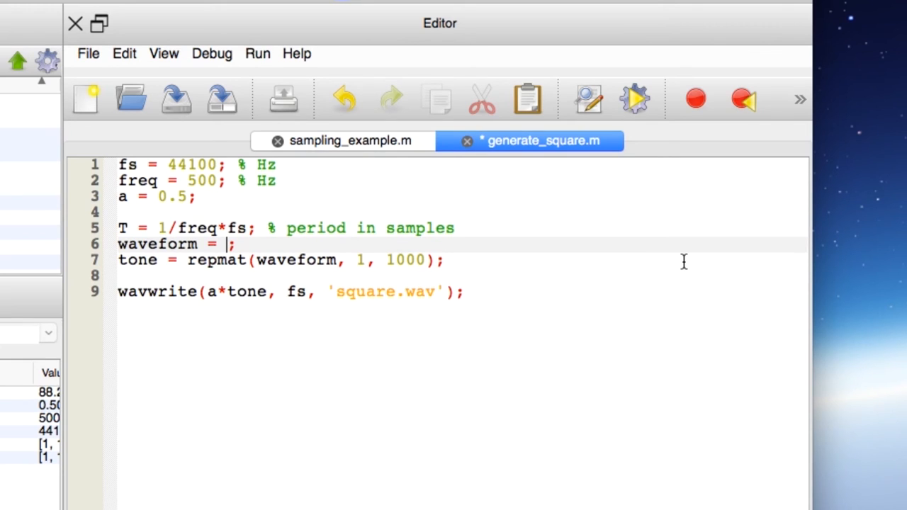
type("linspace(")
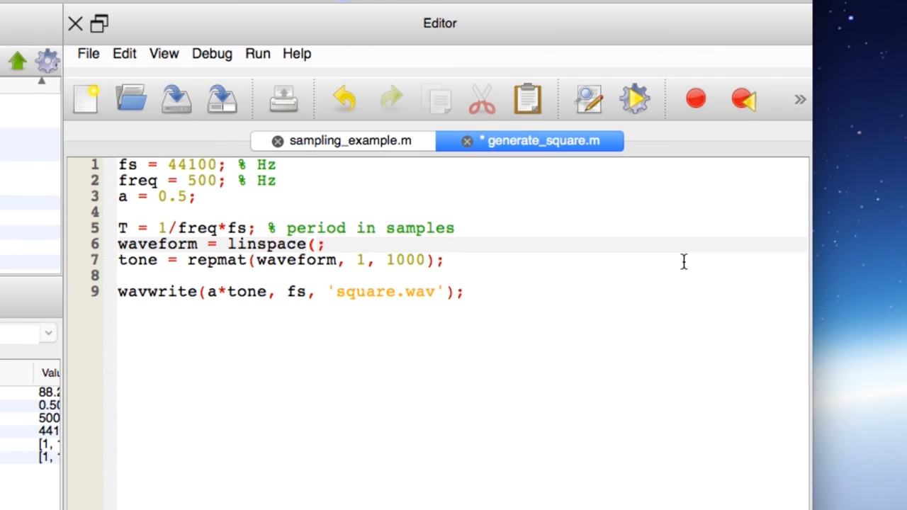
type("-1")
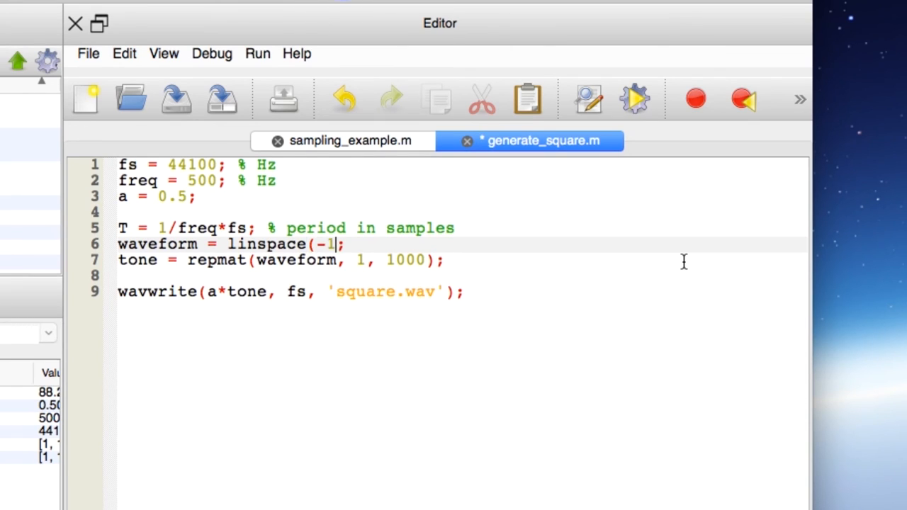
type(", 1,")
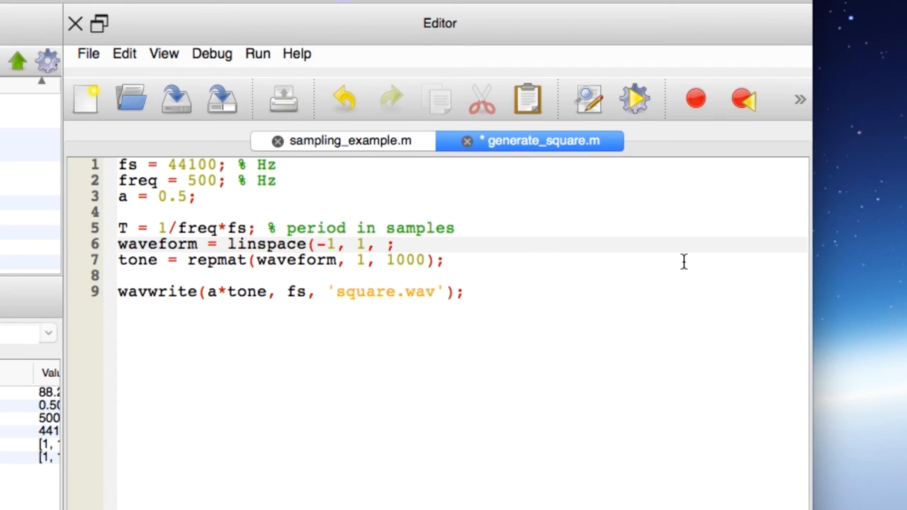
type("T)")
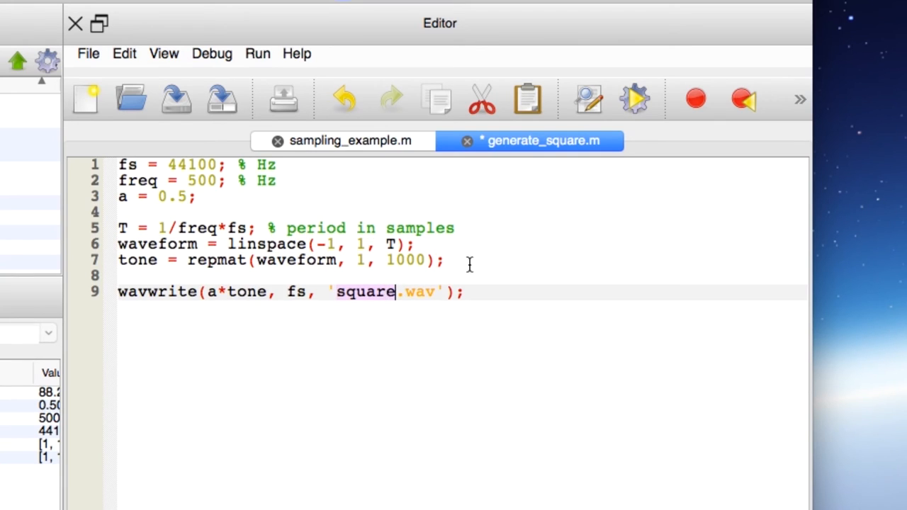
type("saw")
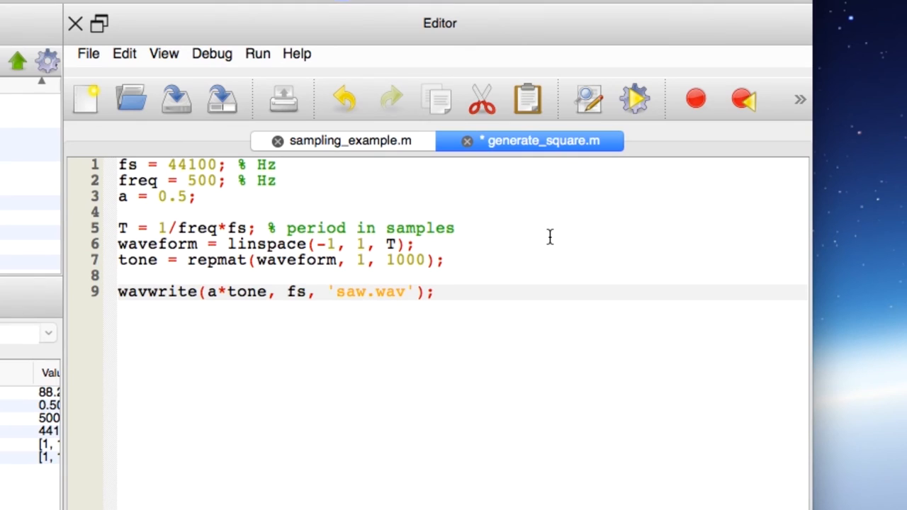
mouse_move(634, 99)
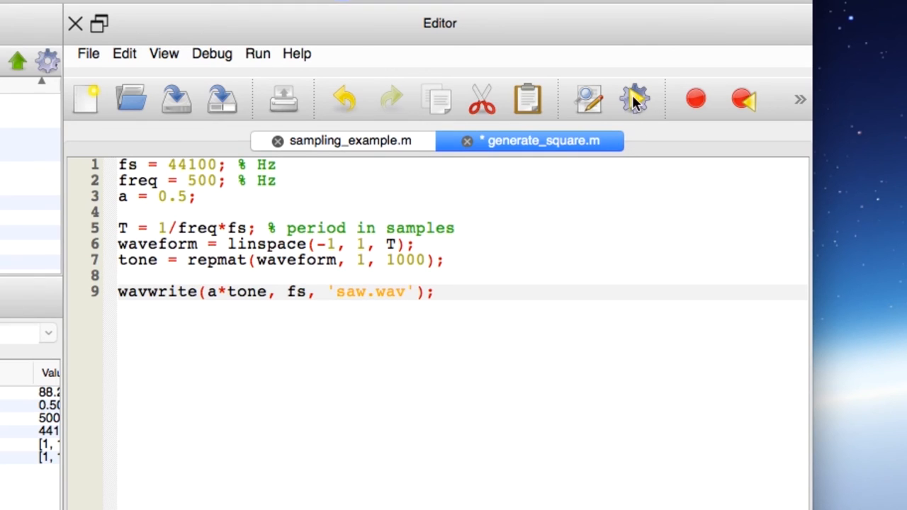
Step: Rerun the script to create saw.wav, then play saw.wav and square.wav in Finder
left_click(634, 98)
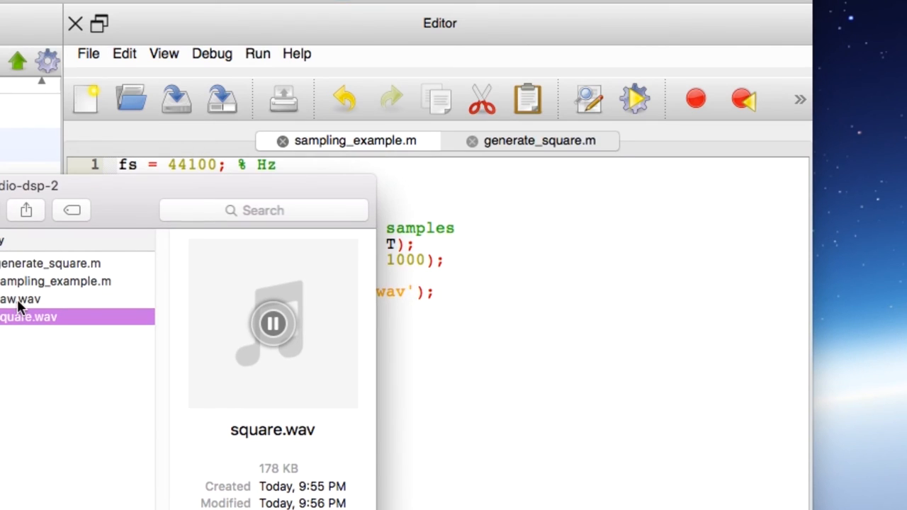
left_click(20, 299)
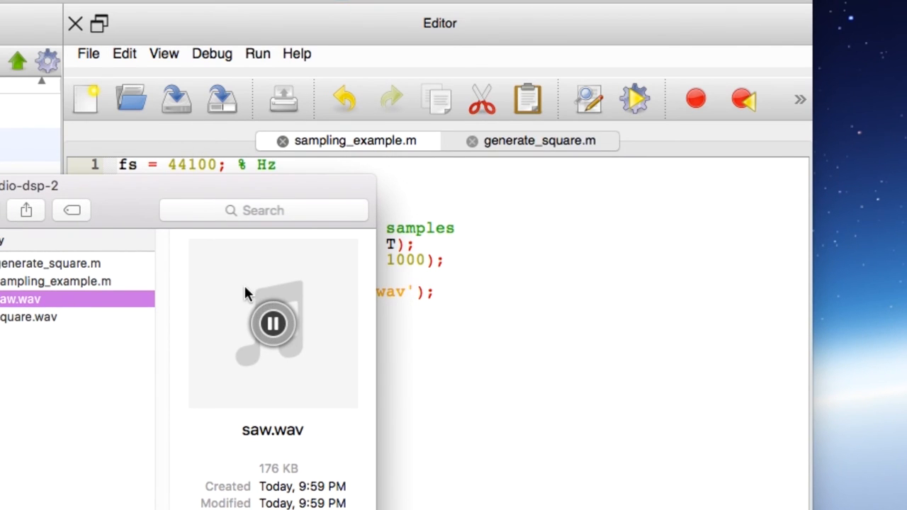
left_click(29, 316)
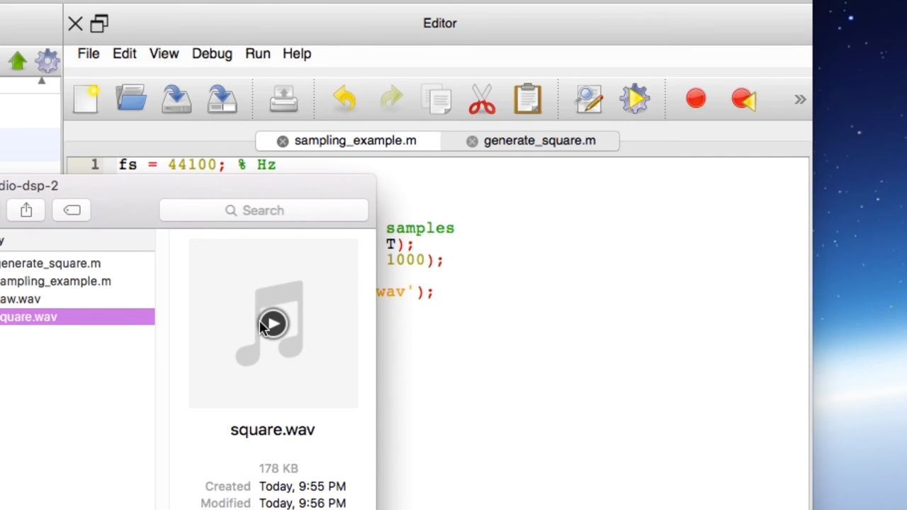
left_click(272, 323)
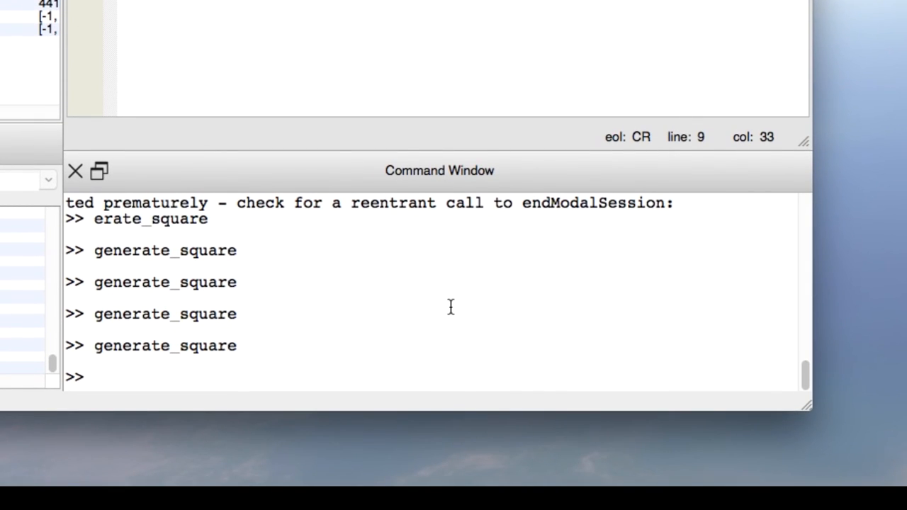
Step: Enter plot(tone(1:200)) and view the resulting Figure 1 window
type("plot(")
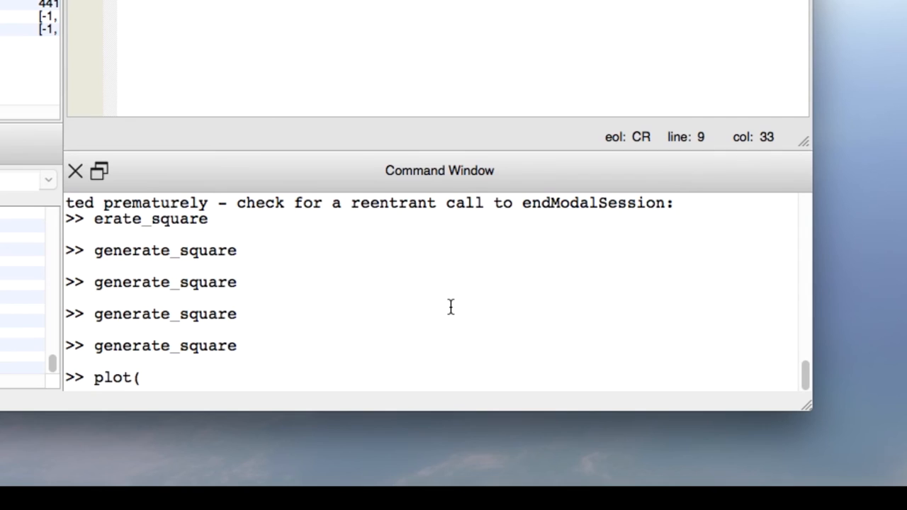
type("td")
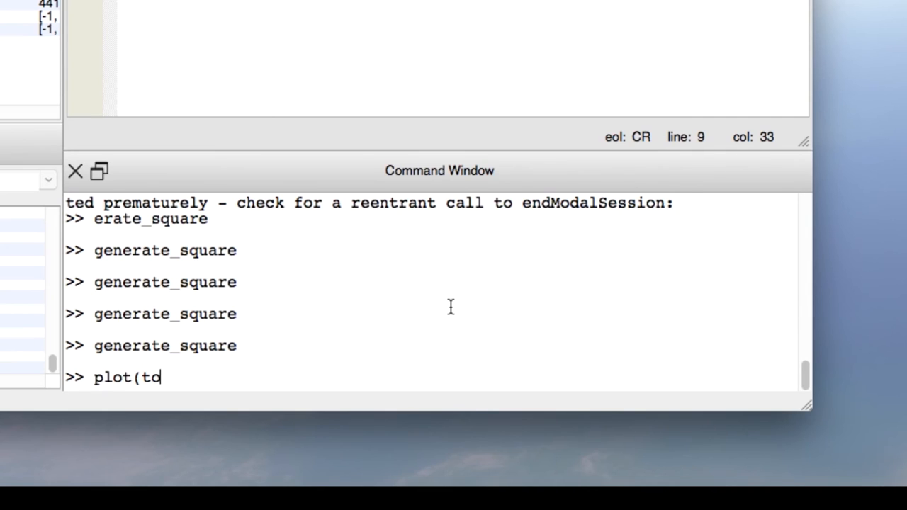
type("ne(1:")
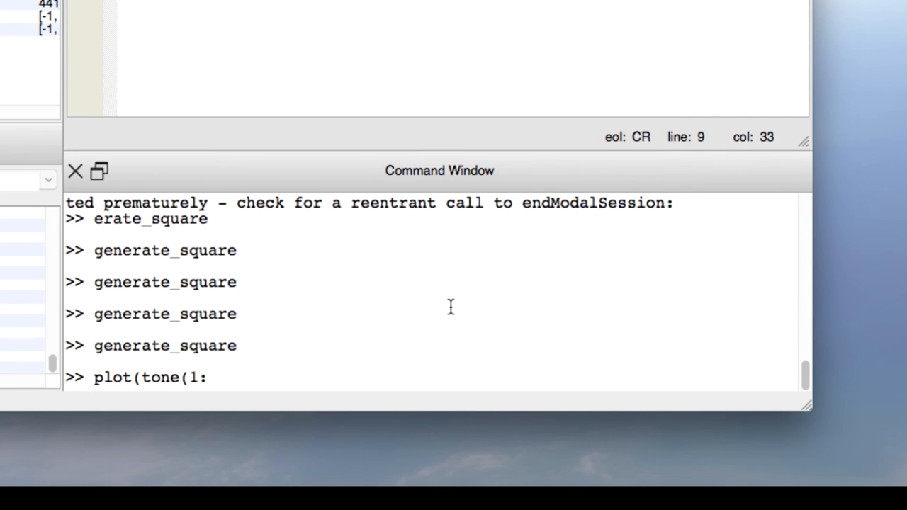
type("200))")
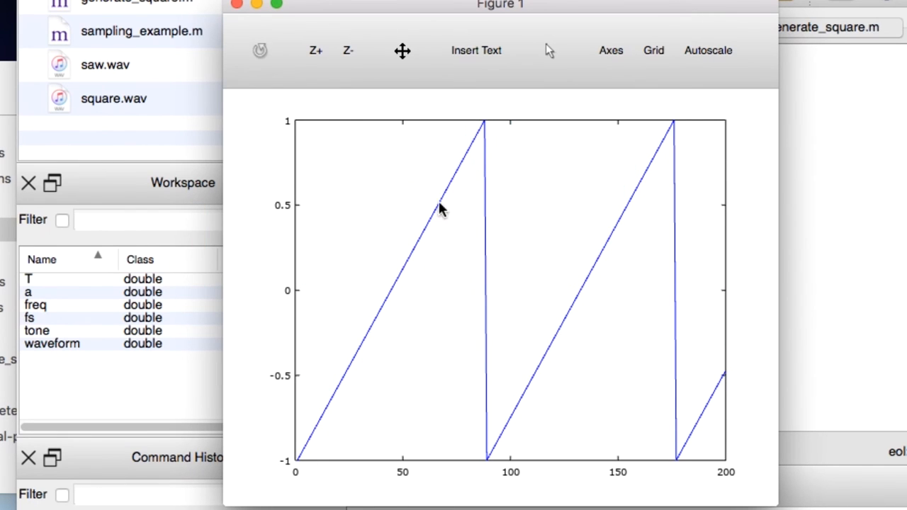
mouse_move(313, 436)
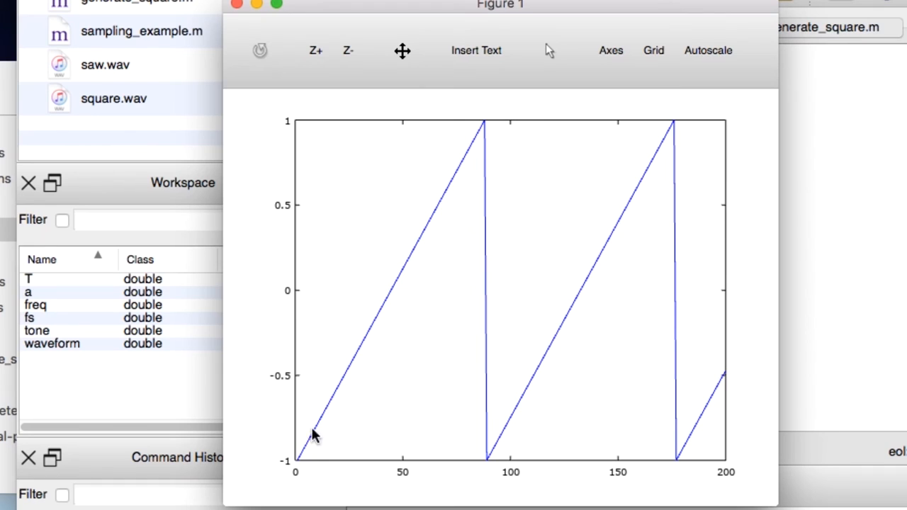
mouse_move(480, 126)
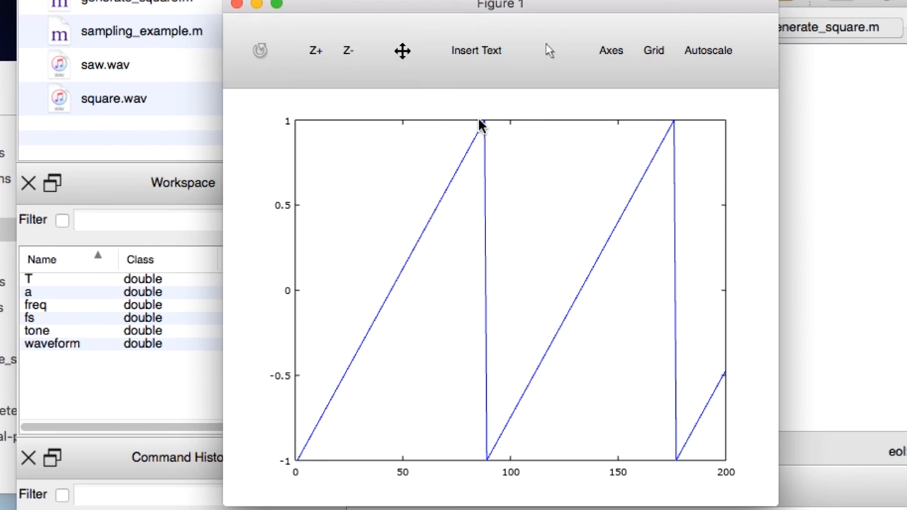
mouse_move(492, 467)
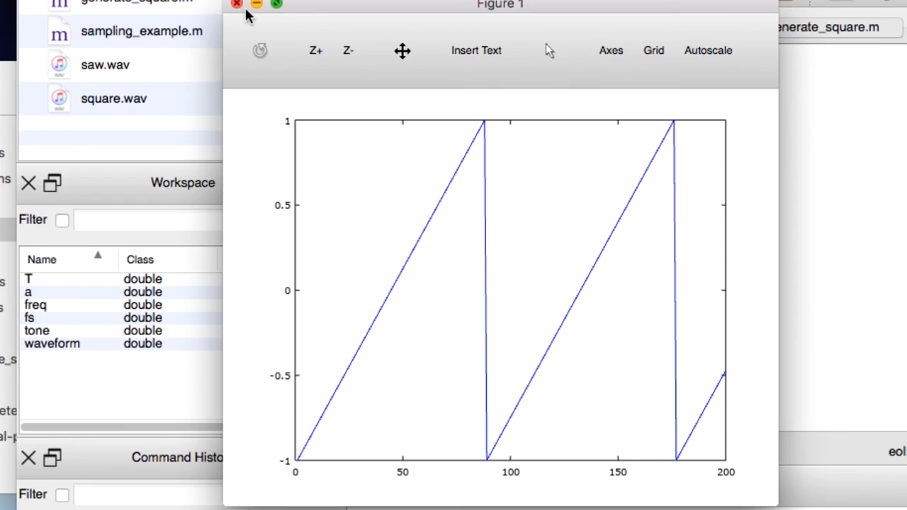
left_click_drag(501, 4, 245, 274)
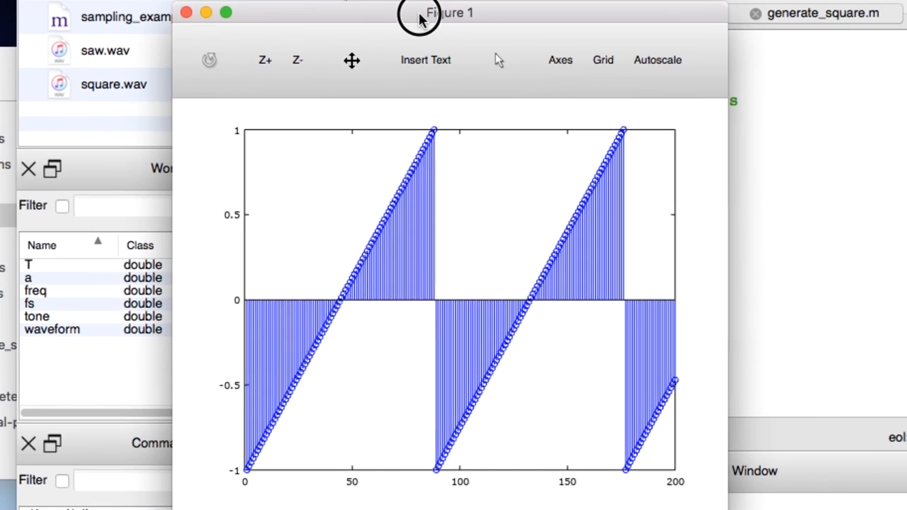
Step: Zoom the sample plot into the first rising ramp until individual sawtooth samples show
left_click(265, 60)
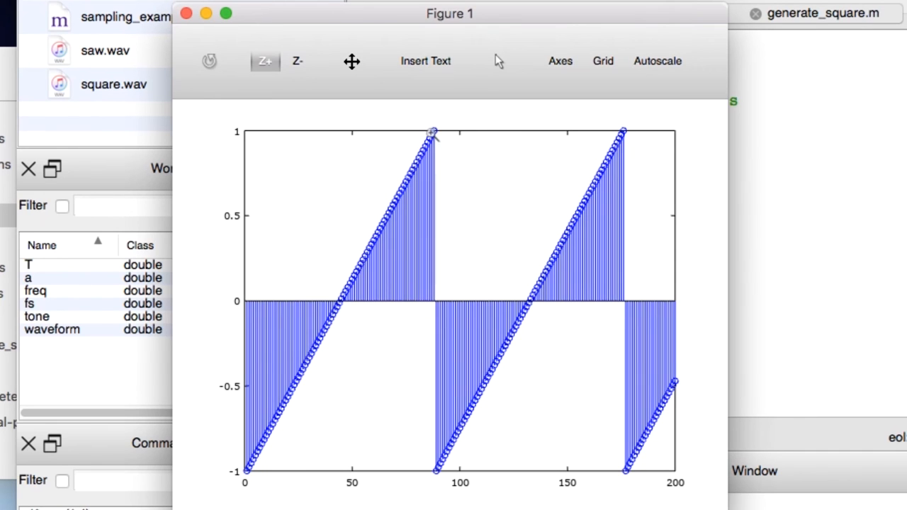
left_click_drag(433, 131, 291, 475)
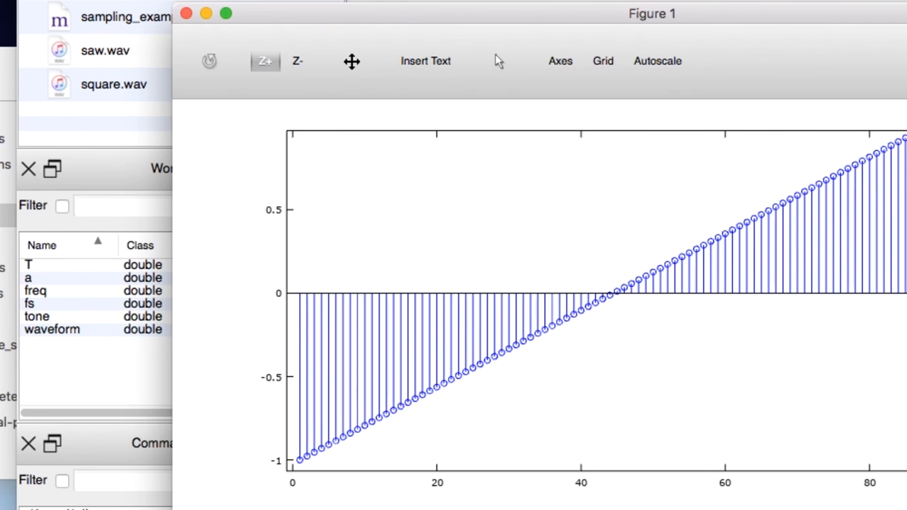
left_click_drag(651, 13, 466, 178)
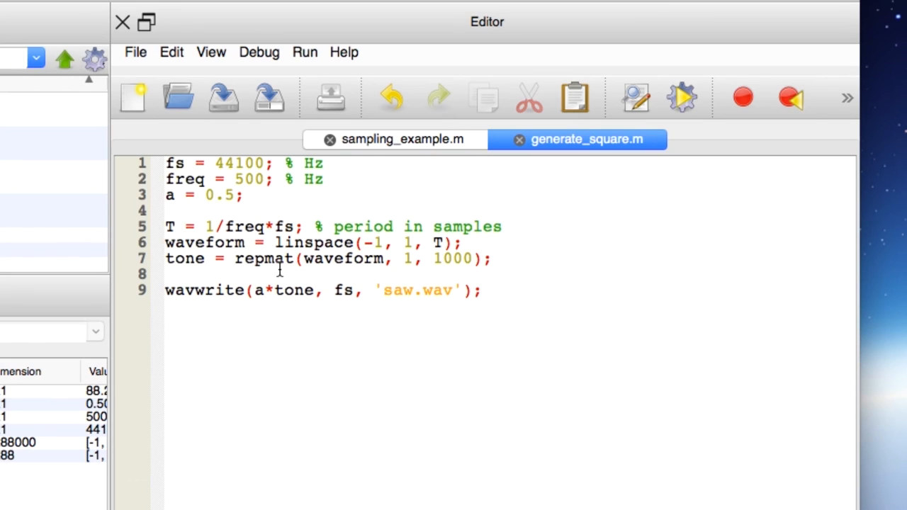
Step: Change line 6 to [linspace(-1,1,T/2), linspace(1,-1,T/2)] and write triangle.wav
left_click(275, 242)
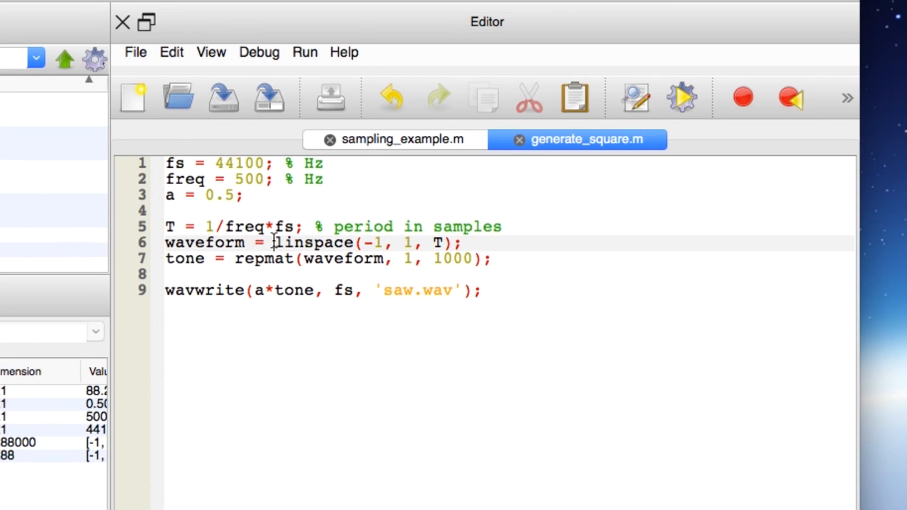
mouse_move(471, 202)
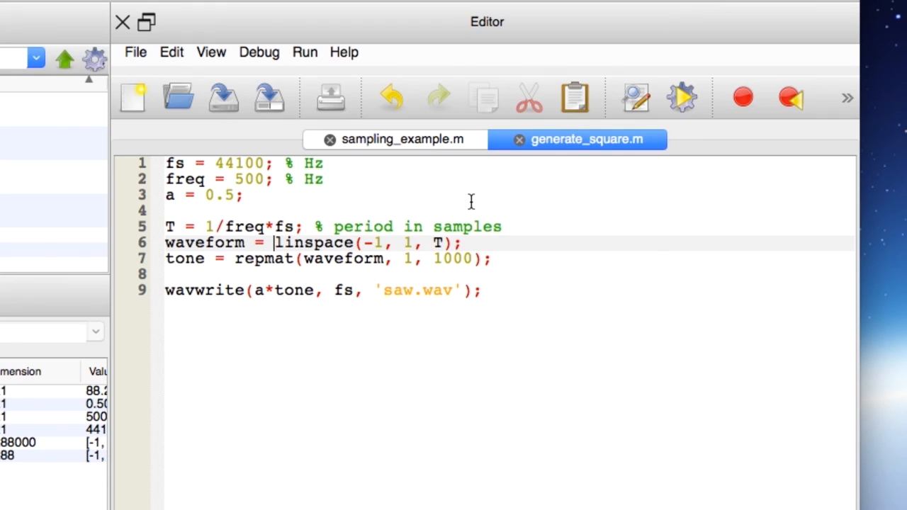
type("[")
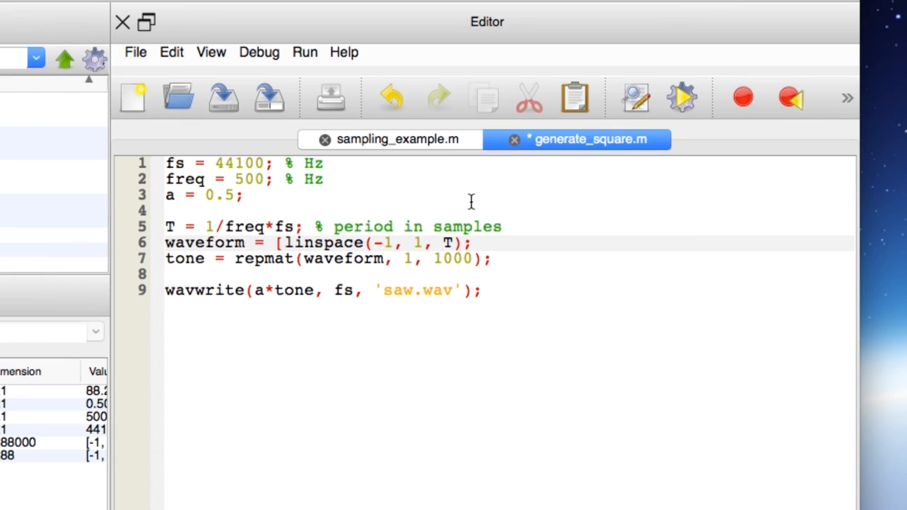
type("/2")
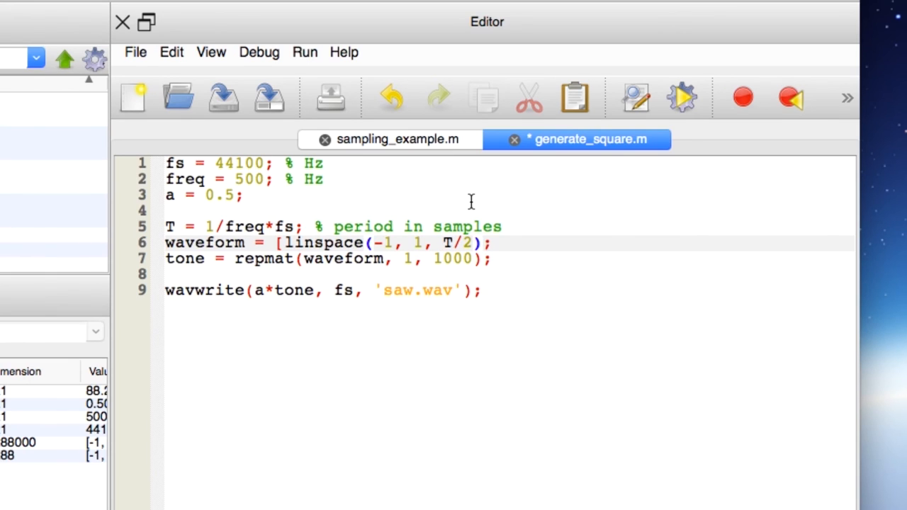
type("lis")
left_click(509, 290)
type("t")
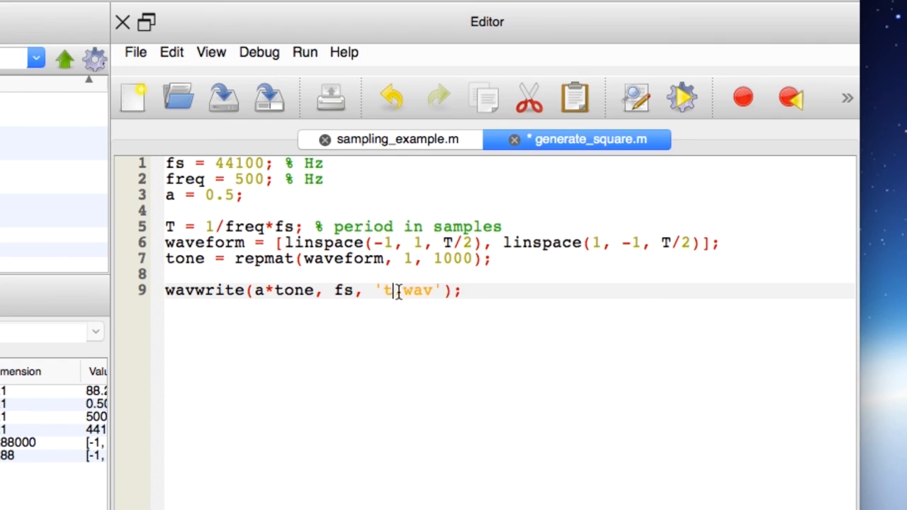
type("riangle")
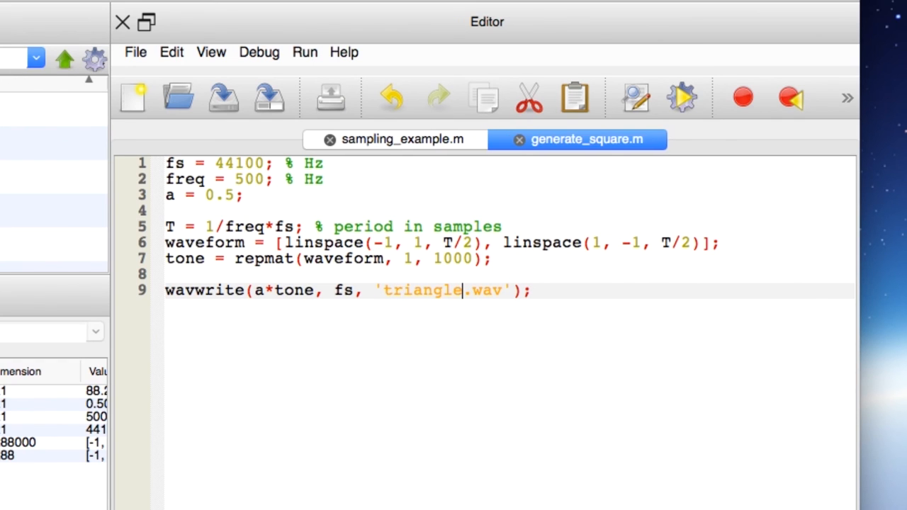
left_click(150, 317)
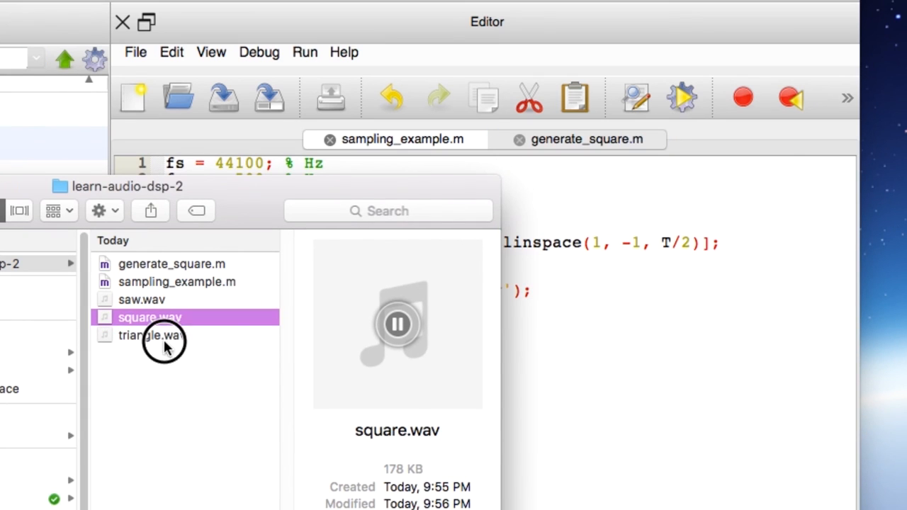
Step: Play triangle.wav from the learn-audio-dsp-2 folder in Finder's preview
left_click(151, 335)
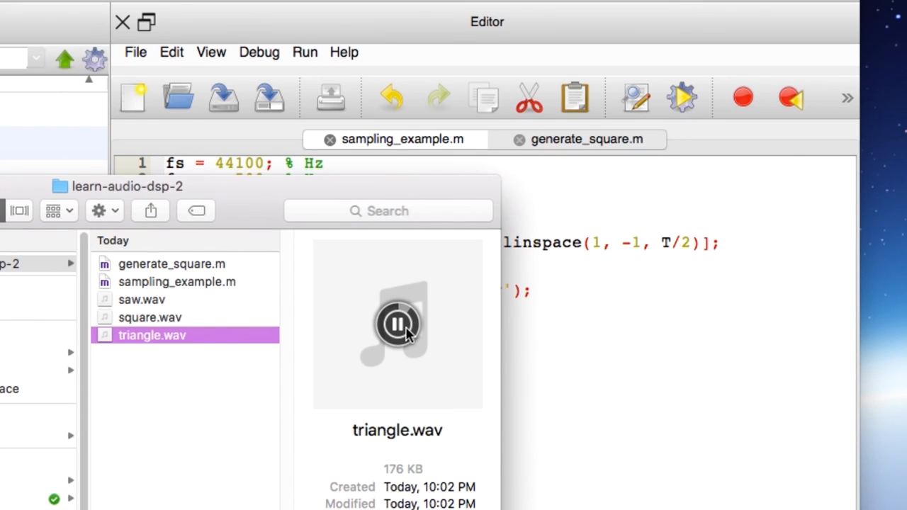
mouse_move(386, 387)
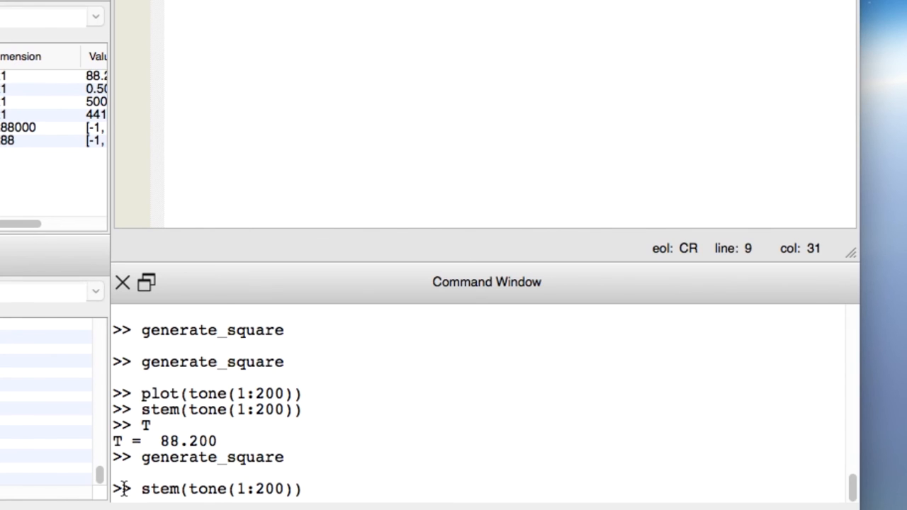
mouse_move(360, 445)
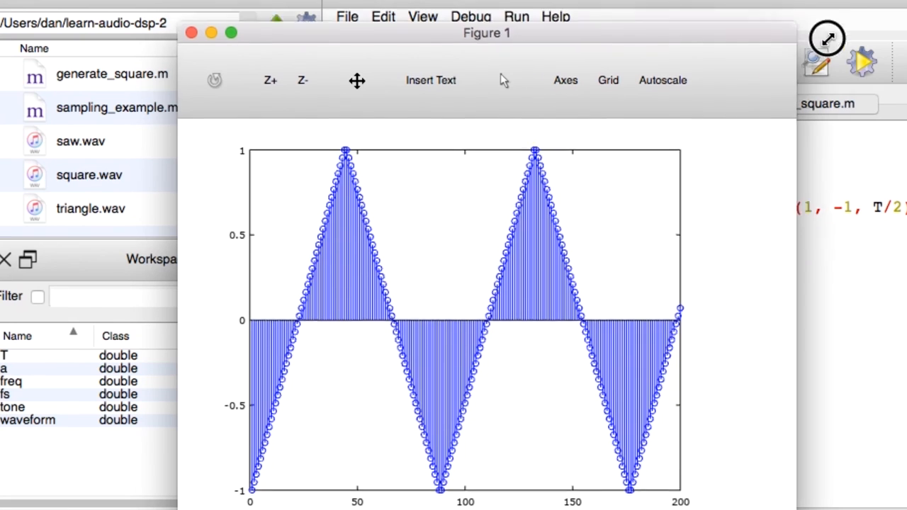
Step: Enlarge the triangle stem plot figure to inspect it, then close it
left_click_drag(486, 33, 582, 100)
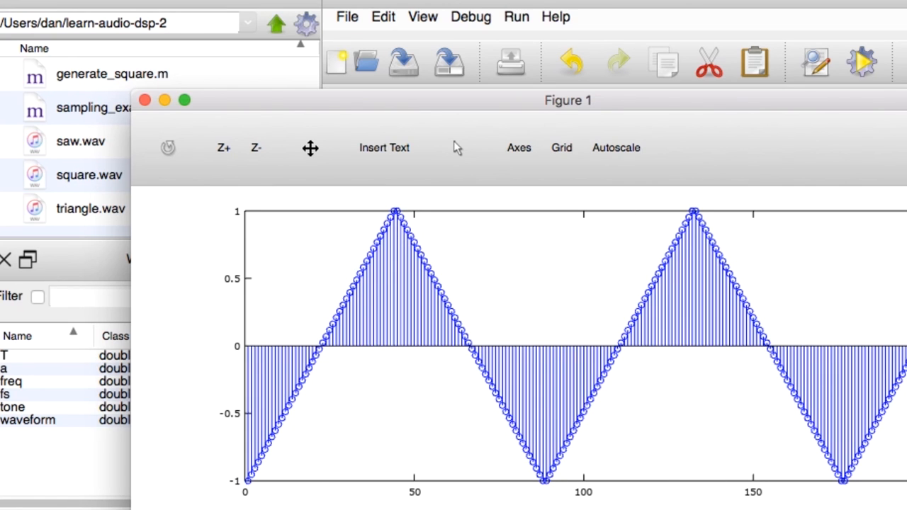
mouse_move(198, 151)
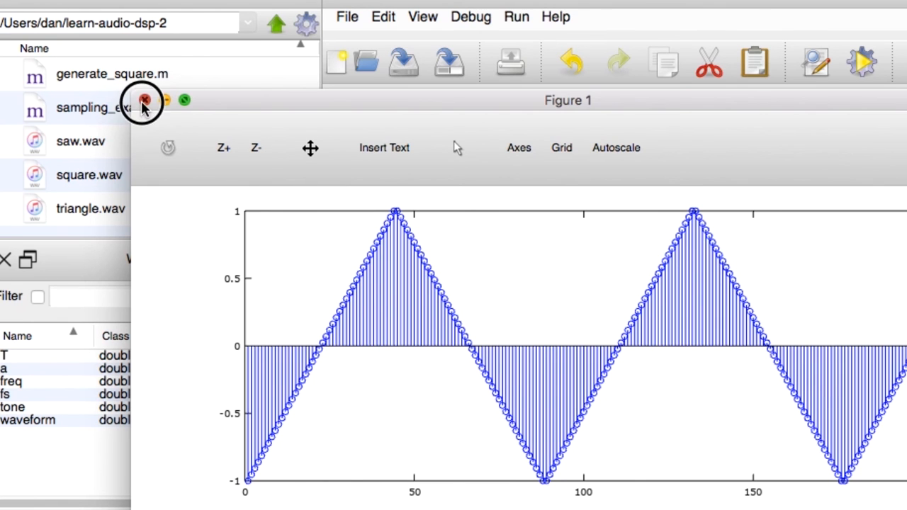
left_click(145, 100)
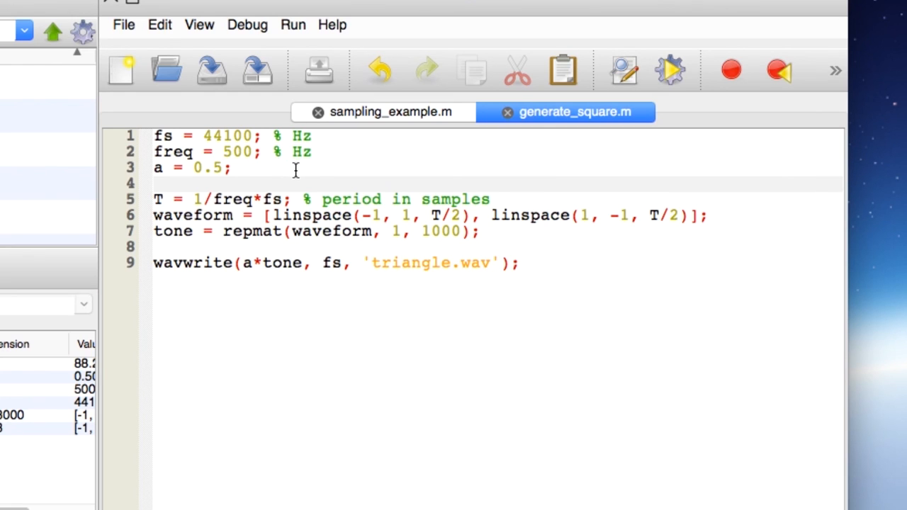
left_click(347, 182)
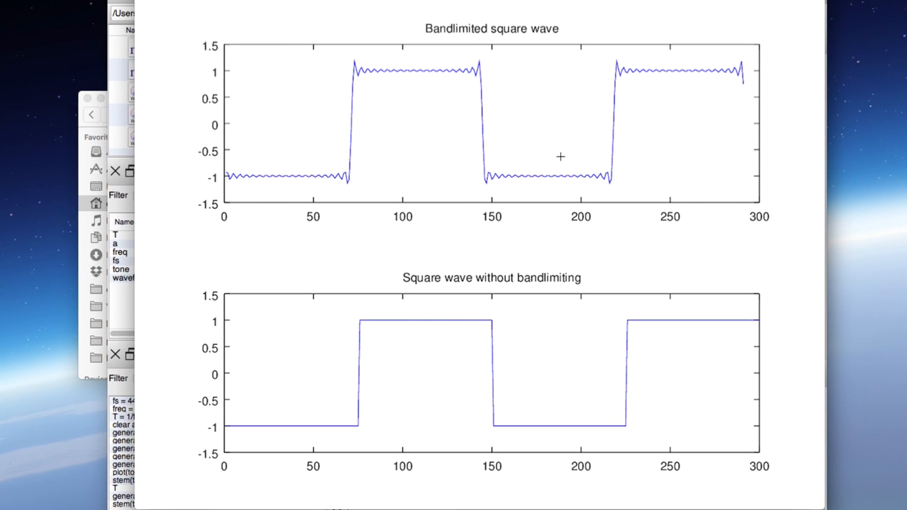
mouse_move(429, 282)
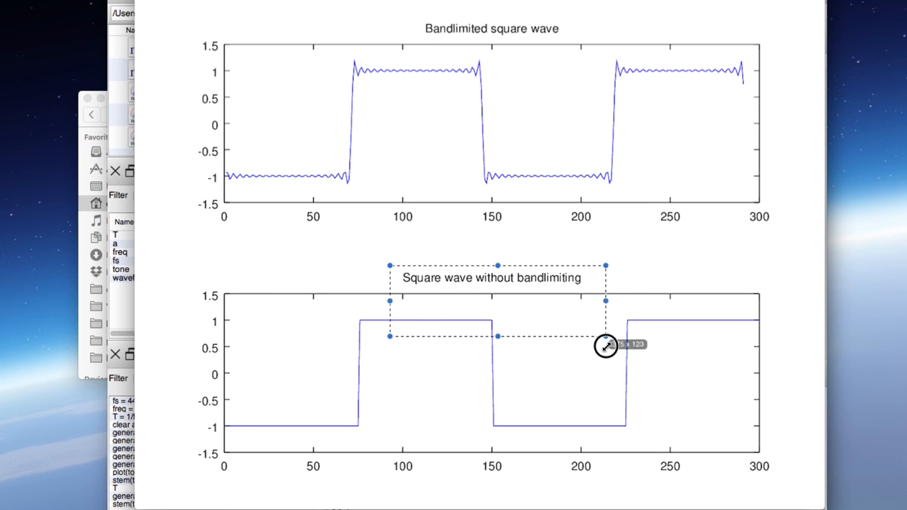
left_click_drag(605, 346, 794, 487)
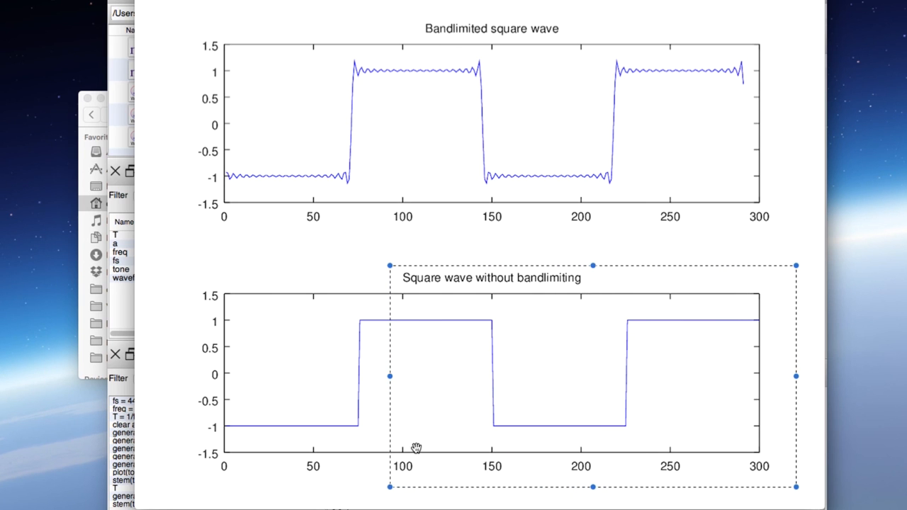
left_click_drag(389, 376, 227, 383)
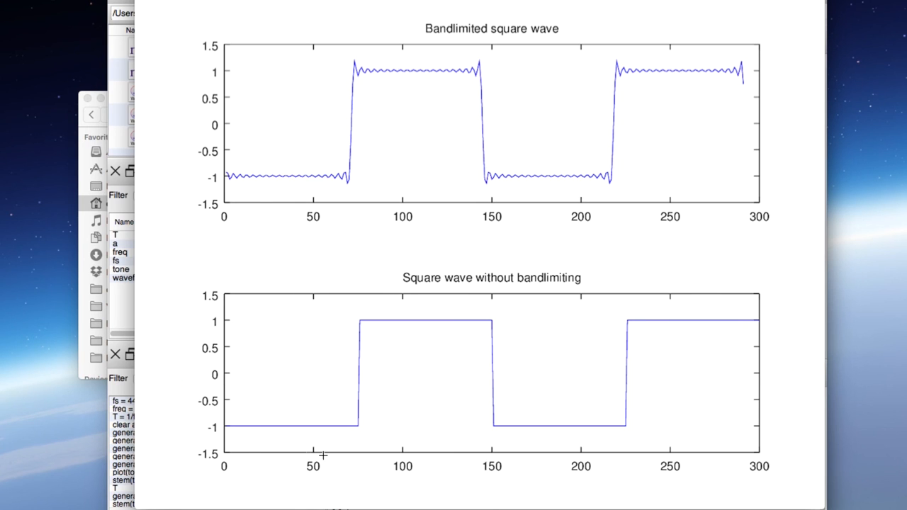
mouse_move(377, 311)
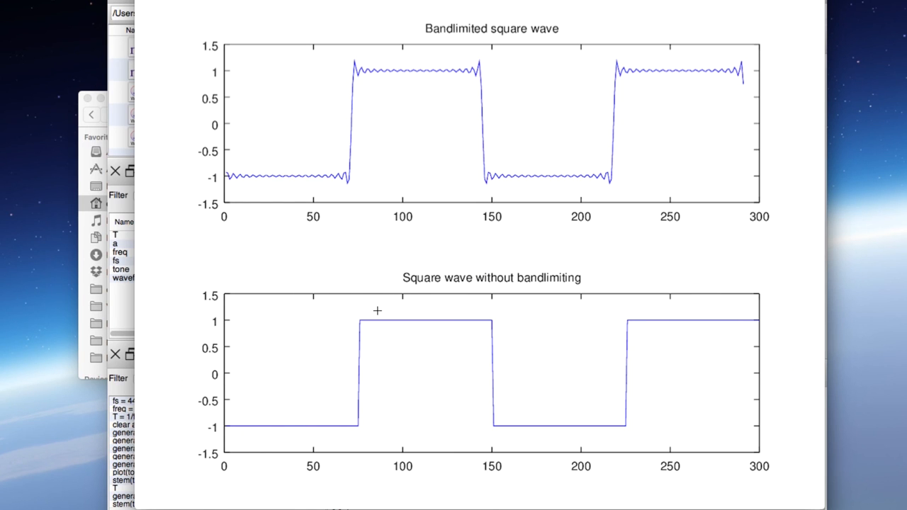
mouse_move(496, 319)
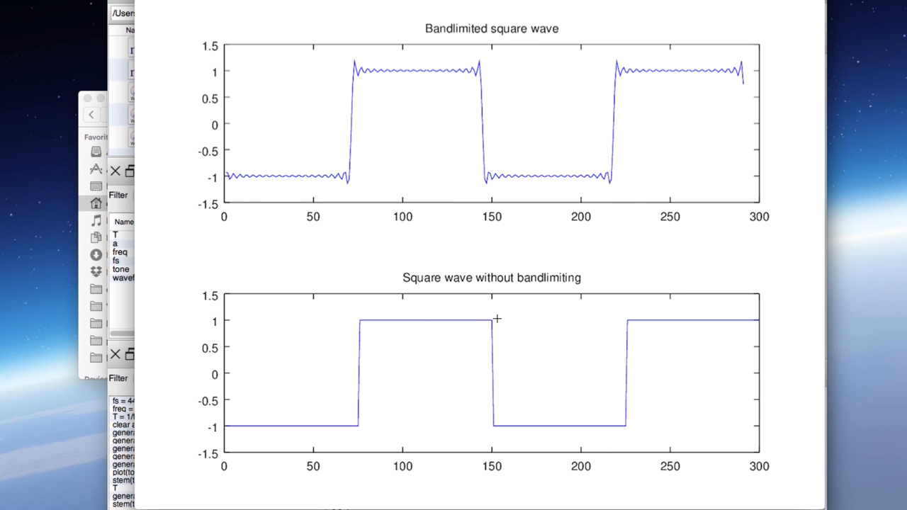
mouse_move(500, 323)
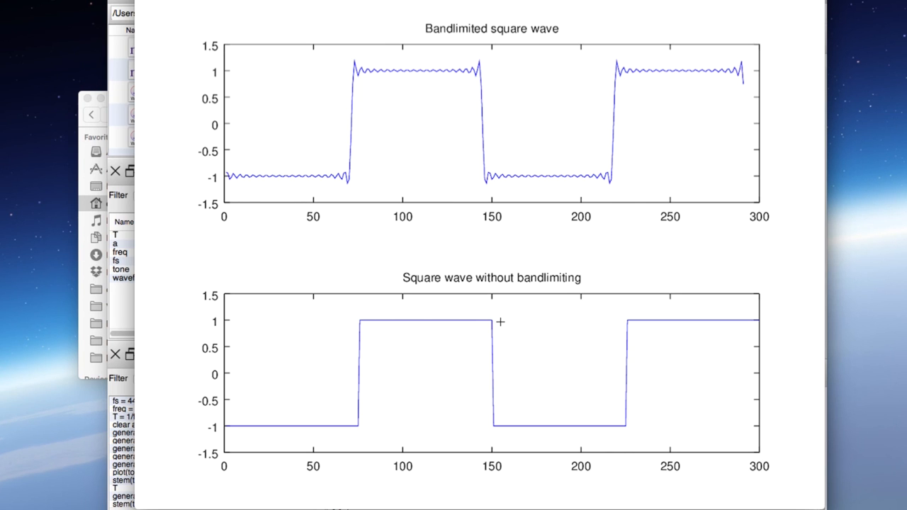
mouse_move(501, 316)
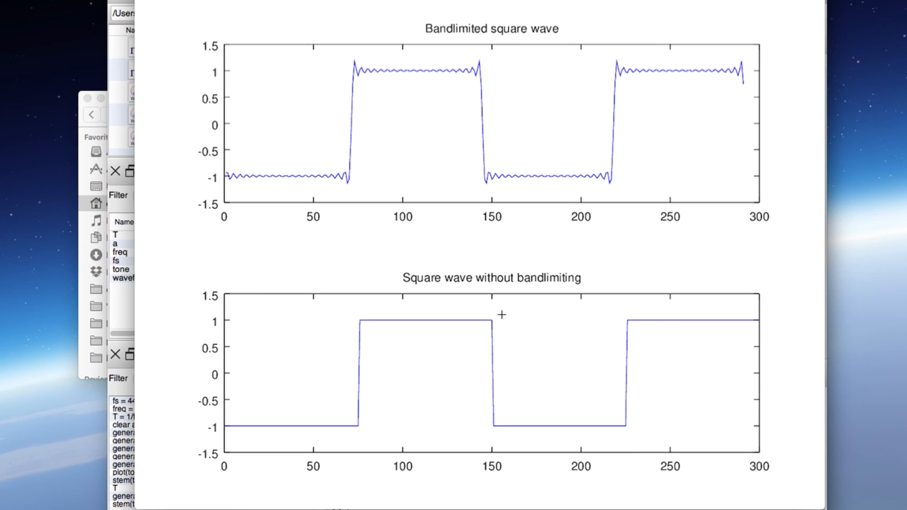
mouse_move(479, 212)
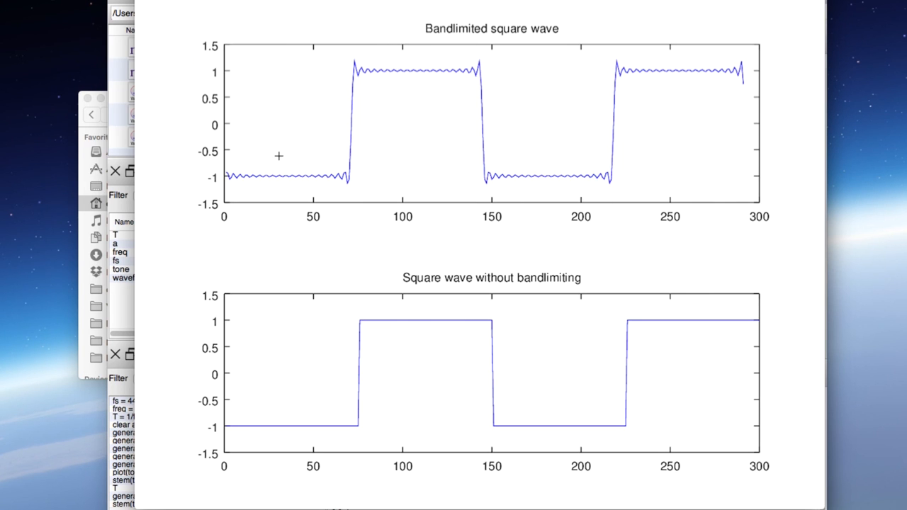
mouse_move(367, 156)
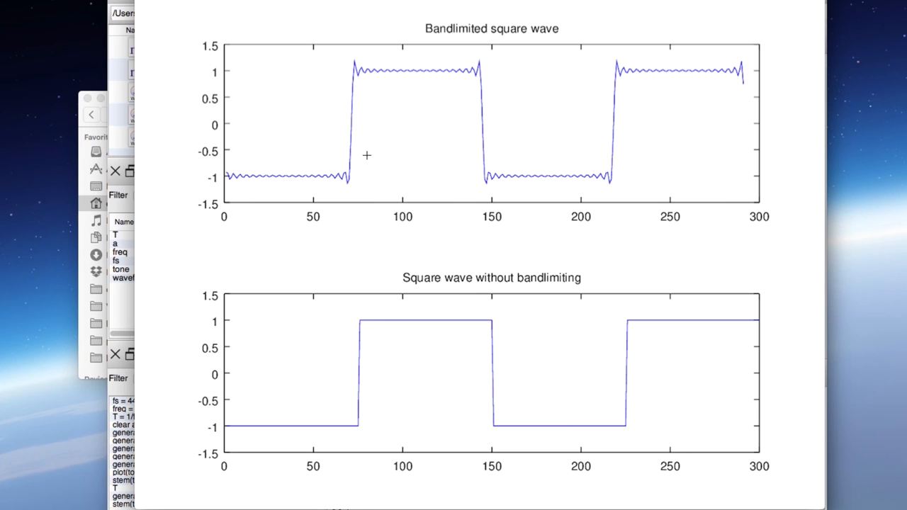
mouse_move(380, 60)
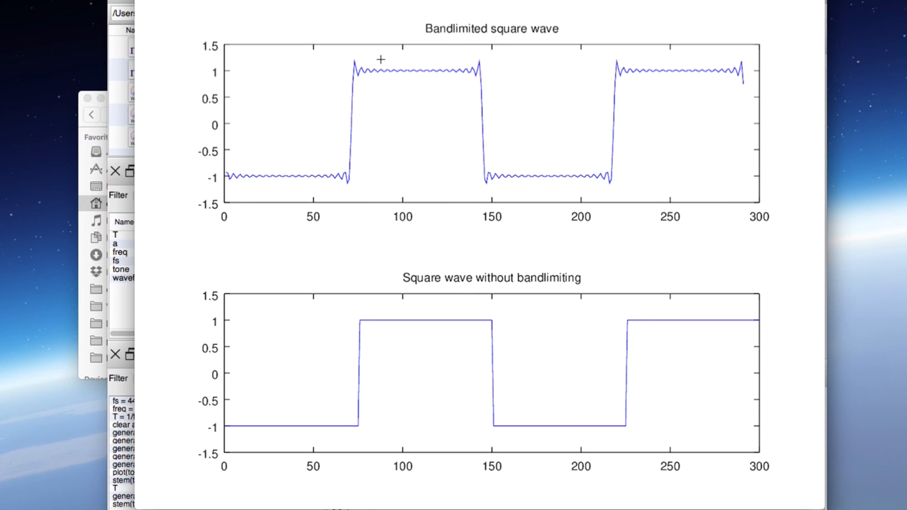
mouse_move(338, 175)
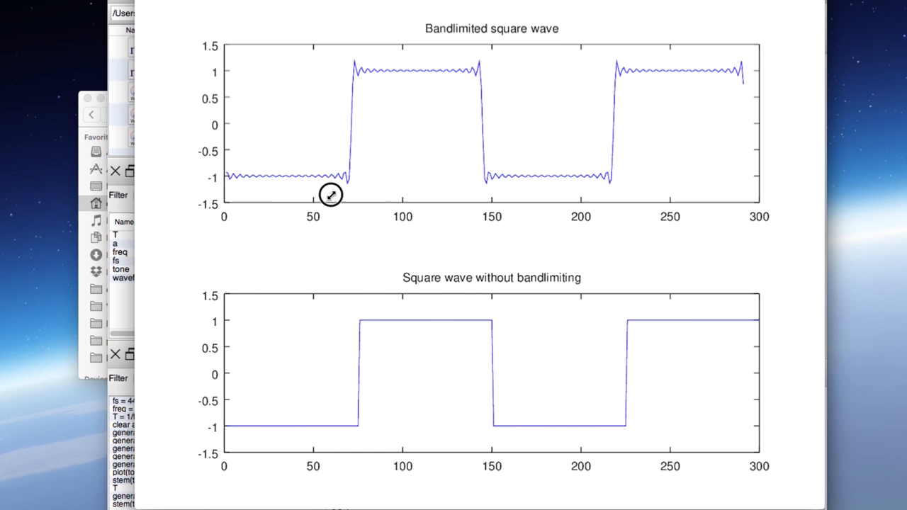
left_click_drag(329, 195, 374, 44)
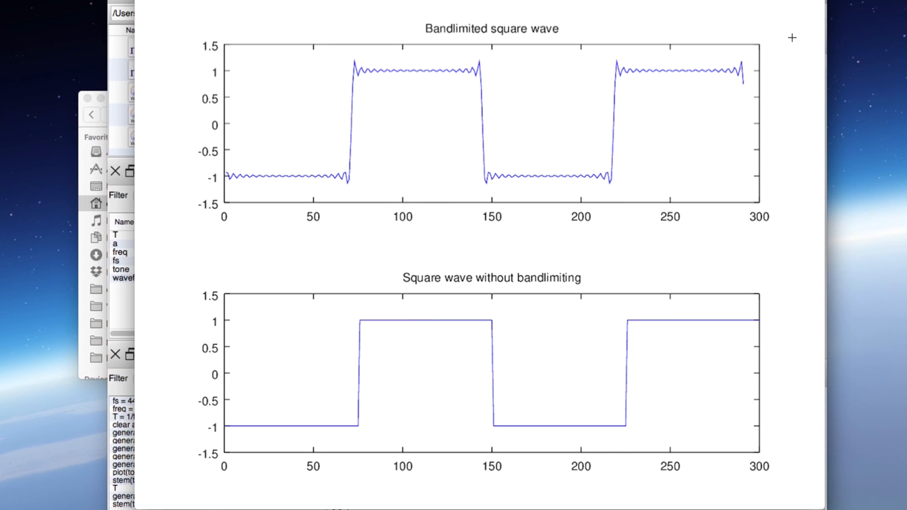
mouse_move(784, 30)
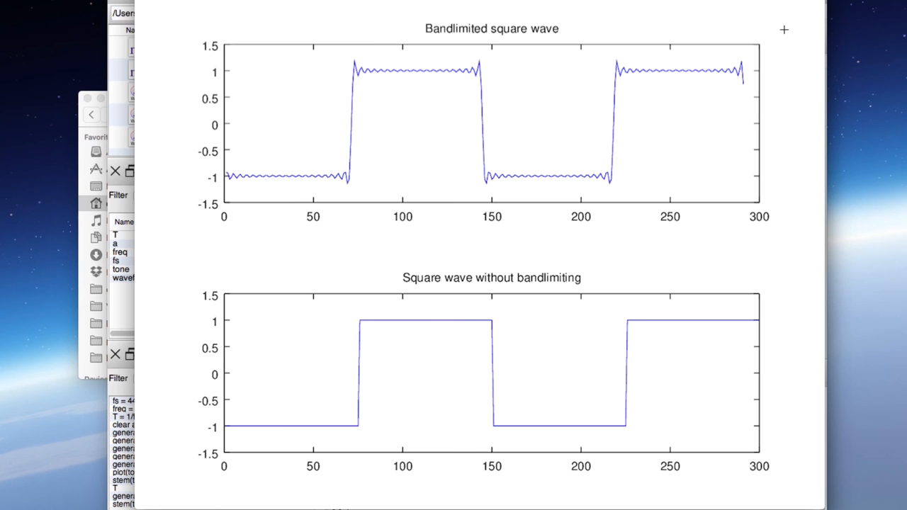
mouse_move(185, 256)
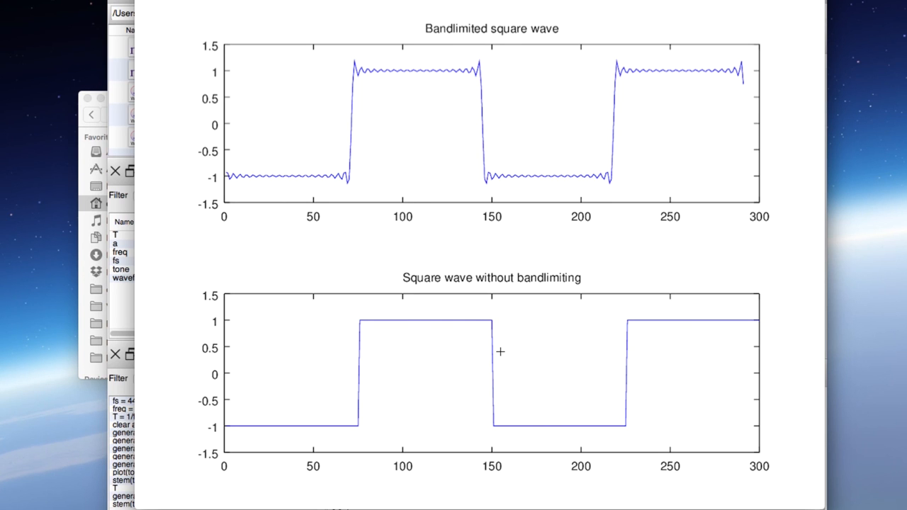
mouse_move(507, 112)
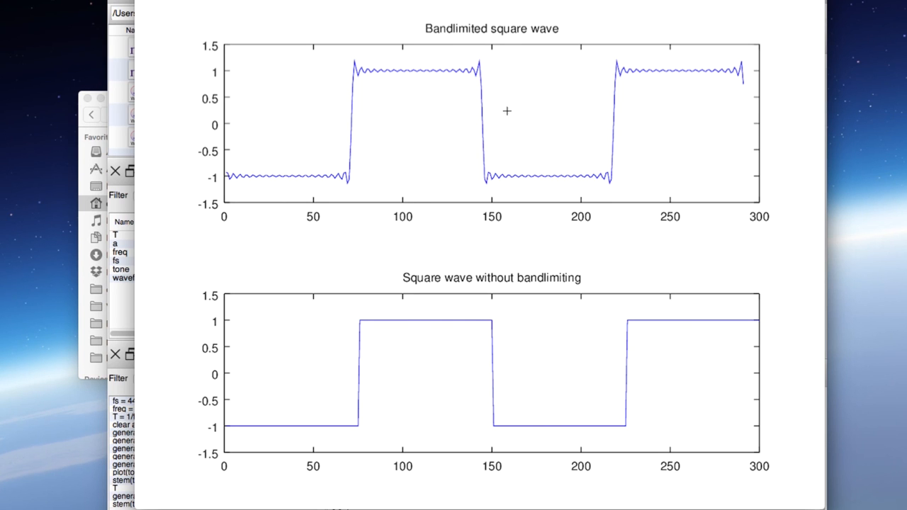